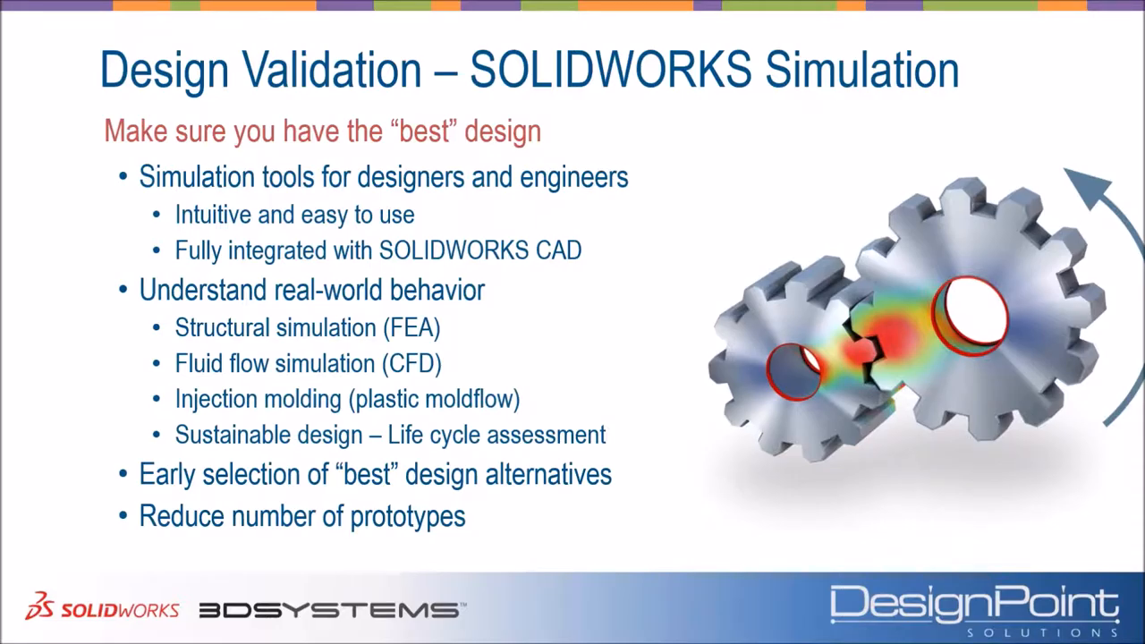
mouse_move(691, 396)
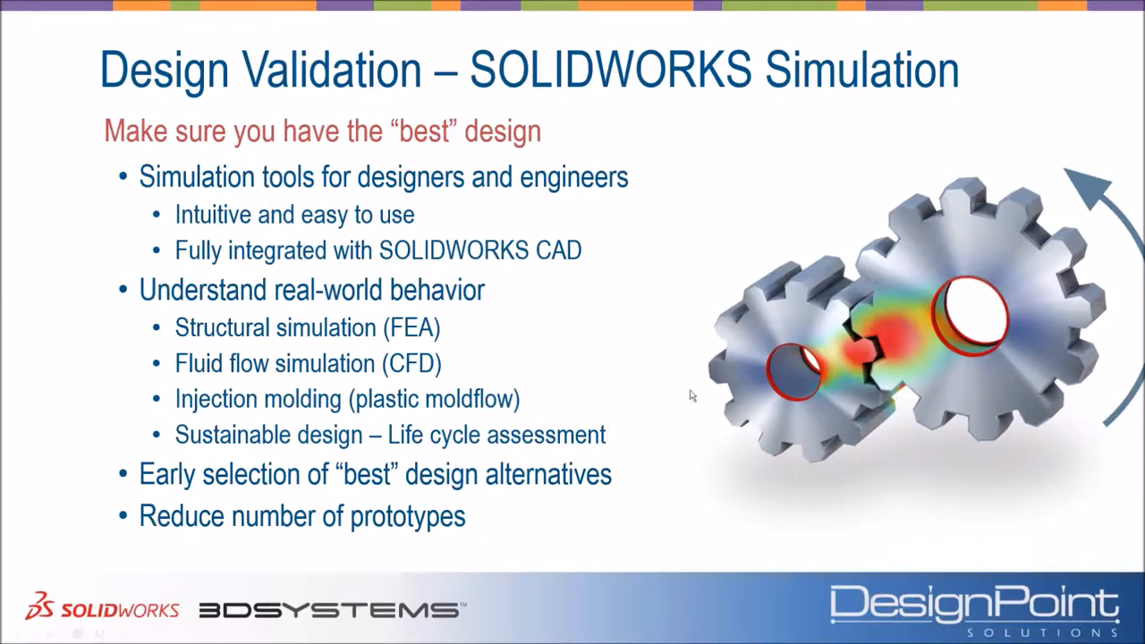
Step: Advance the slideshow to the 'Let's Flip Some Burgers!!!' nylon spatula slide
key("Right")
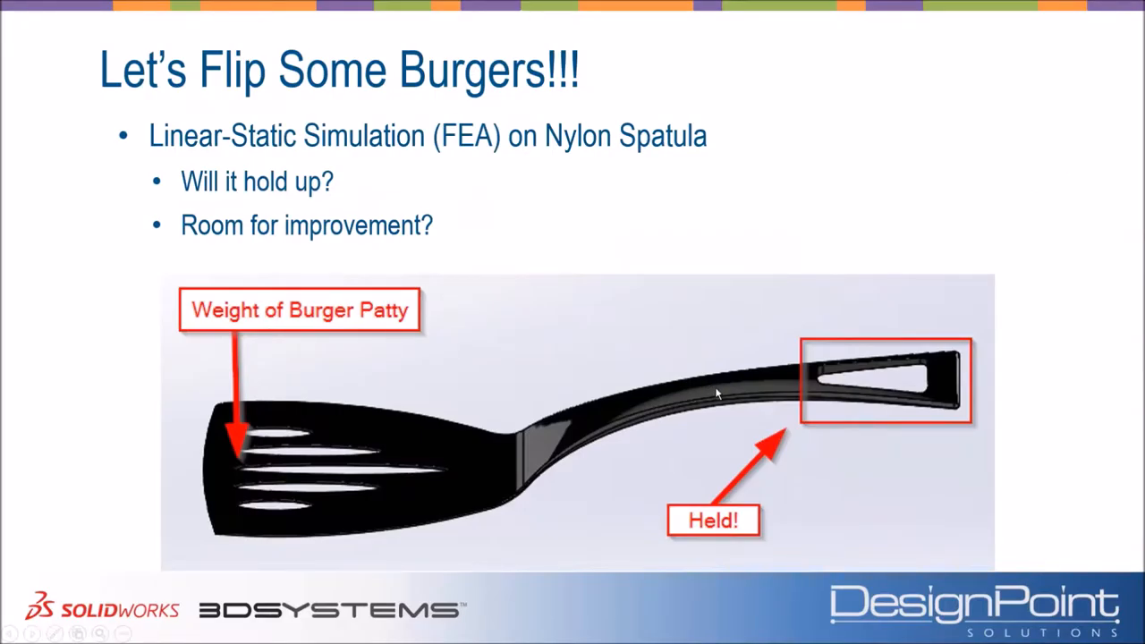
mouse_move(685, 331)
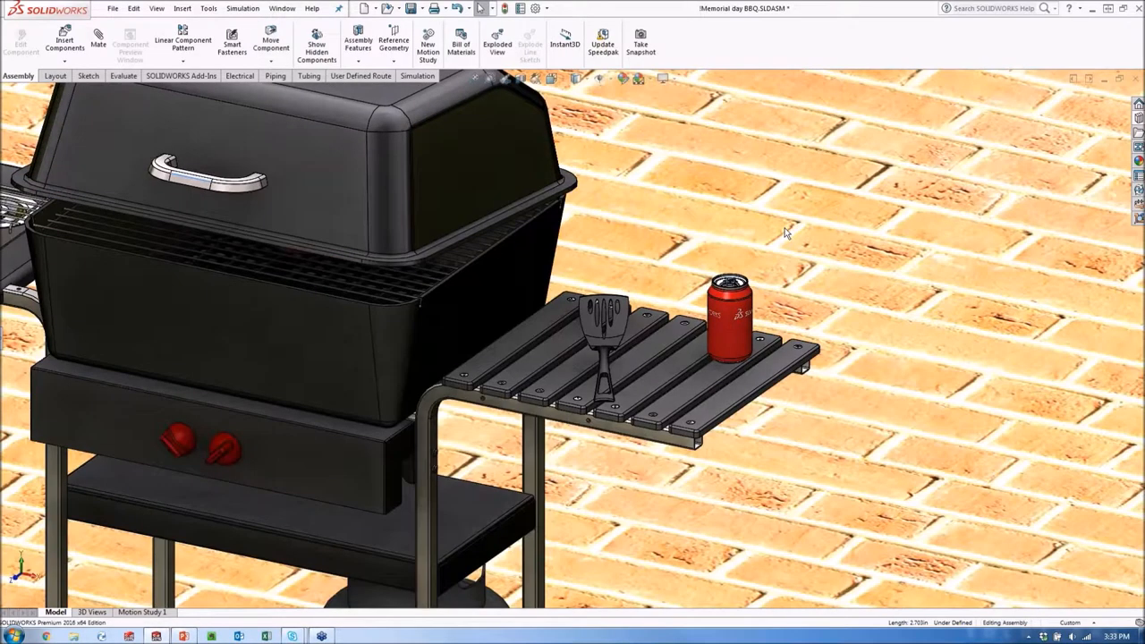
mouse_move(810, 304)
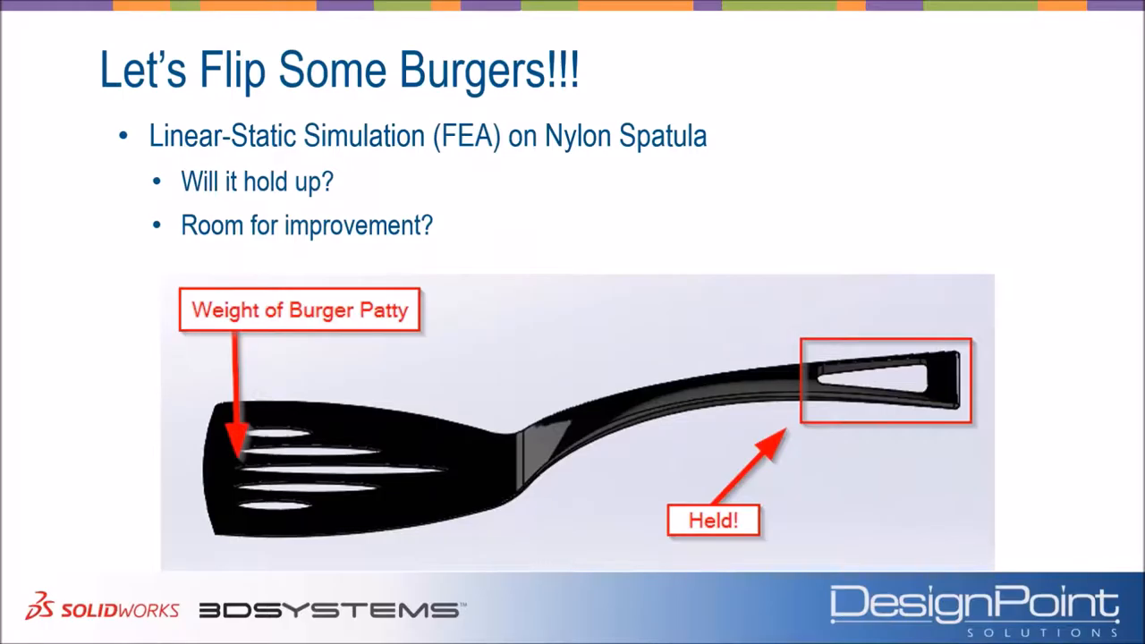
mouse_move(904, 328)
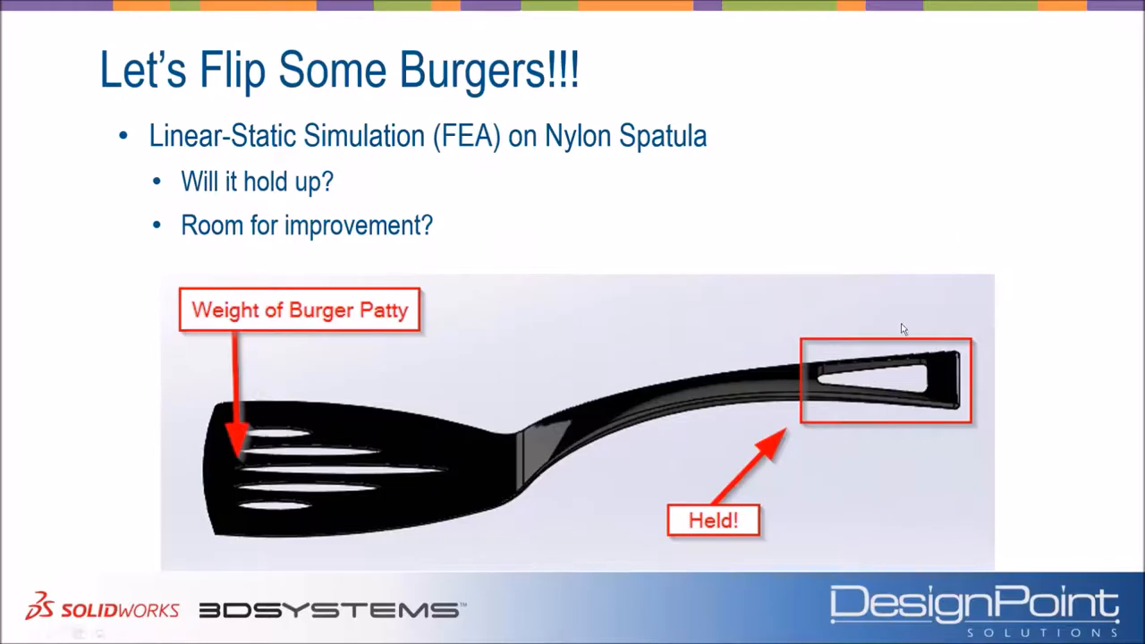
mouse_move(890, 413)
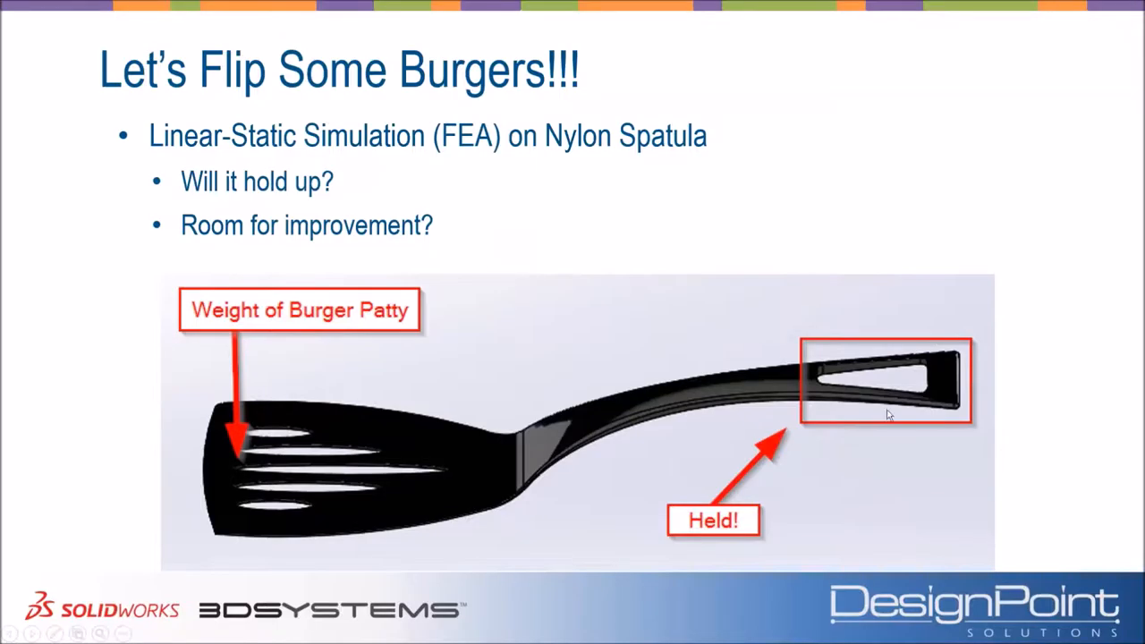
mouse_move(790, 401)
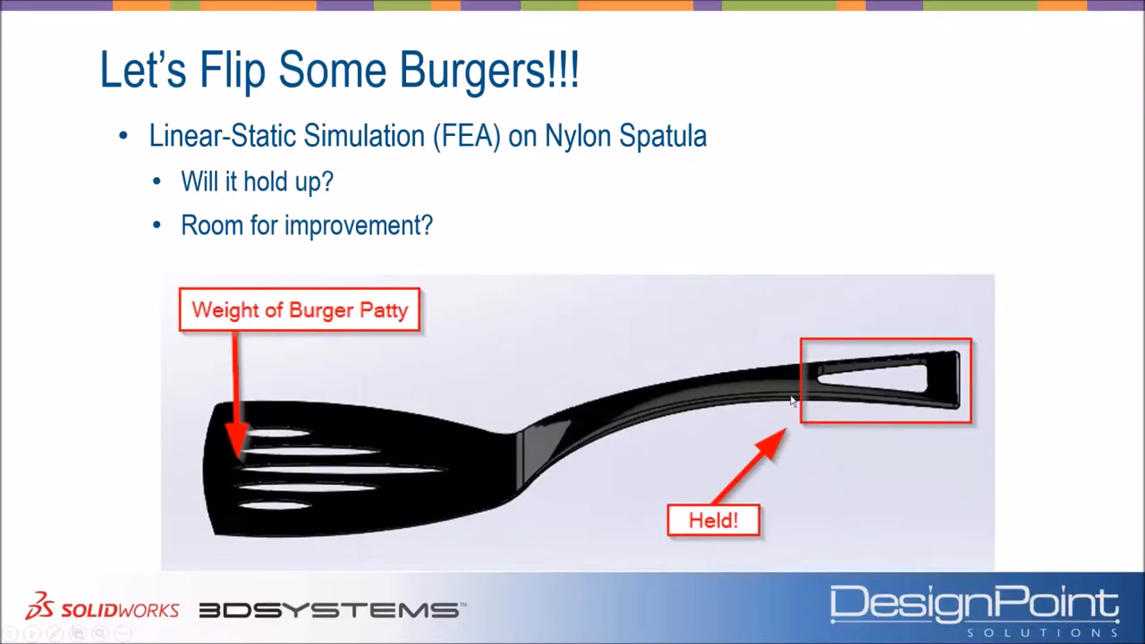
mouse_move(564, 337)
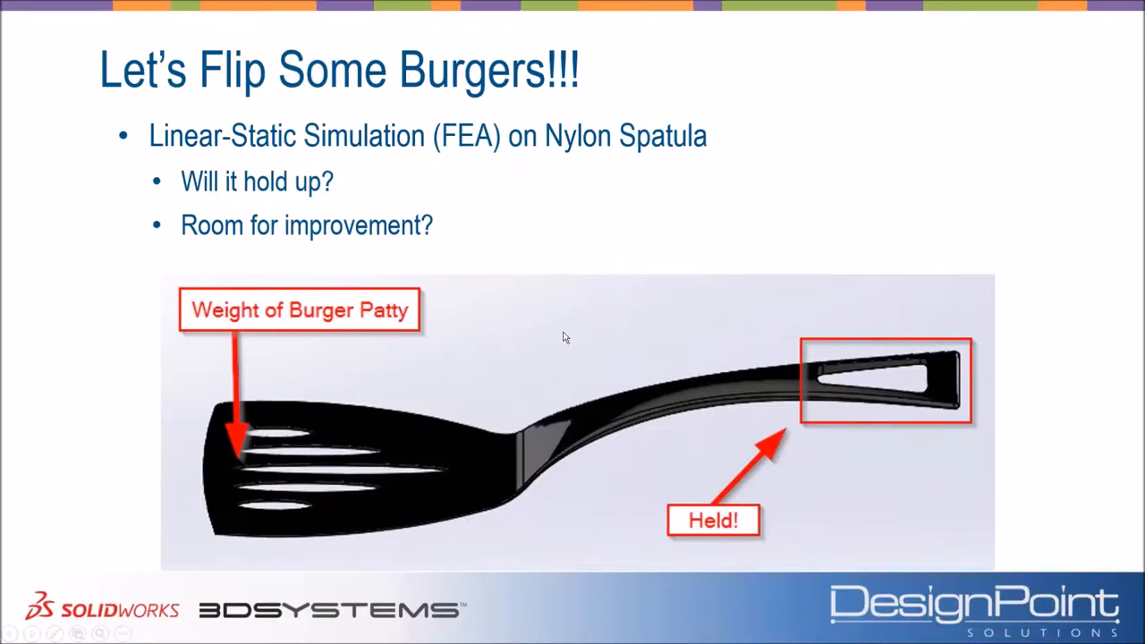
mouse_move(264, 481)
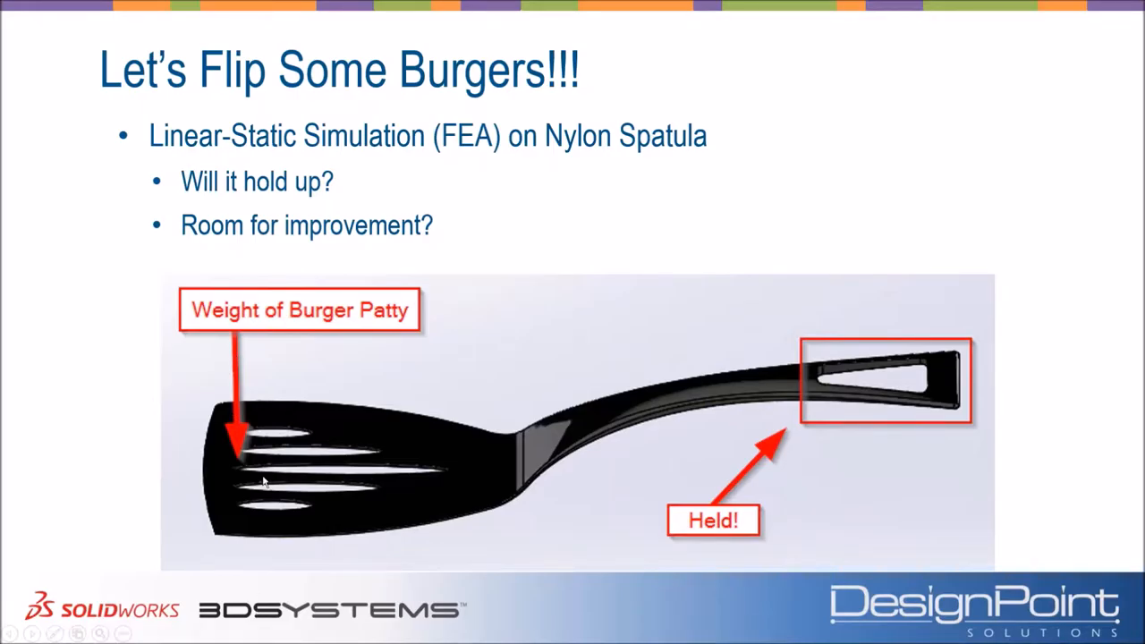
mouse_move(824, 185)
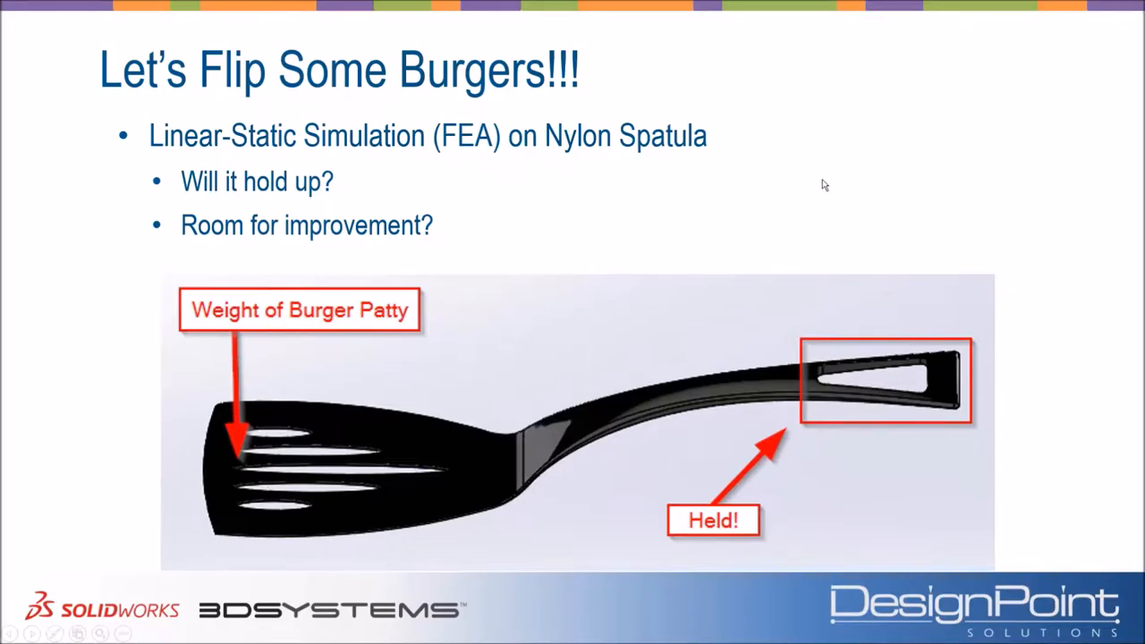
mouse_move(814, 187)
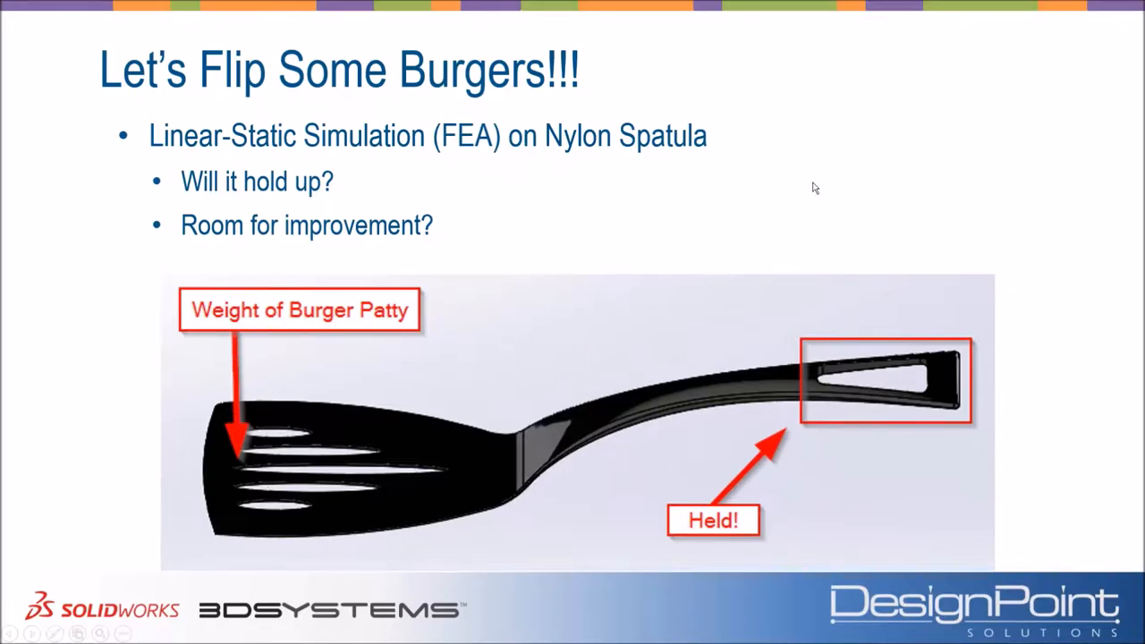
mouse_move(368, 187)
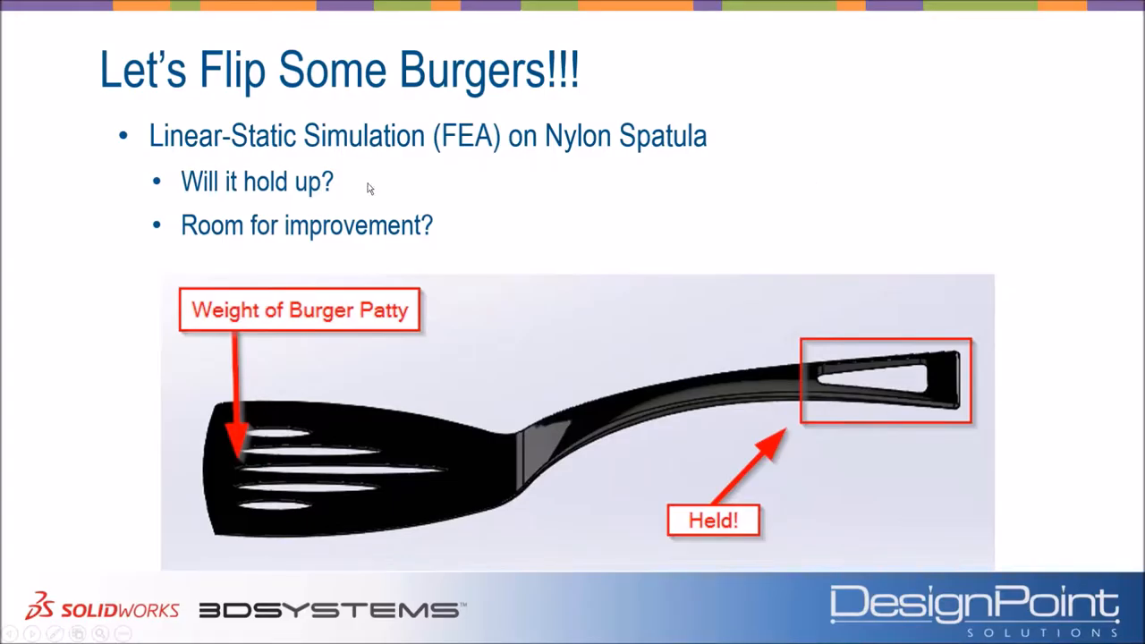
mouse_move(170, 174)
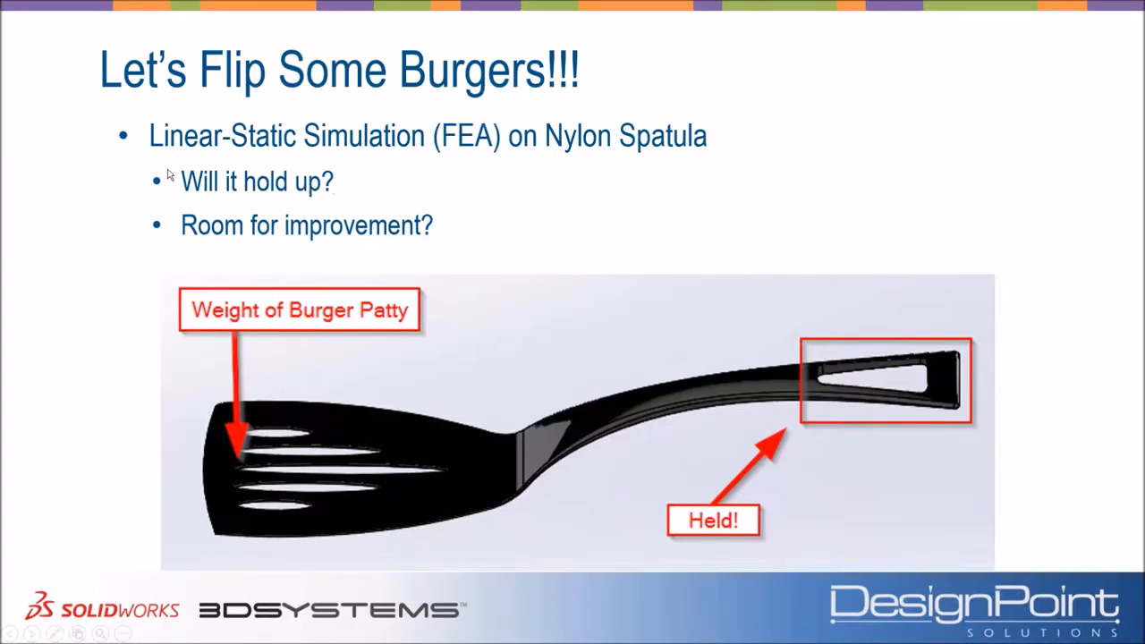
mouse_move(357, 188)
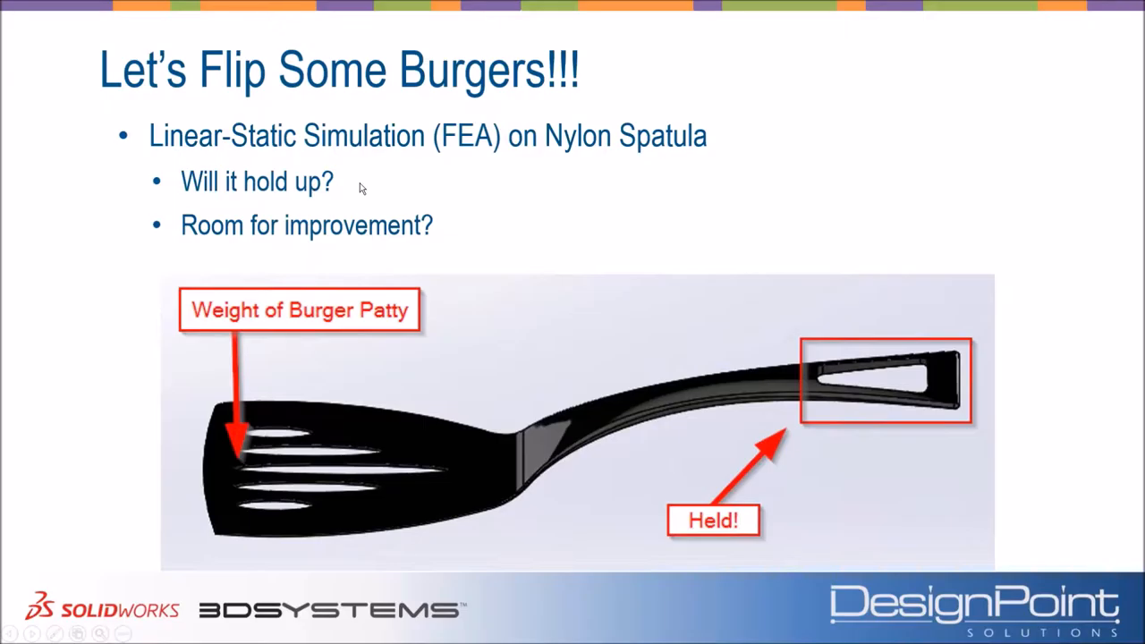
mouse_move(472, 220)
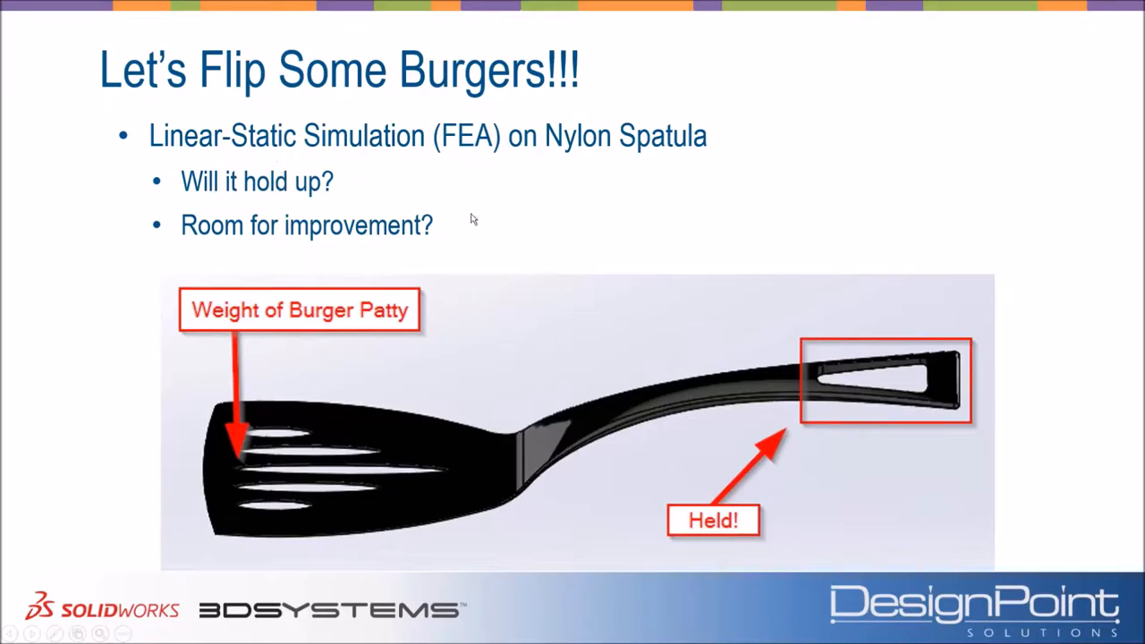
mouse_move(665, 250)
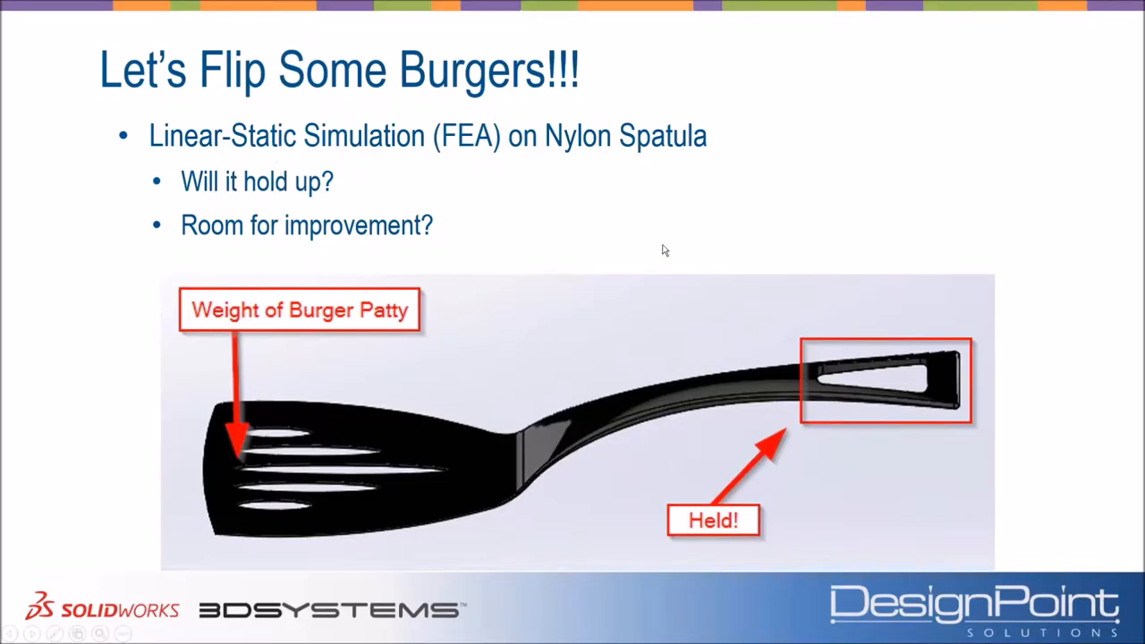
mouse_move(448, 228)
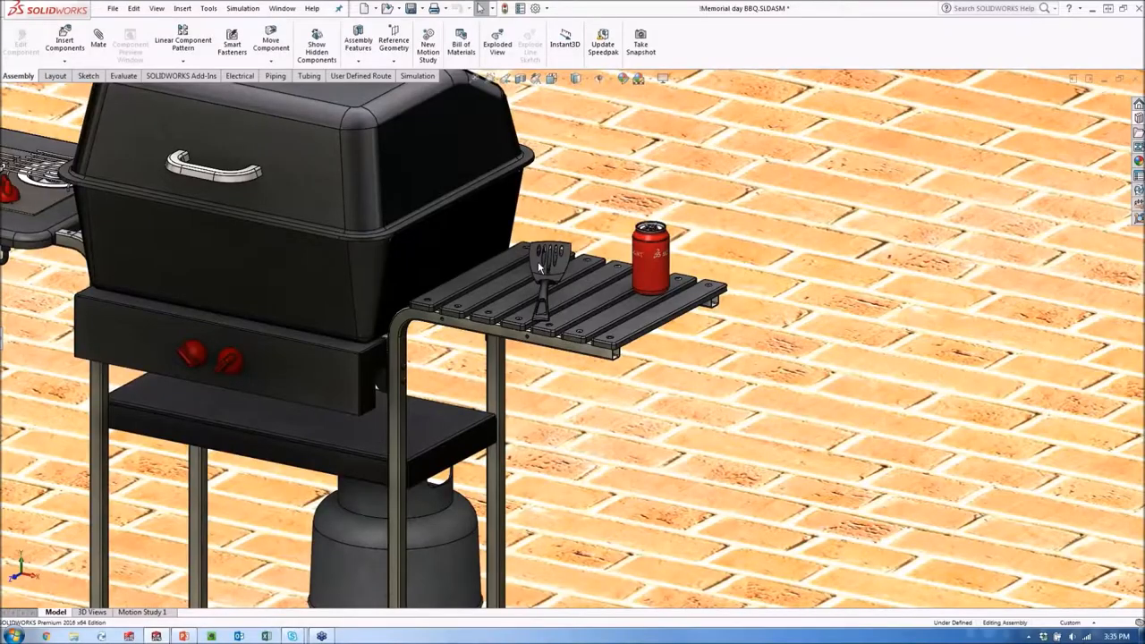
Step: Open the spatula from the assembly as the standalone part 'flipper' with Simulation tools
left_click(545, 268)
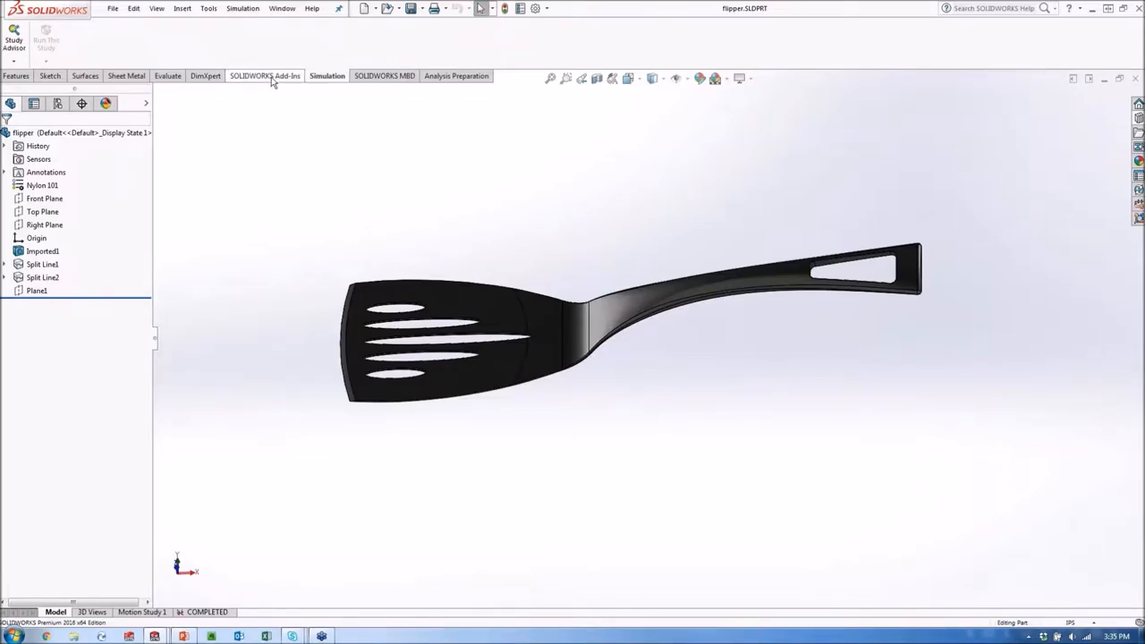
left_click(15, 75)
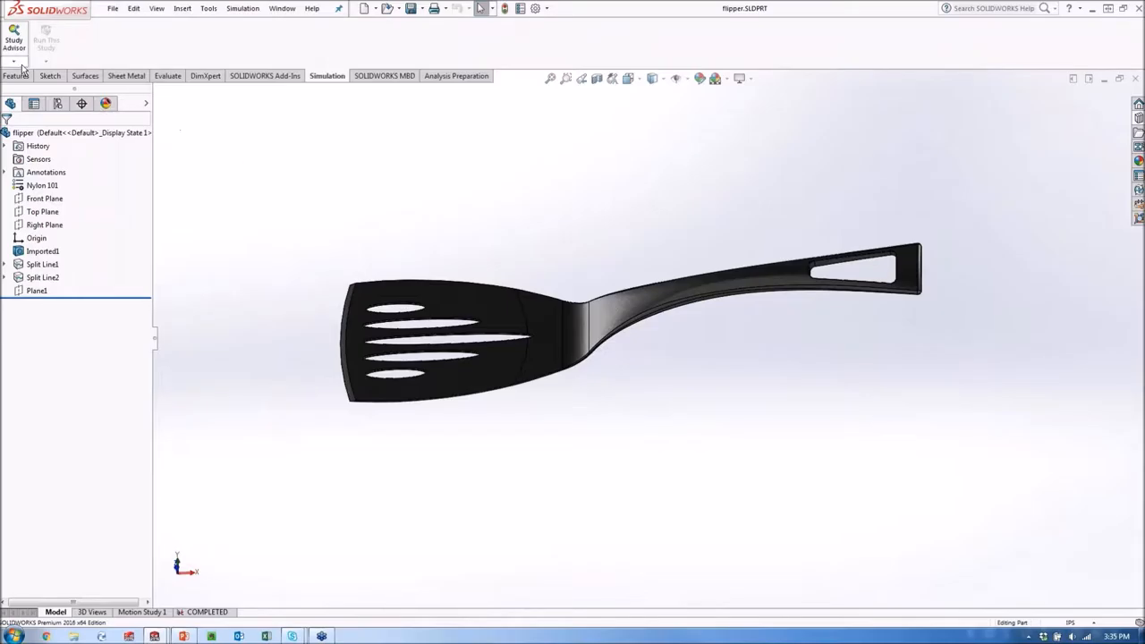
Step: Start a new study named Static 2 of Static type from Study Advisor
left_click(14, 60)
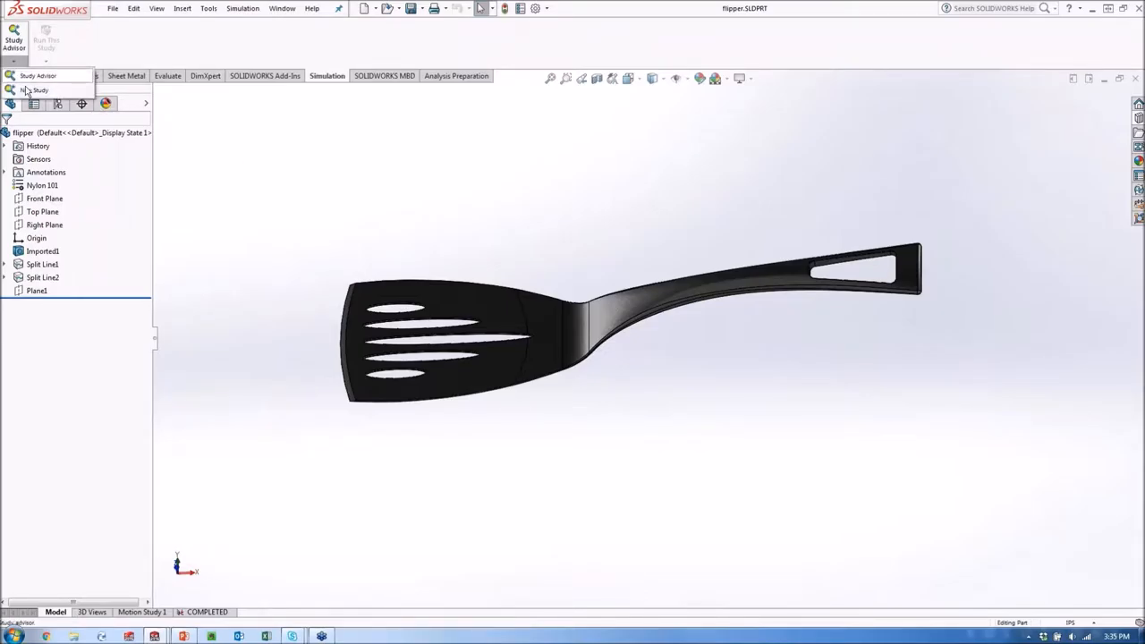
left_click(37, 90)
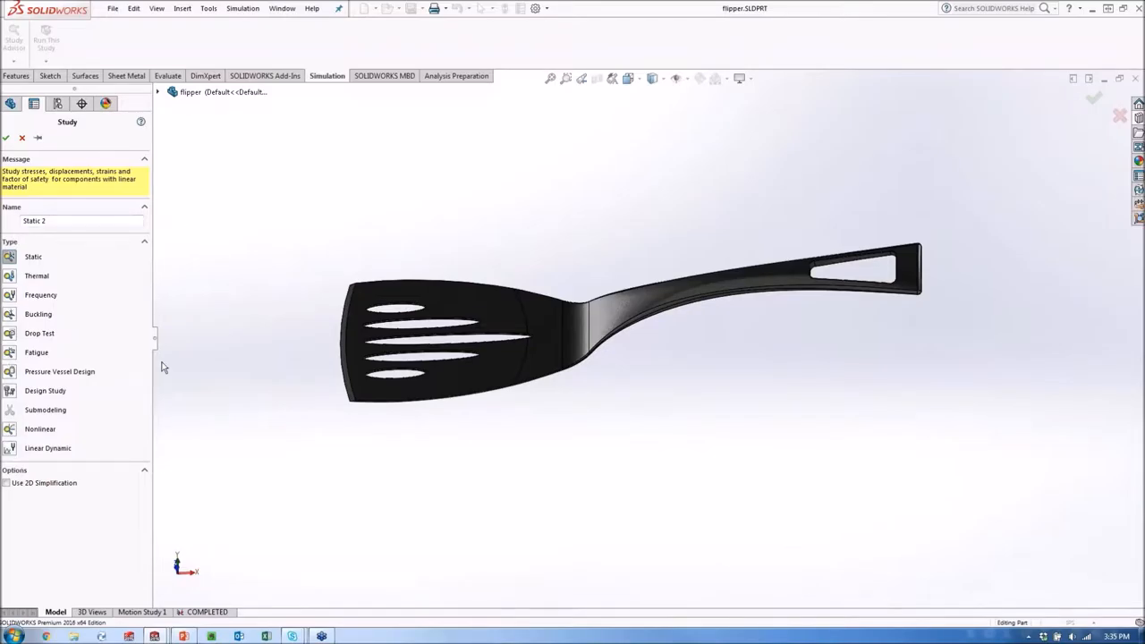
mouse_move(161, 349)
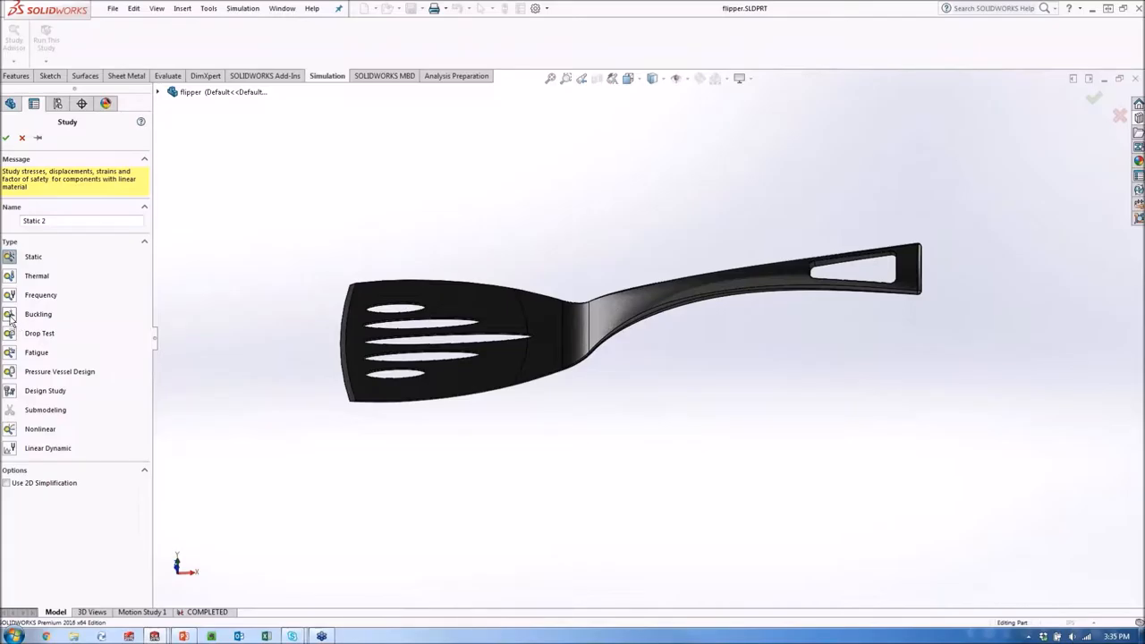
mouse_move(10, 314)
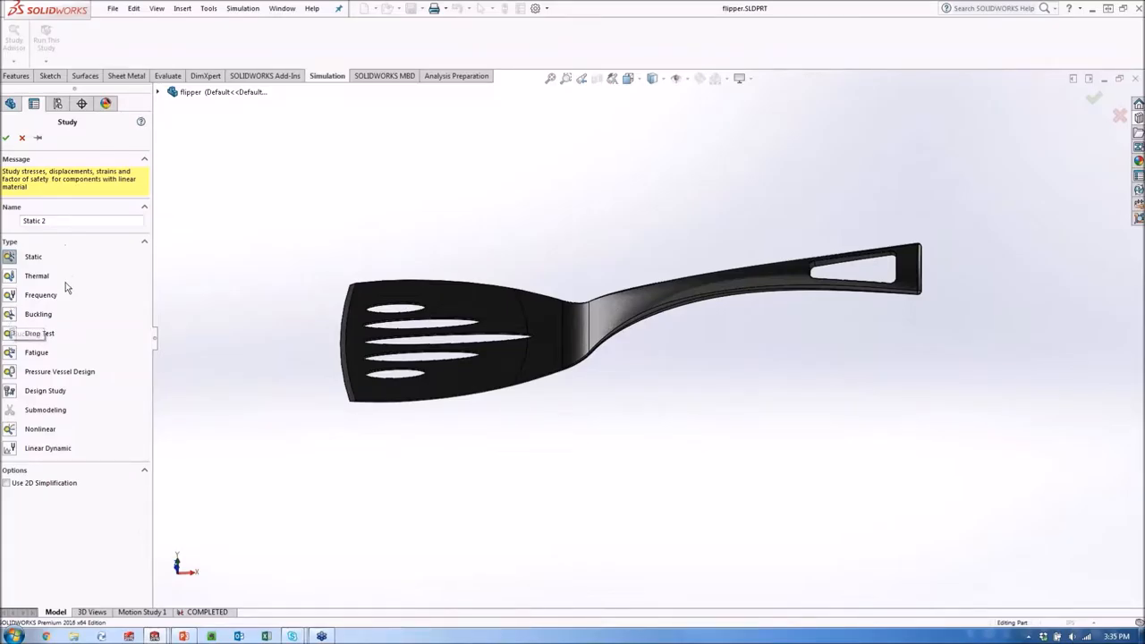
mouse_move(272, 316)
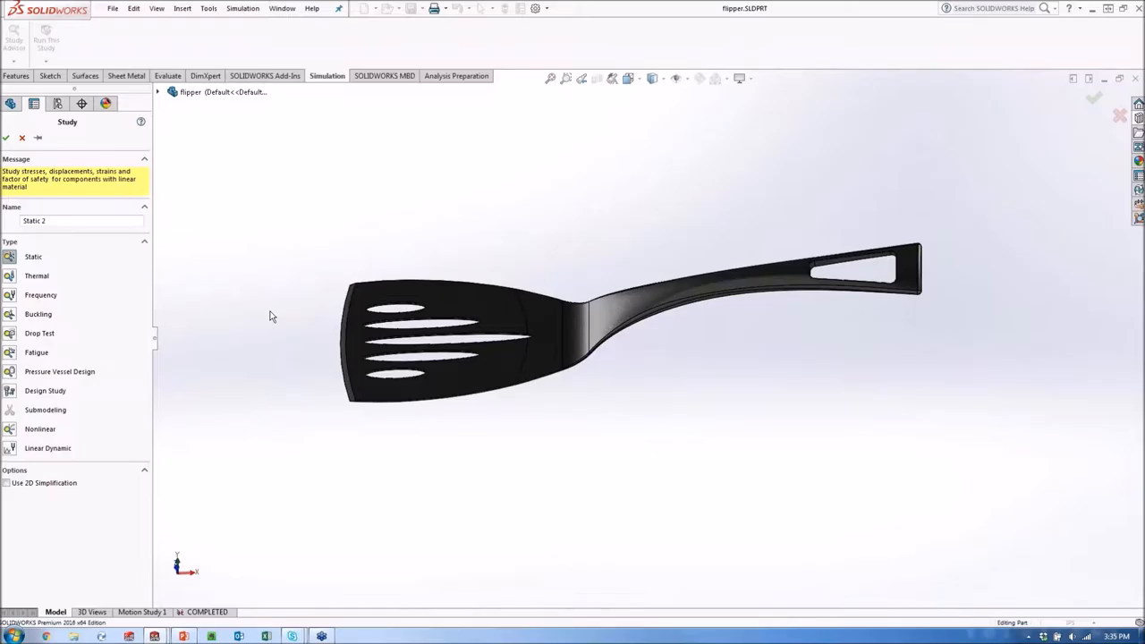
mouse_move(10, 257)
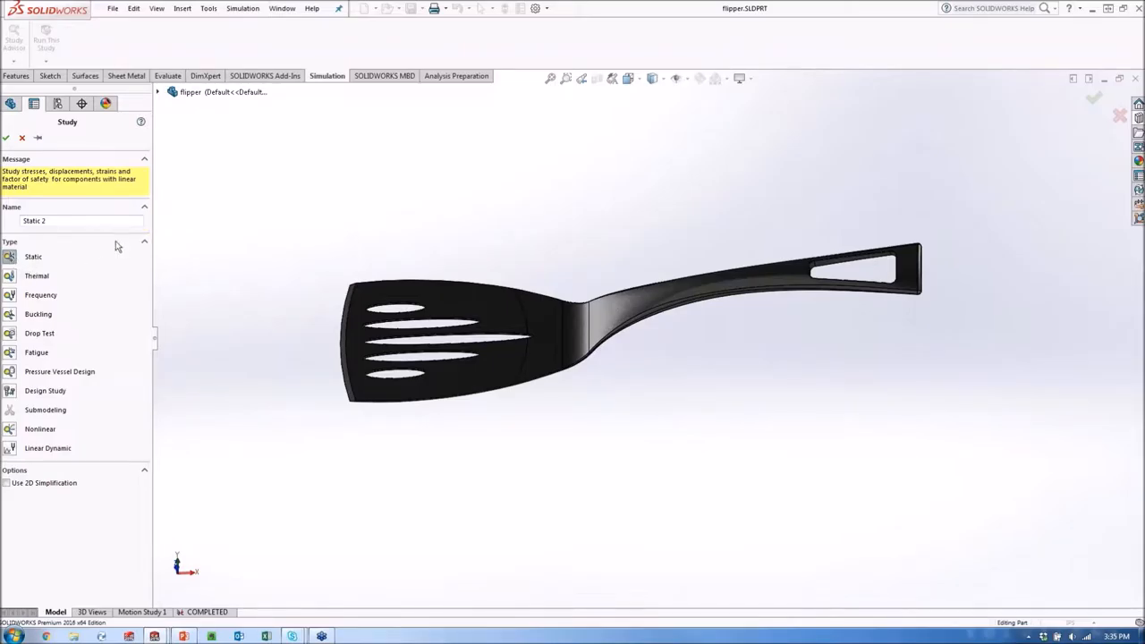
mouse_move(213, 278)
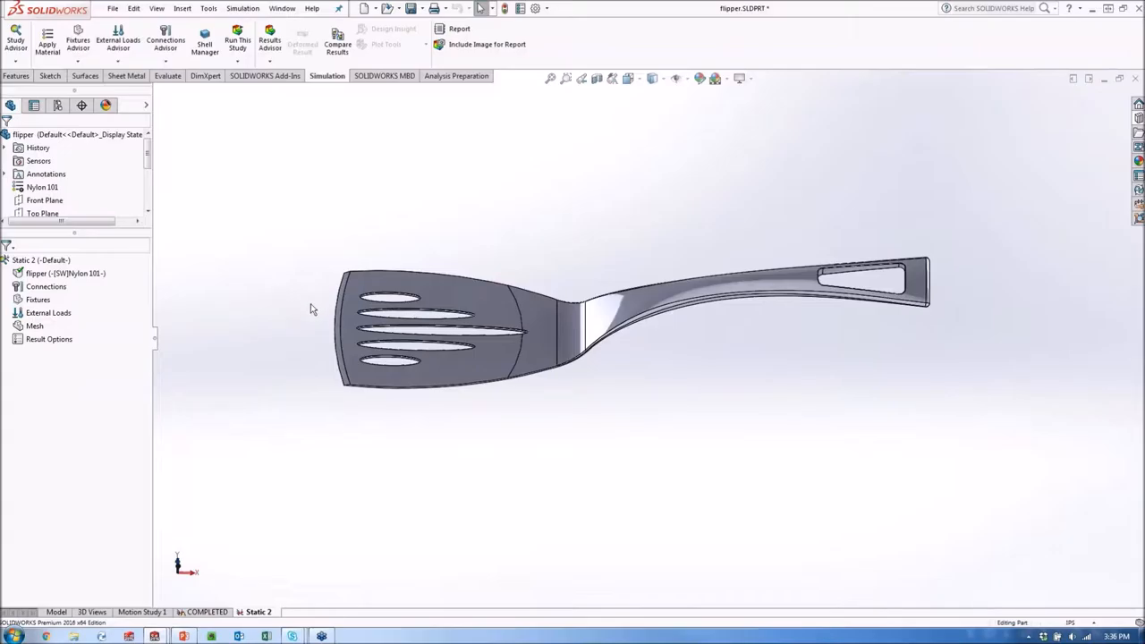
mouse_move(279, 325)
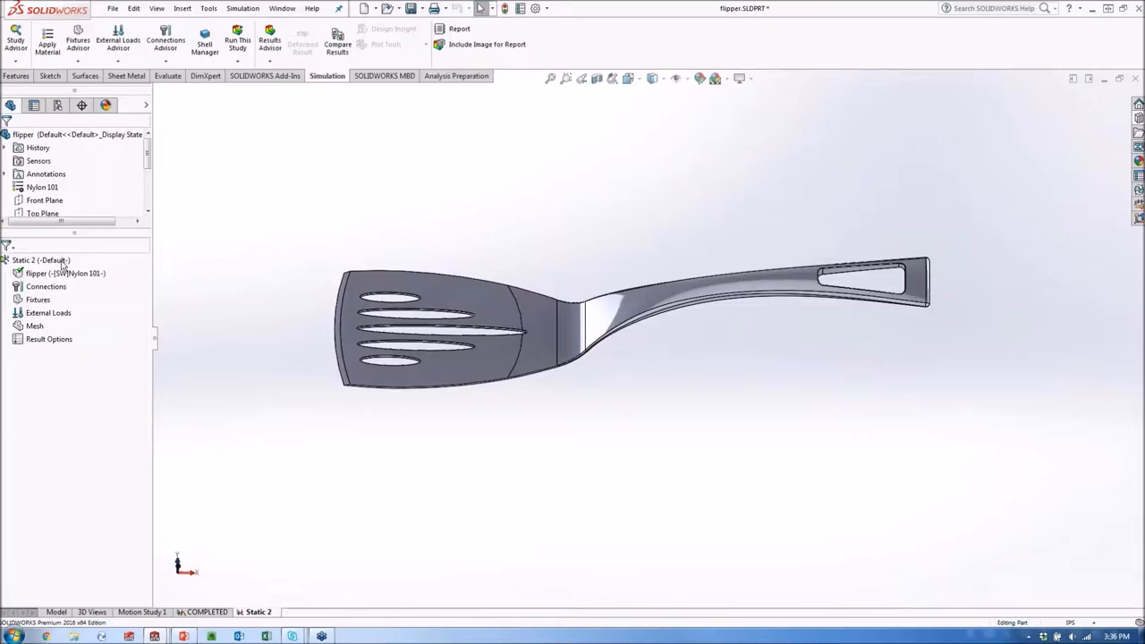
mouse_move(248, 377)
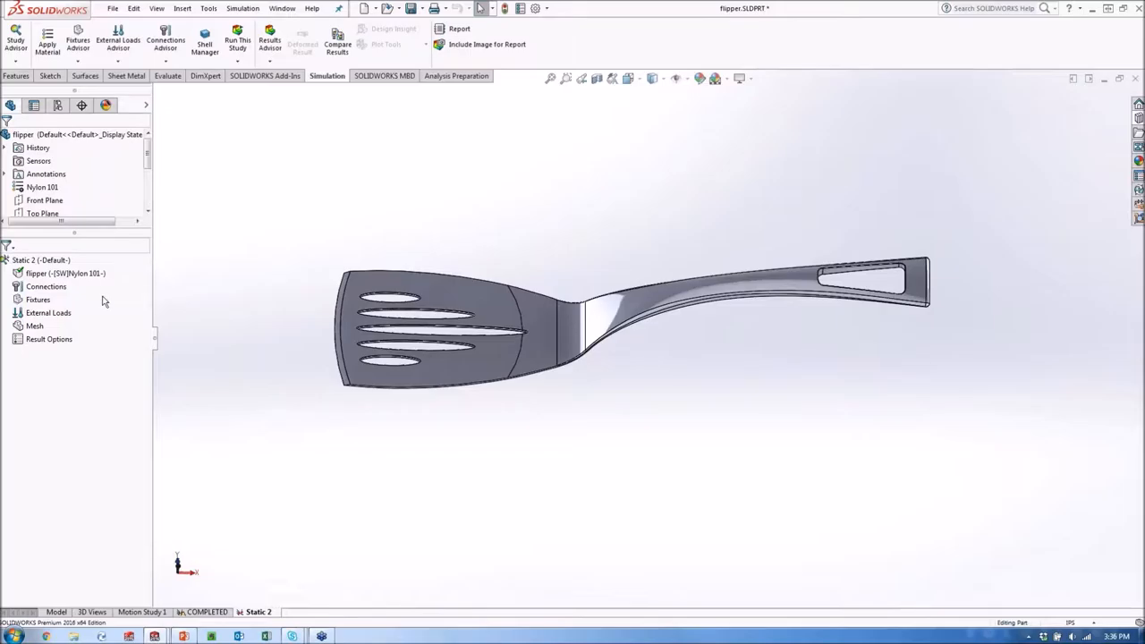
mouse_move(226, 374)
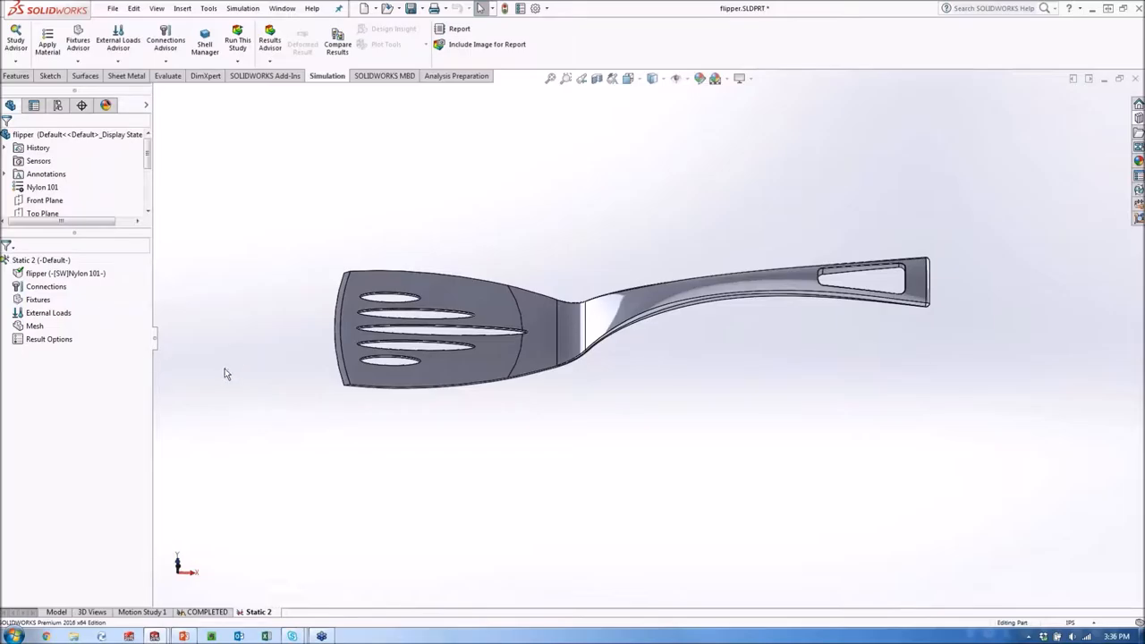
left_click(65, 273)
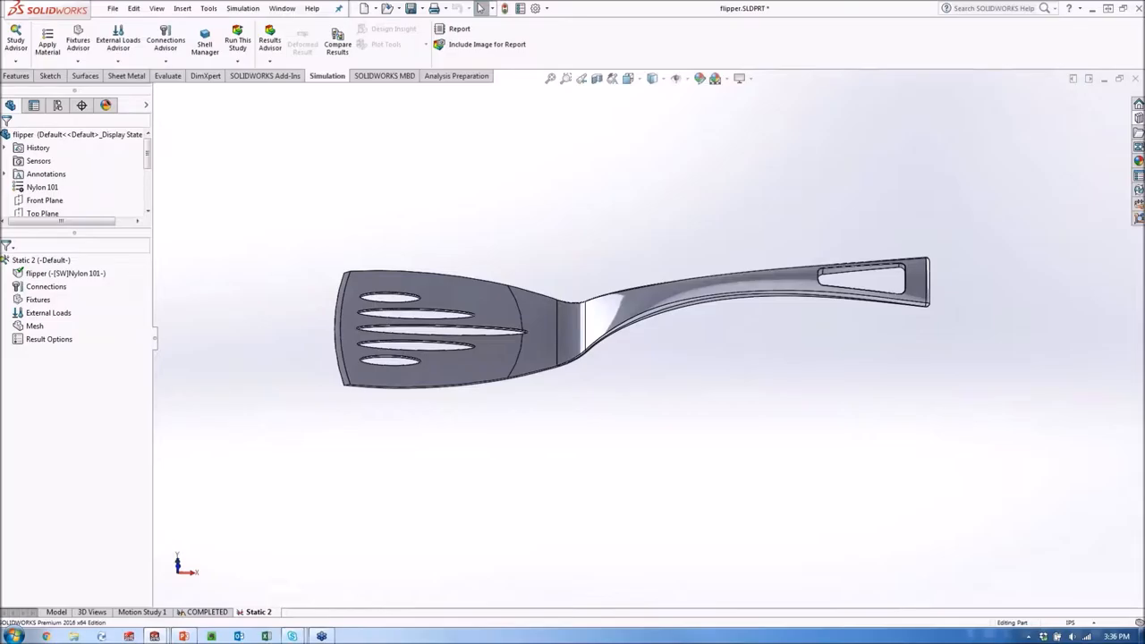
mouse_move(349, 290)
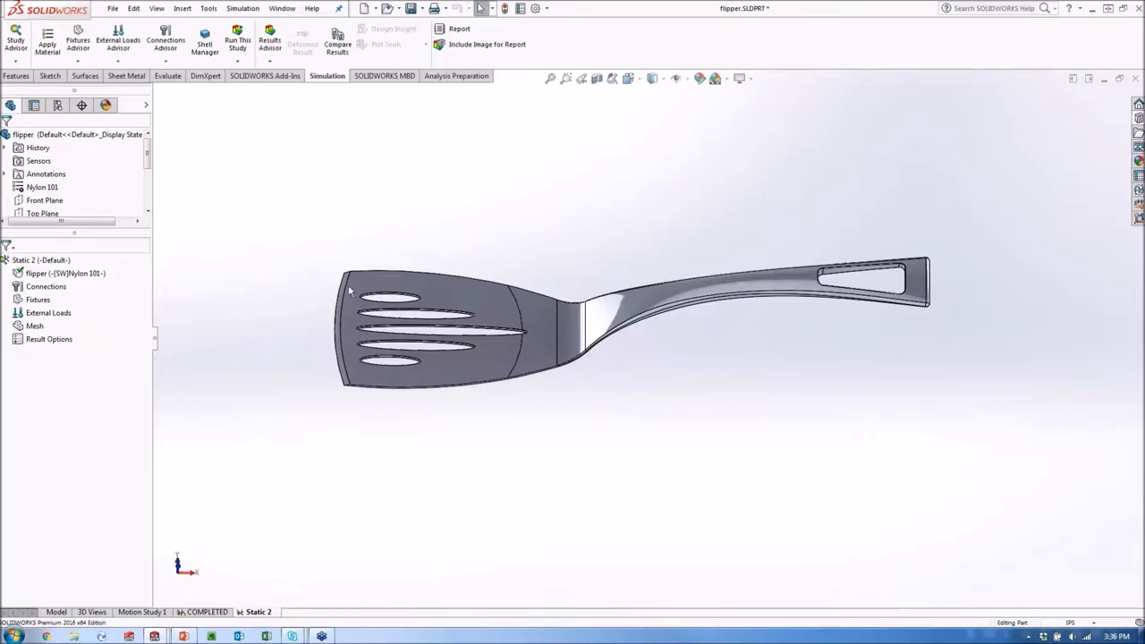
mouse_move(955, 274)
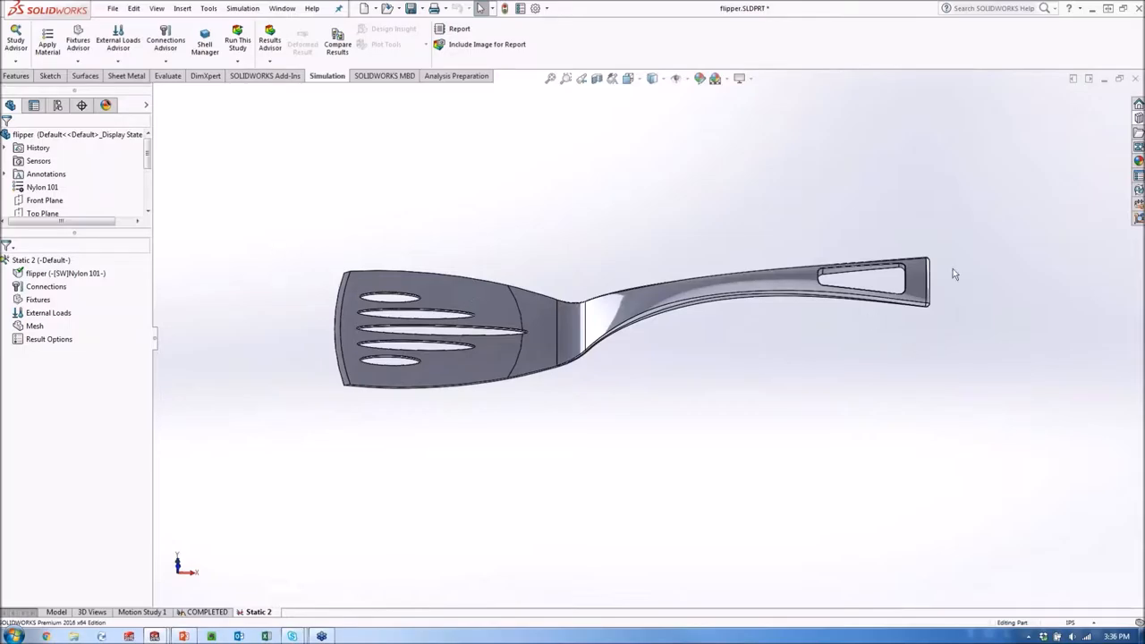
mouse_move(349, 252)
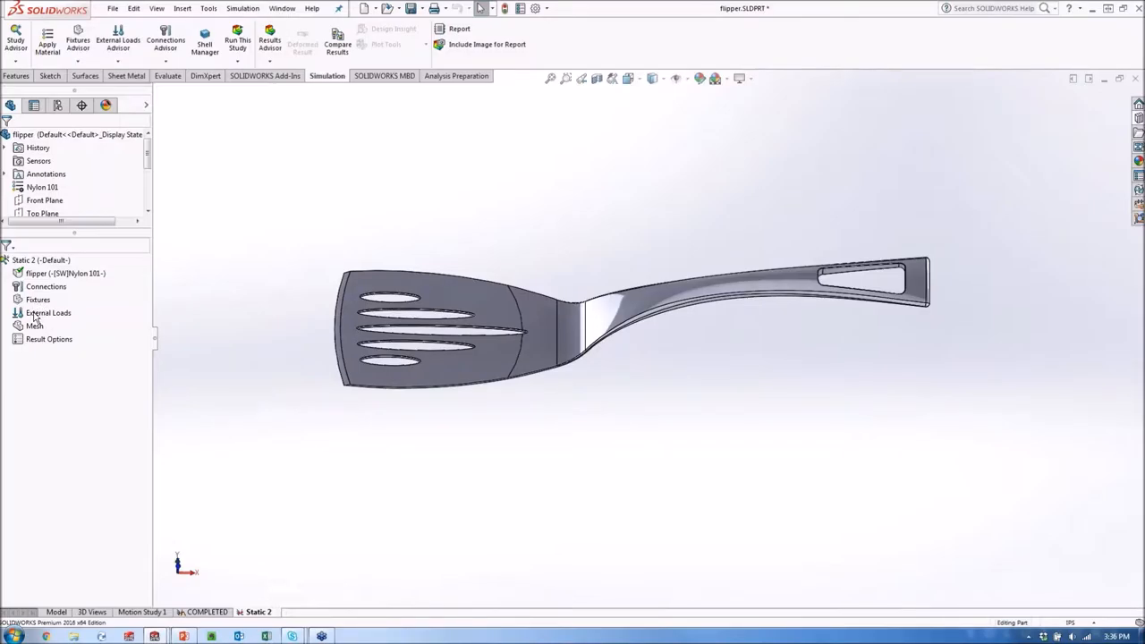
Step: Add a Fixed Geometry fixture, Fixed-1, on the spatula's handle-end loop faces
right_click(38, 300)
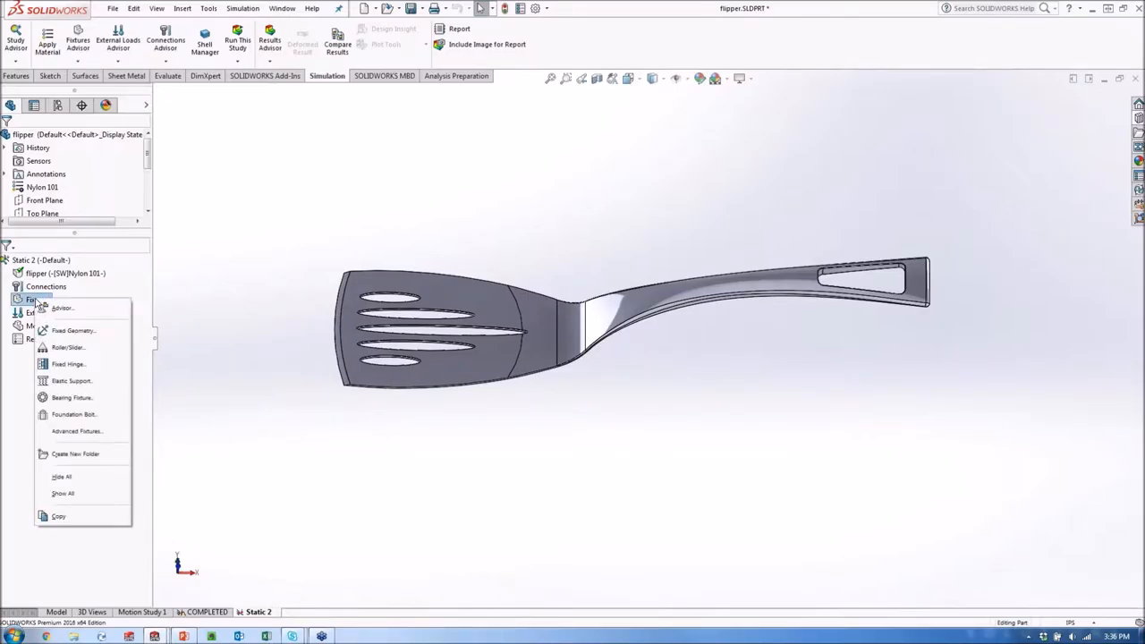
mouse_move(73, 330)
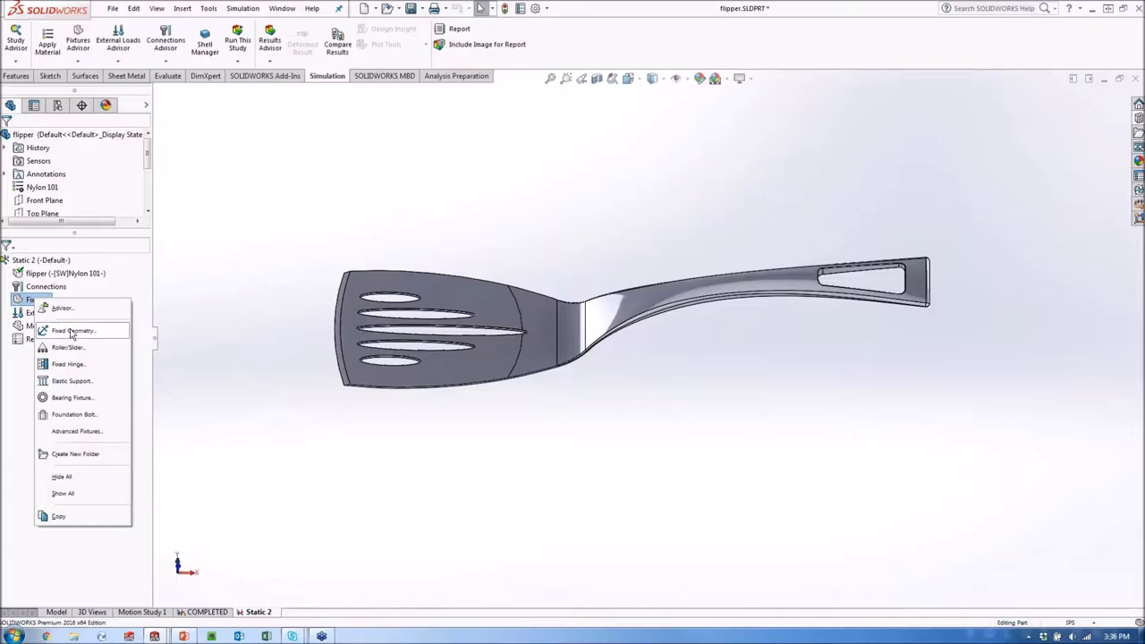
left_click(74, 330)
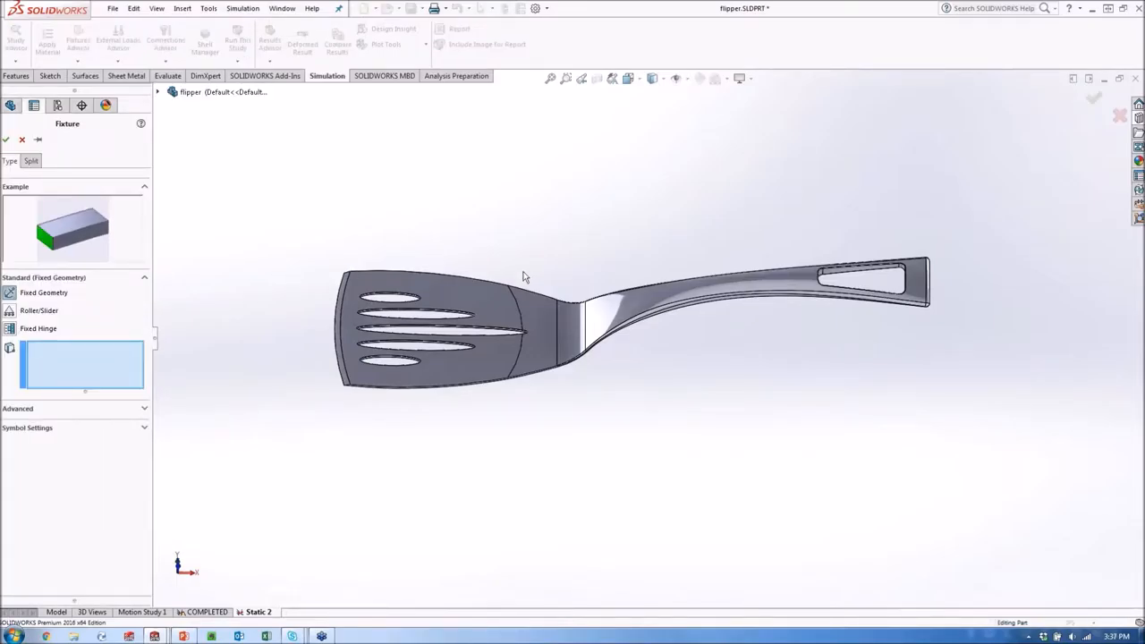
left_click_drag(523, 276, 772, 362)
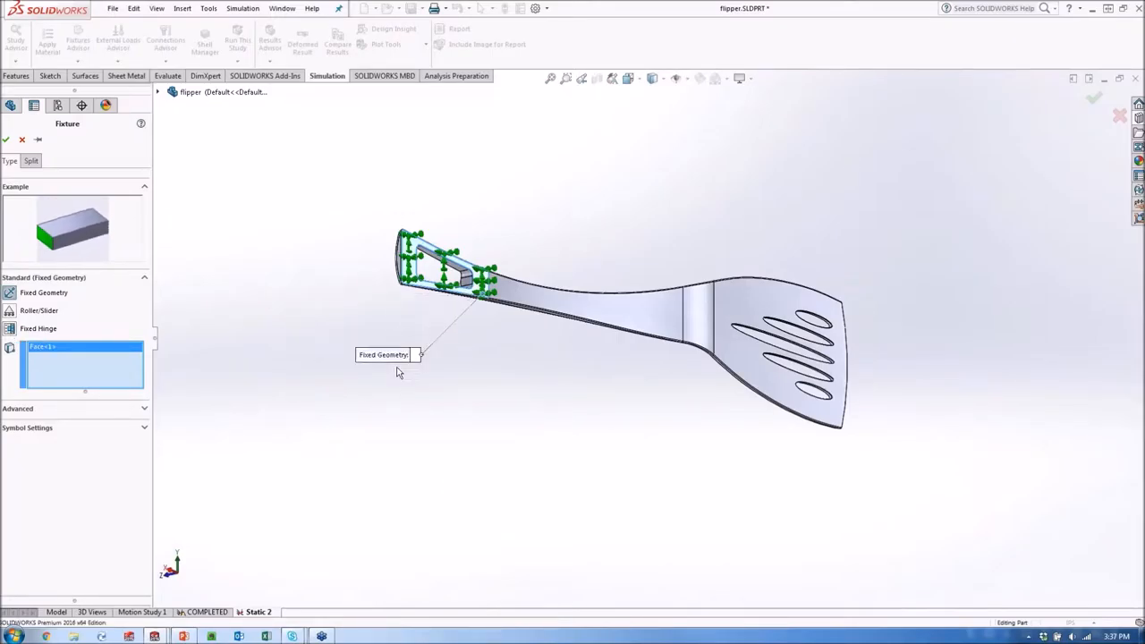
left_click_drag(383, 354, 465, 387)
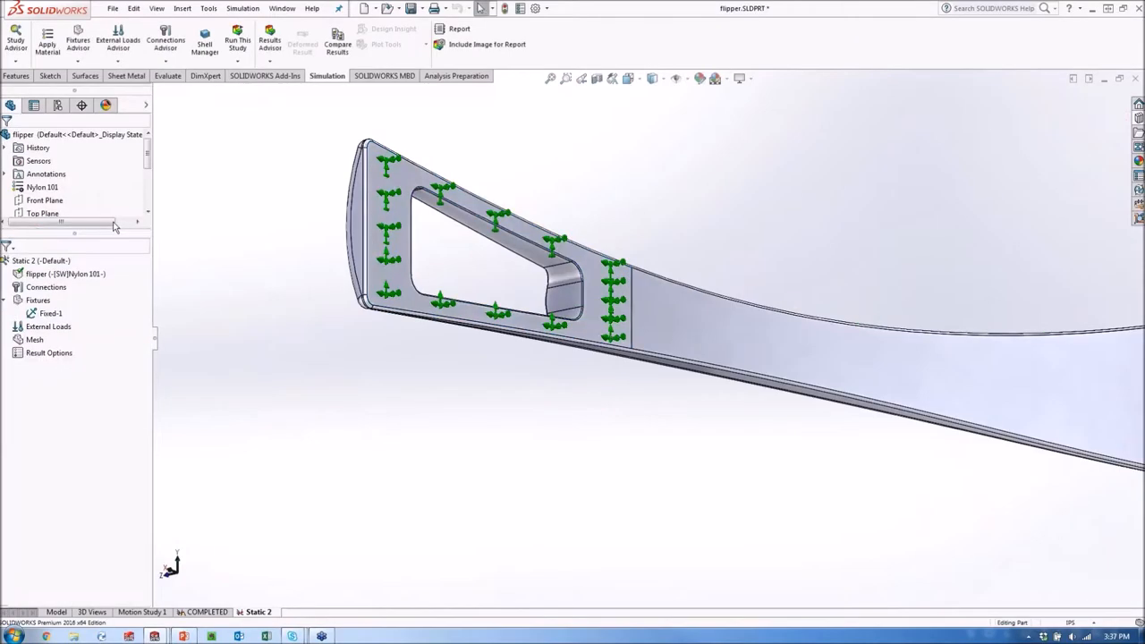
mouse_move(873, 432)
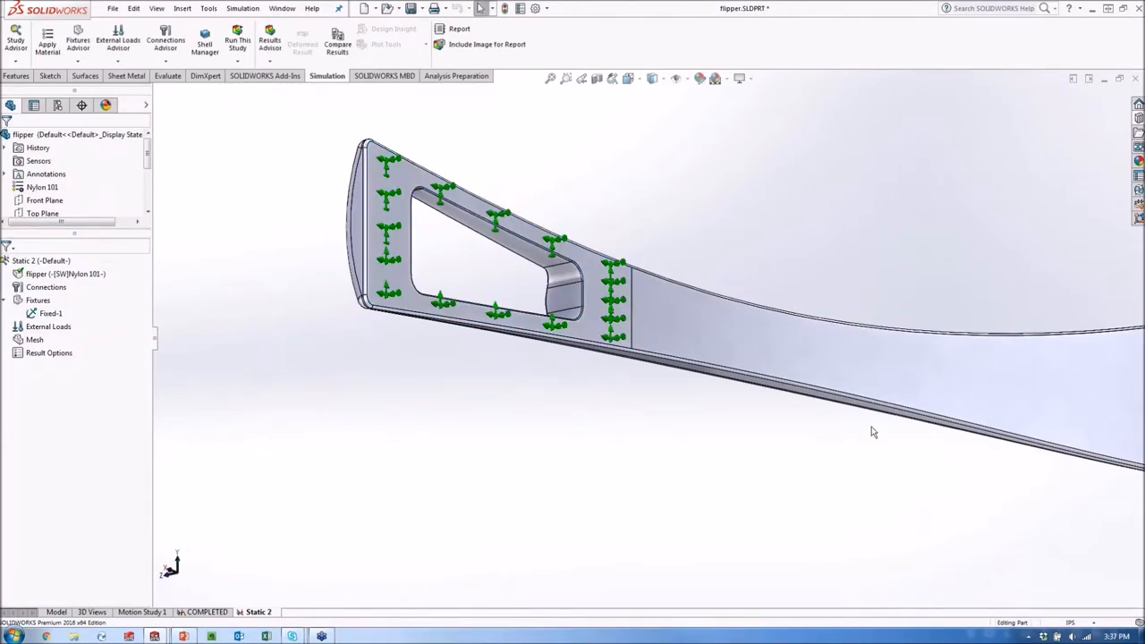
mouse_move(483, 454)
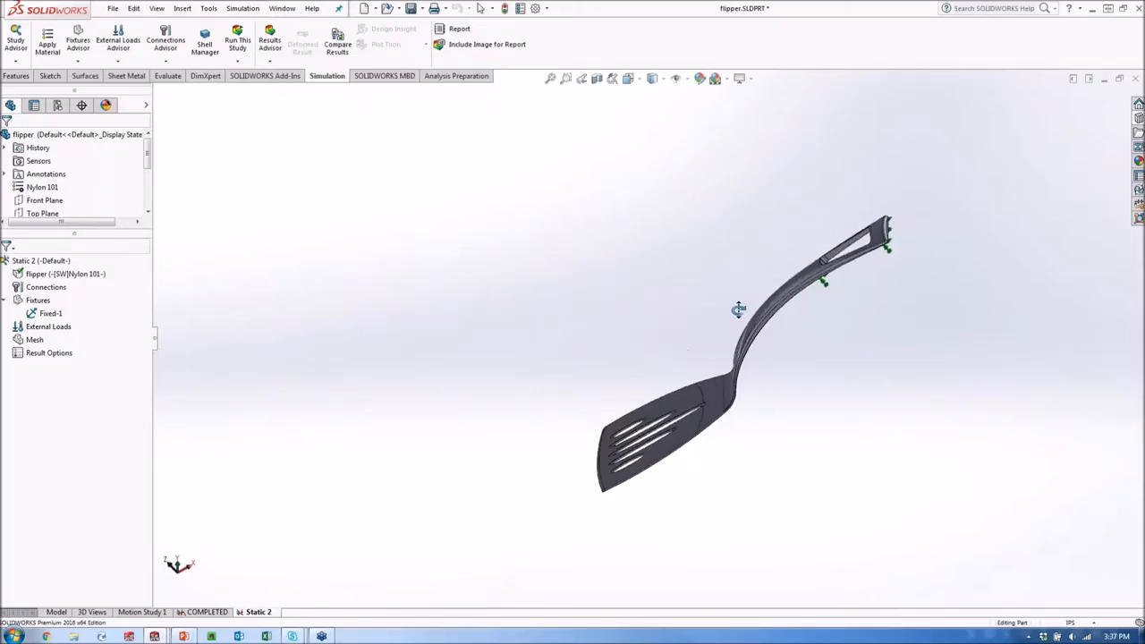
left_click_drag(738, 308, 747, 289)
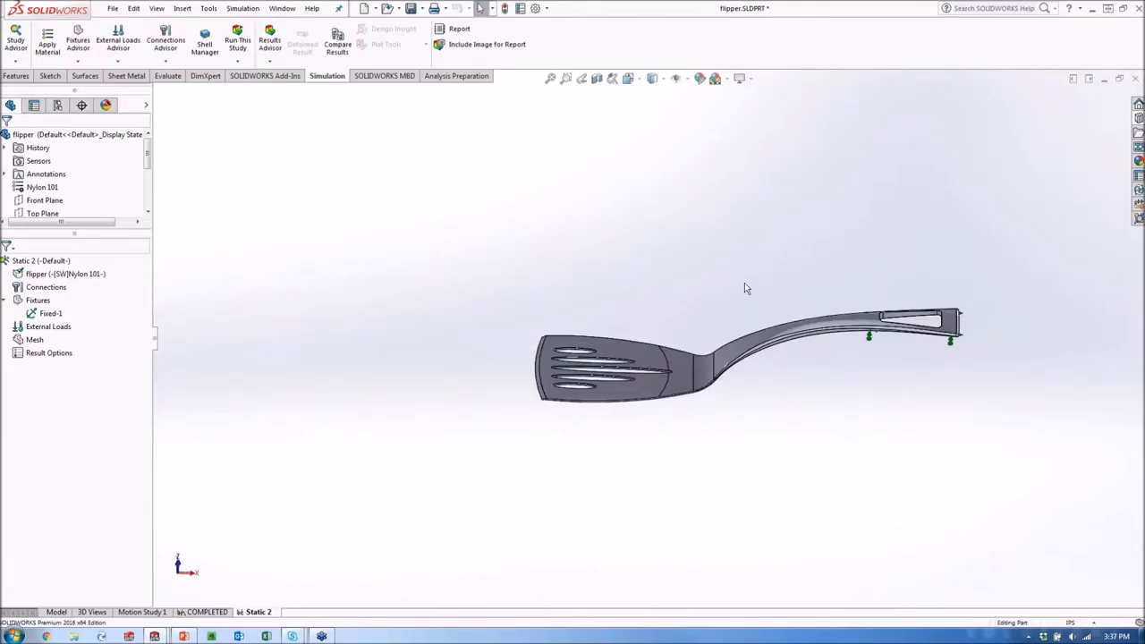
mouse_move(689, 282)
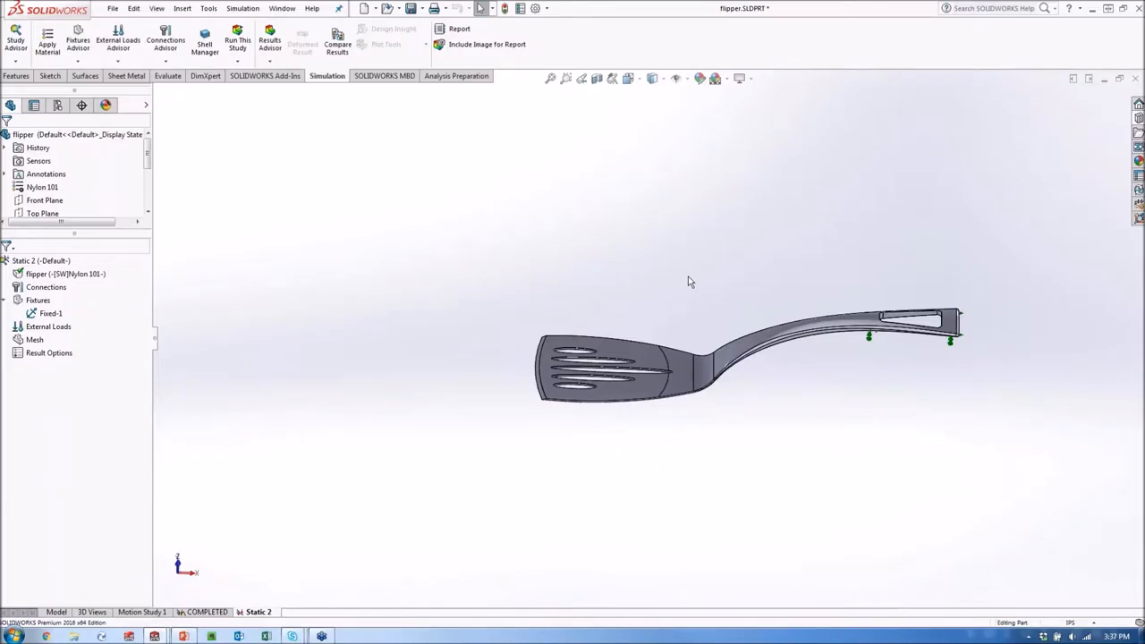
mouse_move(515, 237)
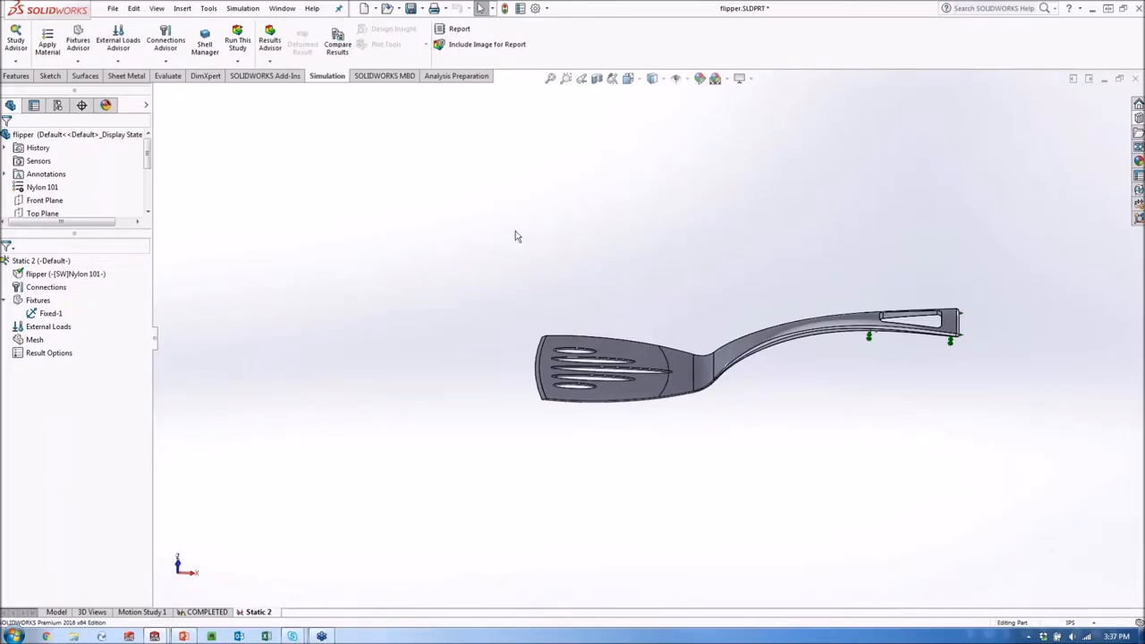
mouse_move(602, 249)
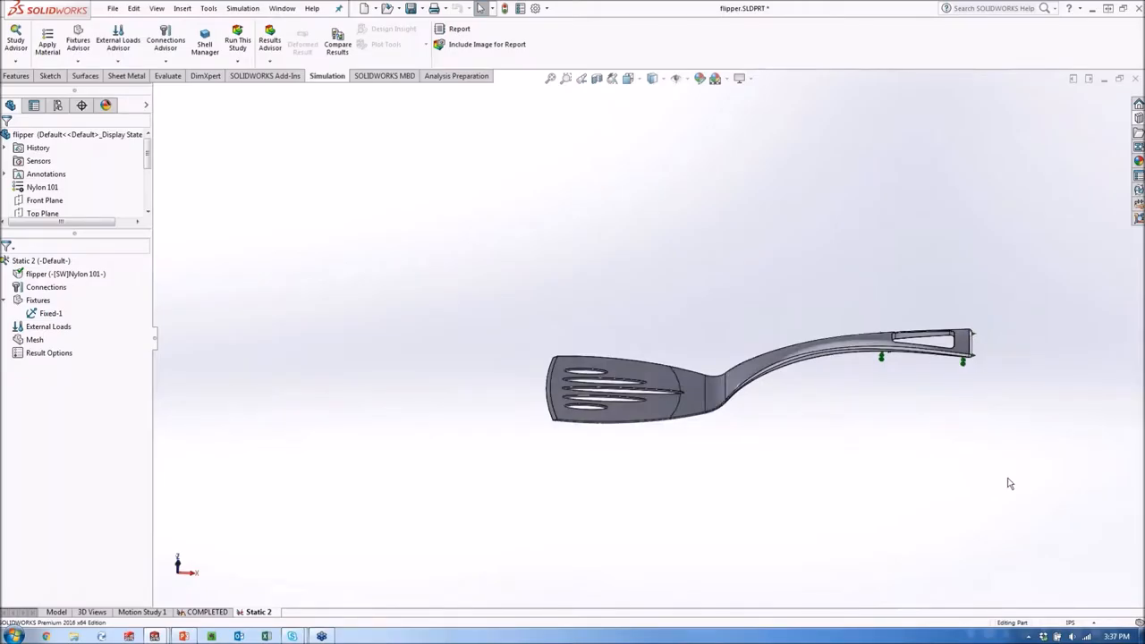
mouse_move(939, 488)
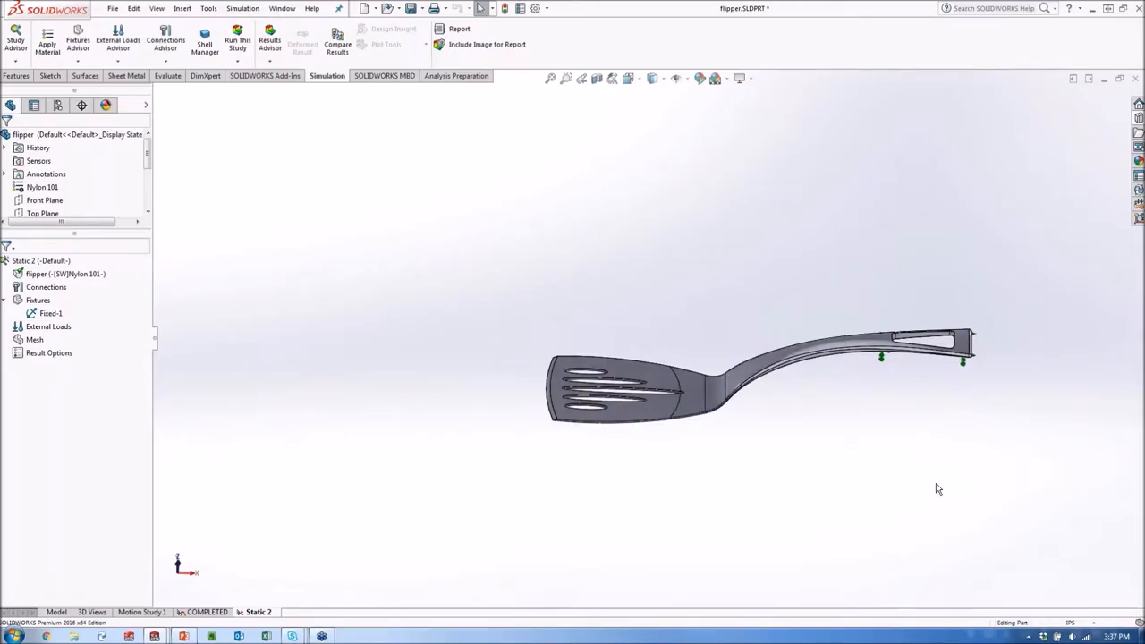
mouse_move(650, 487)
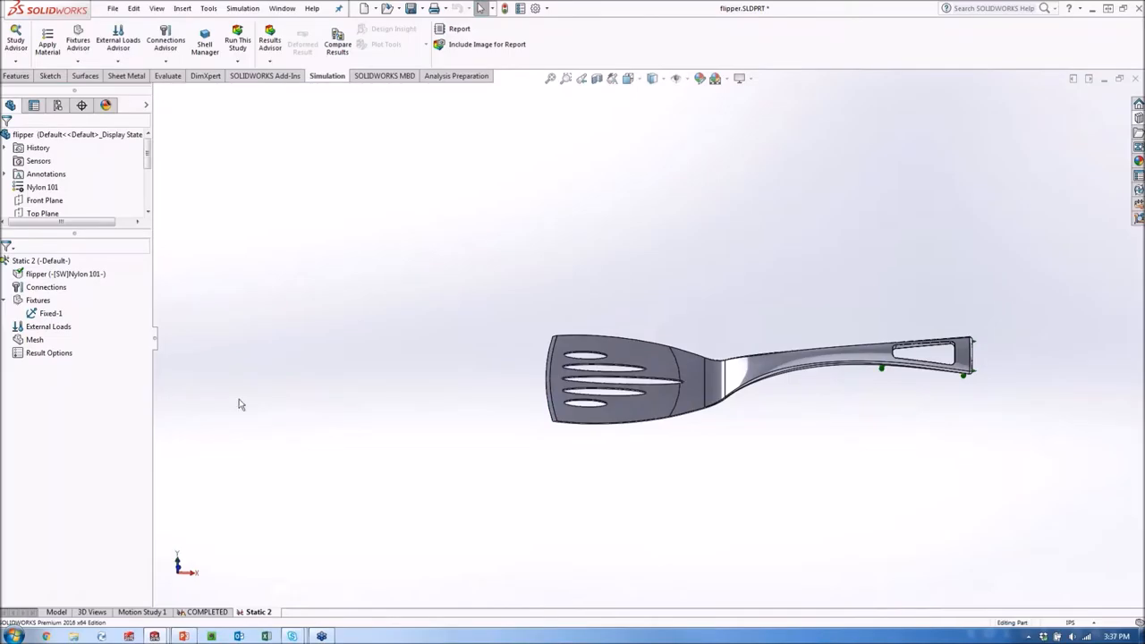
Step: Apply a 0.25 lbf per-item force, Force-1, to the slotted blade face
right_click(48, 327)
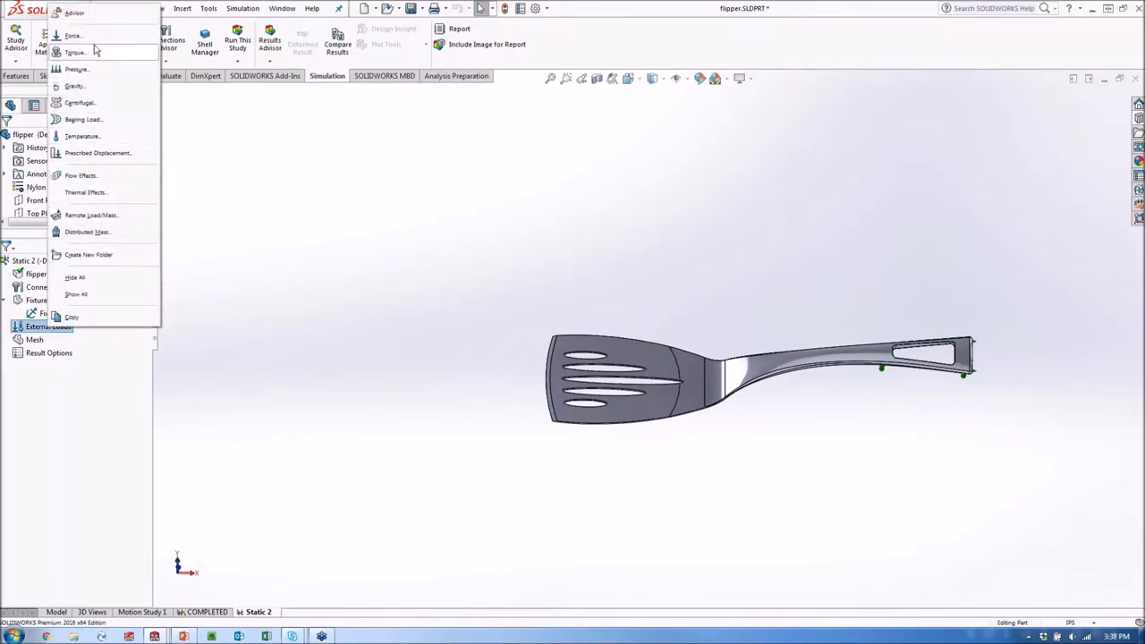
mouse_move(106, 137)
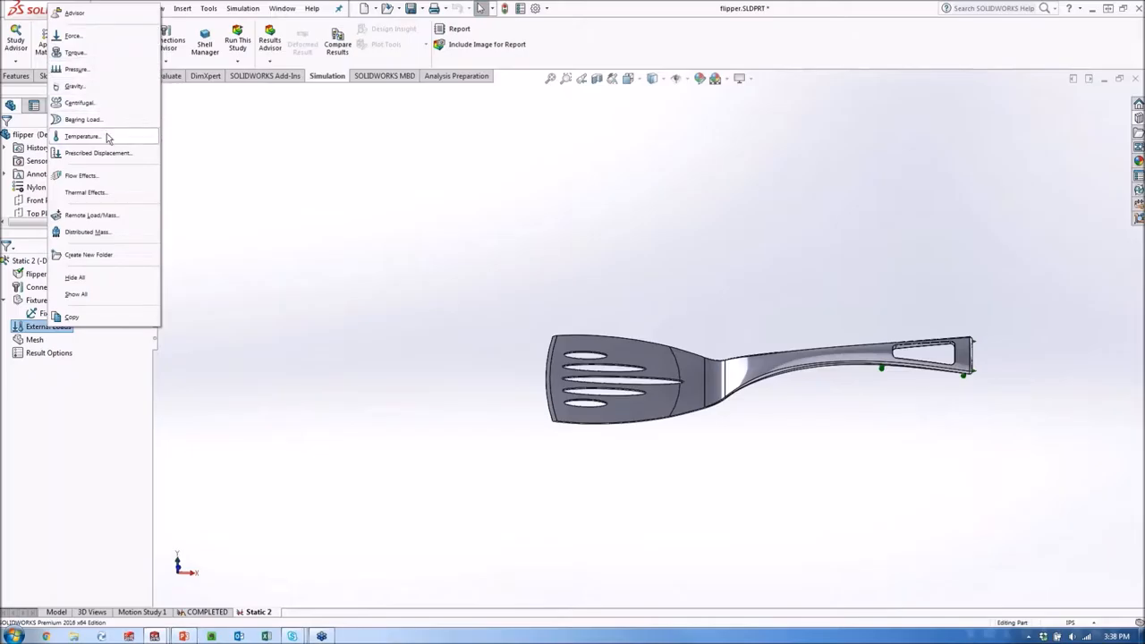
mouse_move(114, 86)
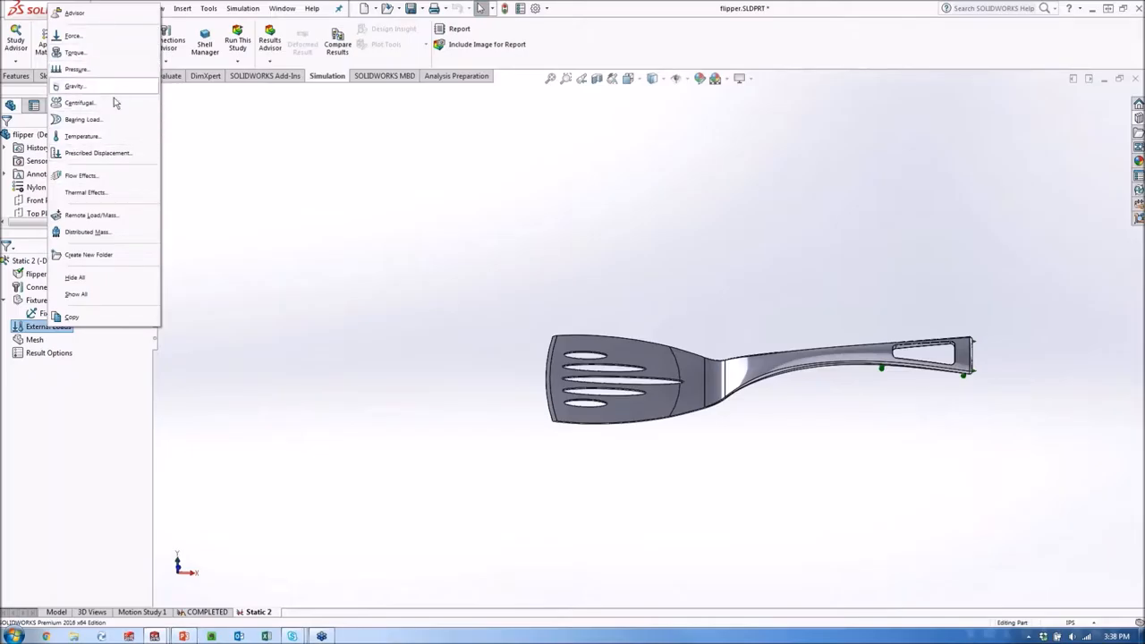
mouse_move(107, 102)
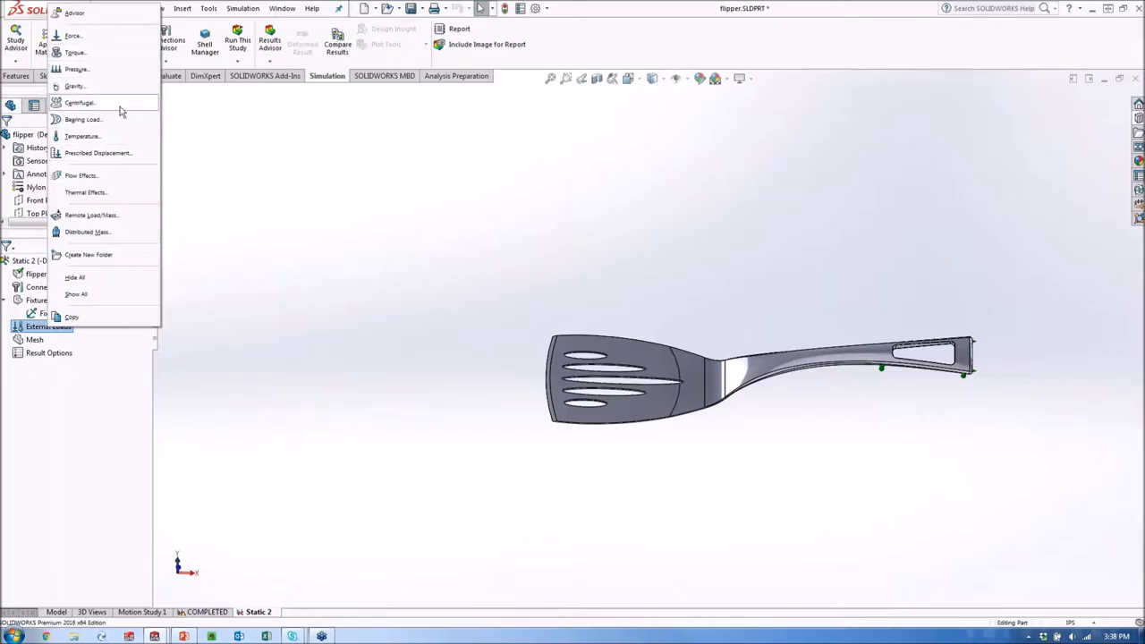
mouse_move(76, 36)
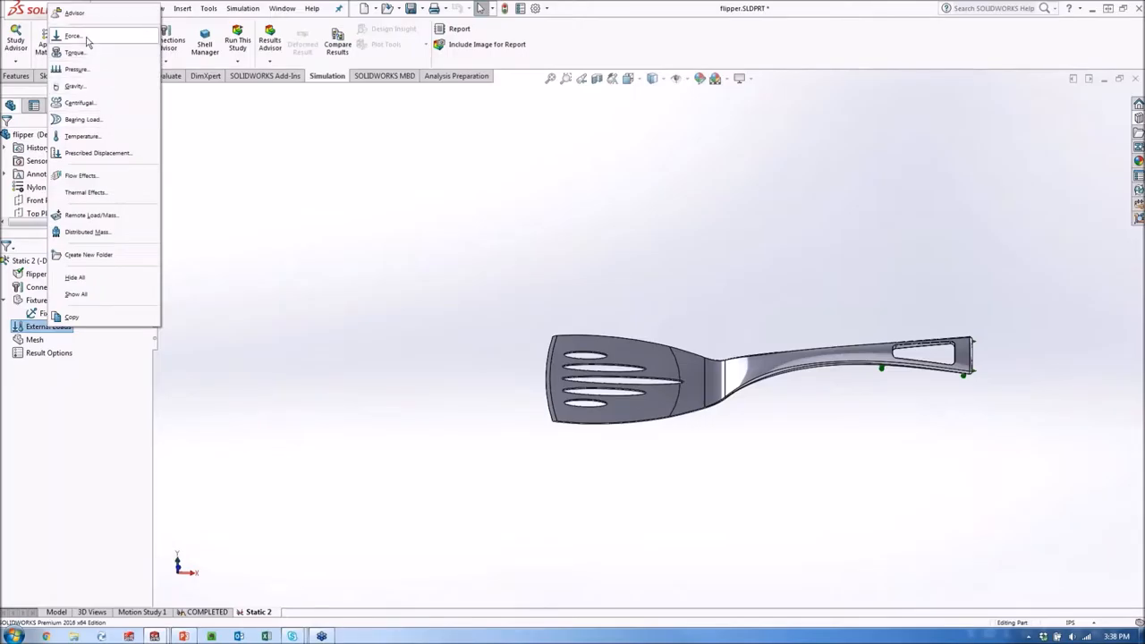
left_click(73, 36)
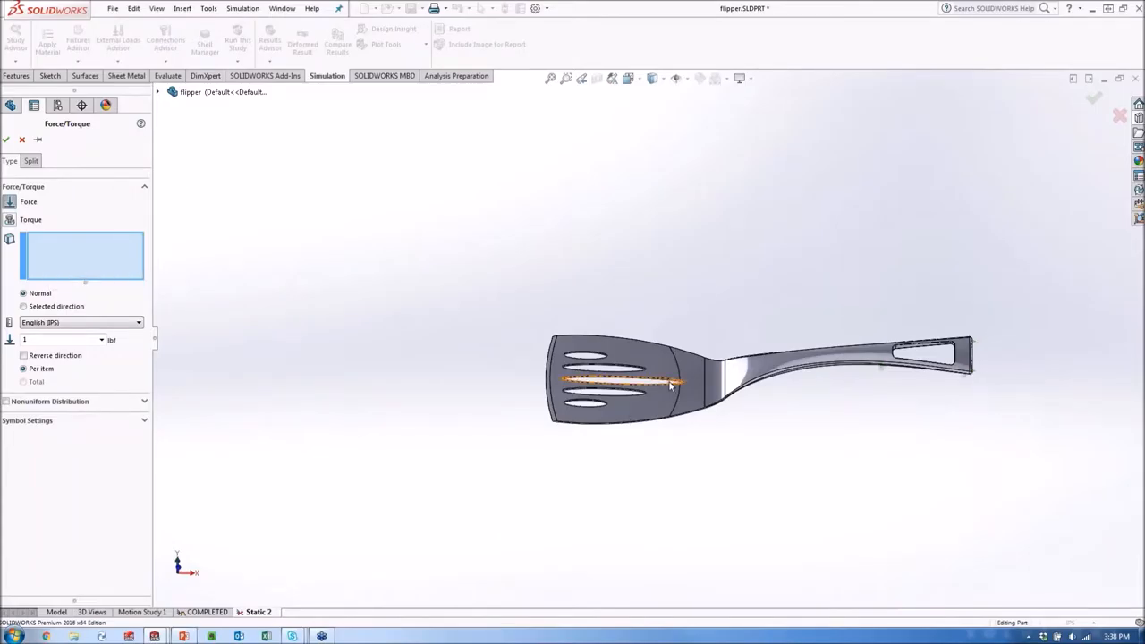
left_click(622, 380)
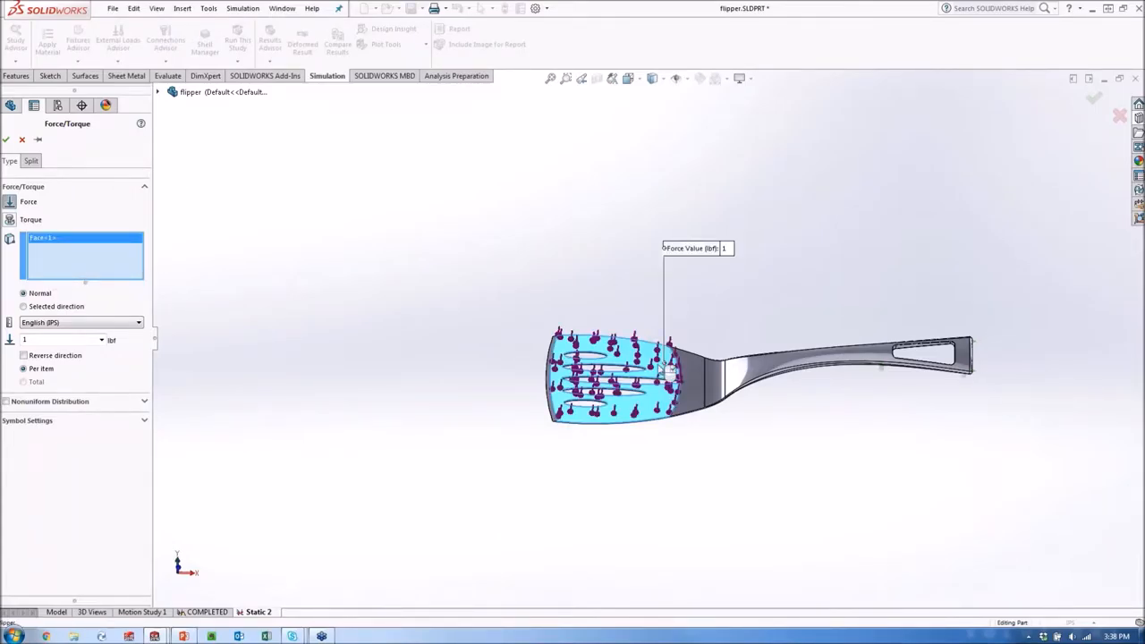
left_click(62, 339)
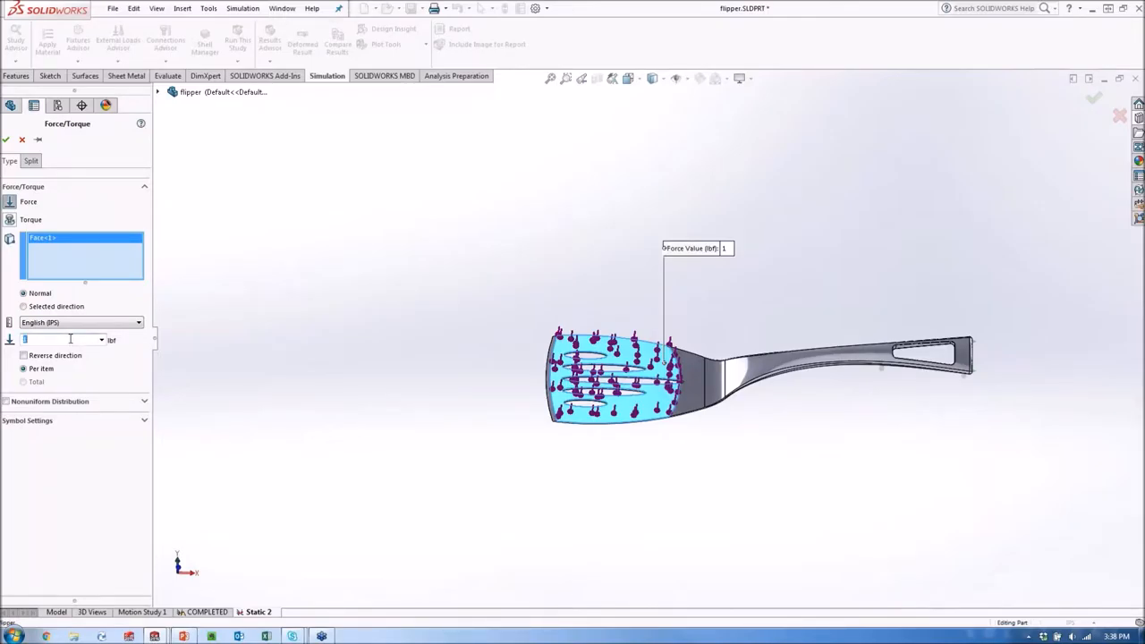
type(".25")
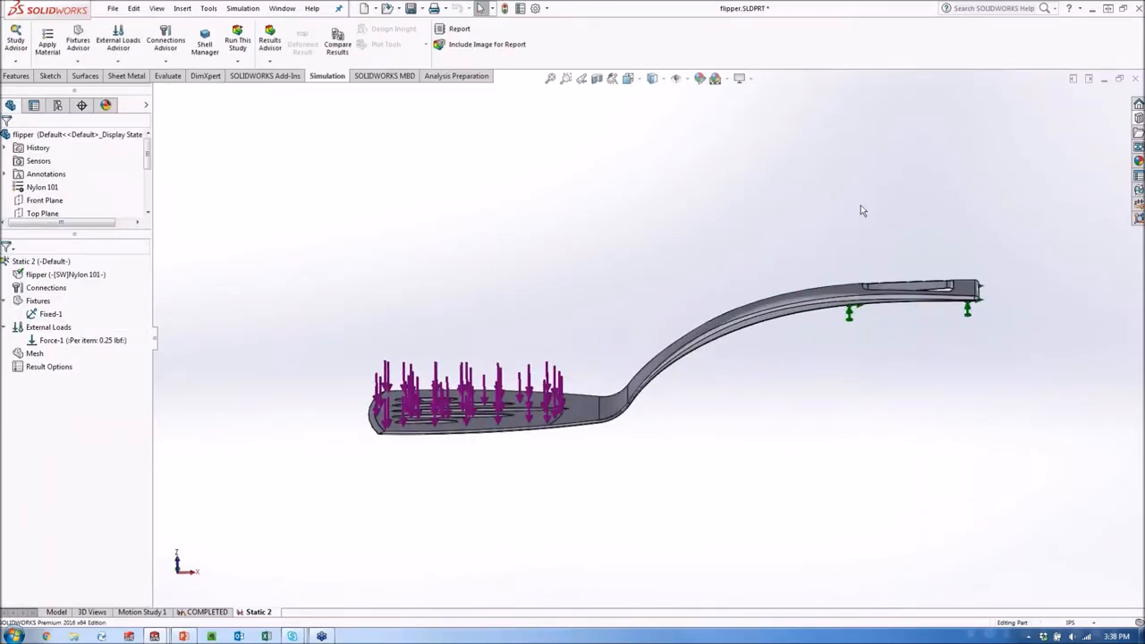
mouse_move(483, 480)
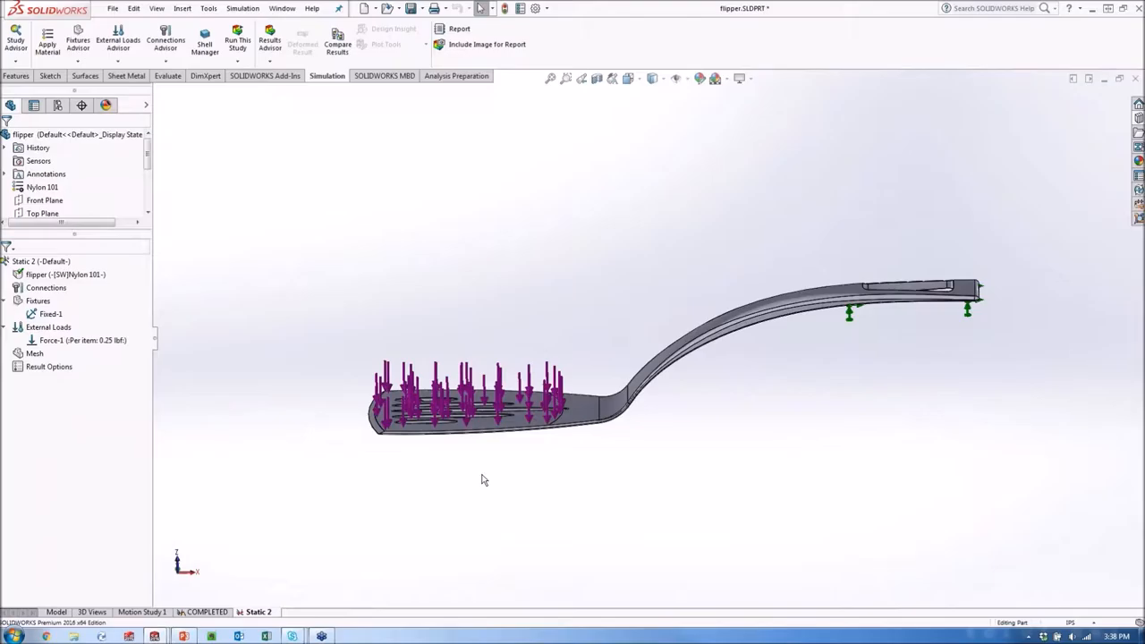
mouse_move(426, 504)
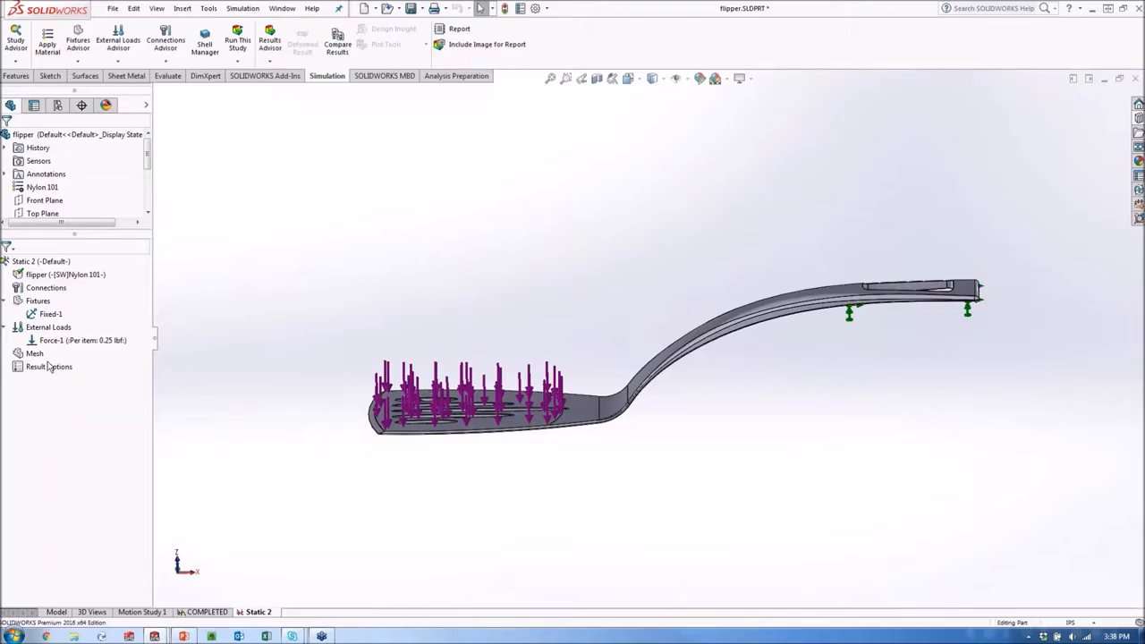
Step: Generate a curvature-based solid mesh and zoom in on the blade slots
right_click(34, 354)
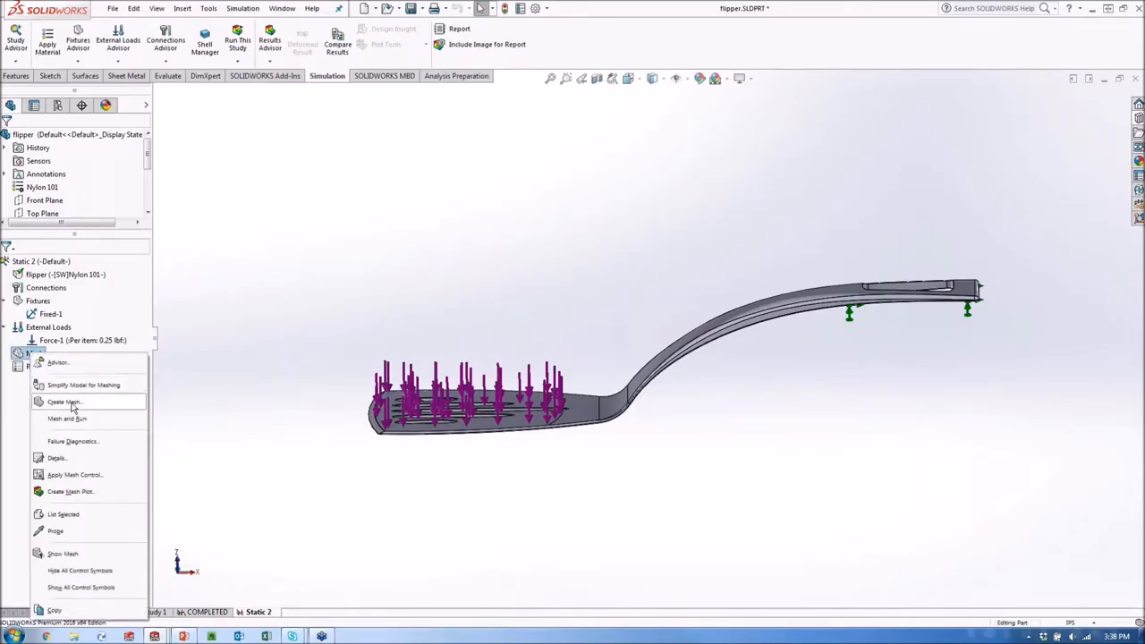
left_click(63, 402)
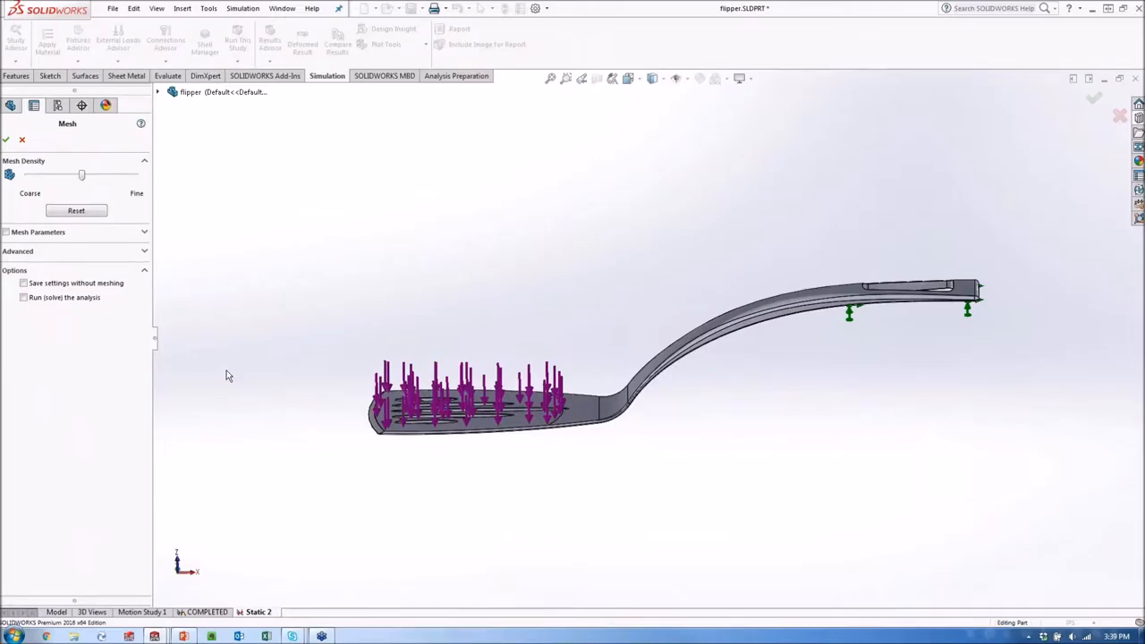
mouse_move(213, 383)
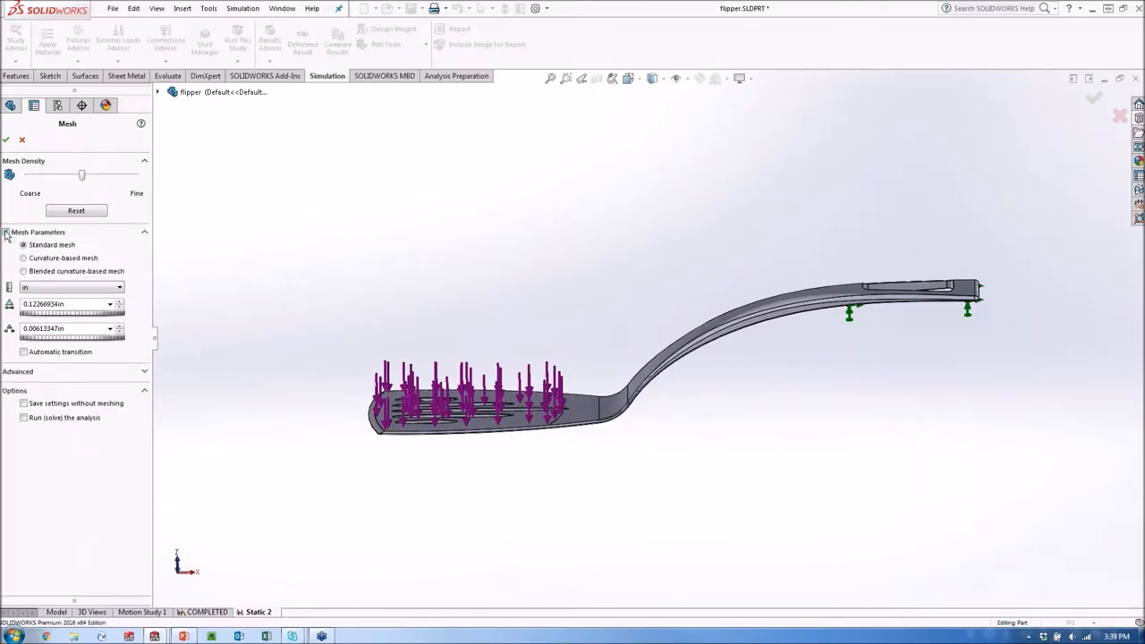
left_click(23, 258)
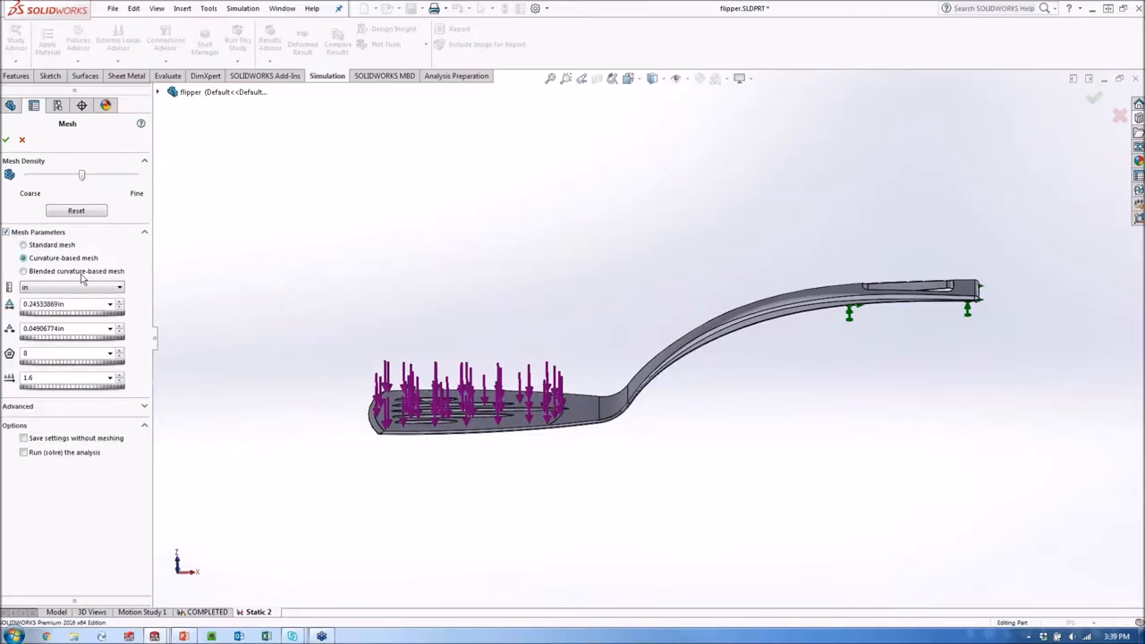
mouse_move(536, 297)
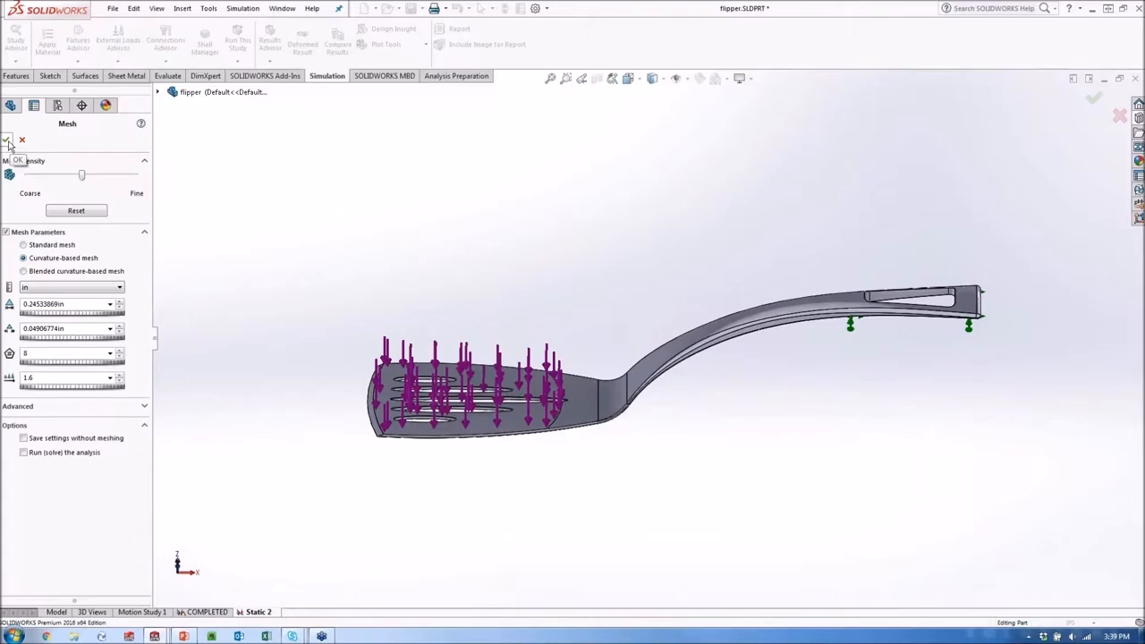
left_click(8, 141)
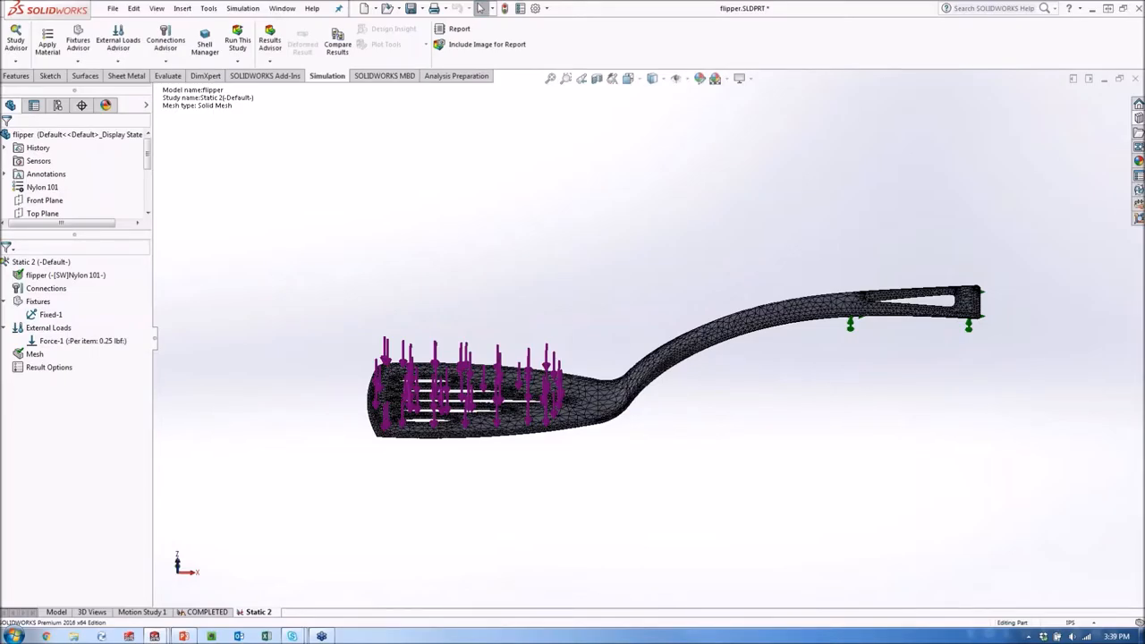
mouse_move(413, 465)
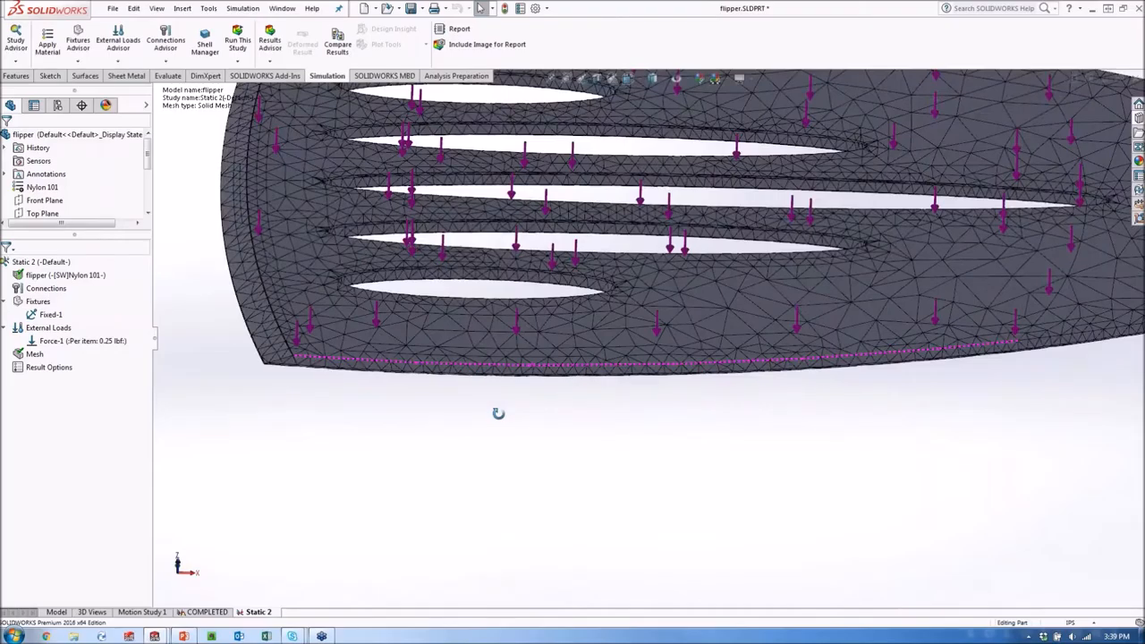
left_click_drag(499, 412, 399, 251)
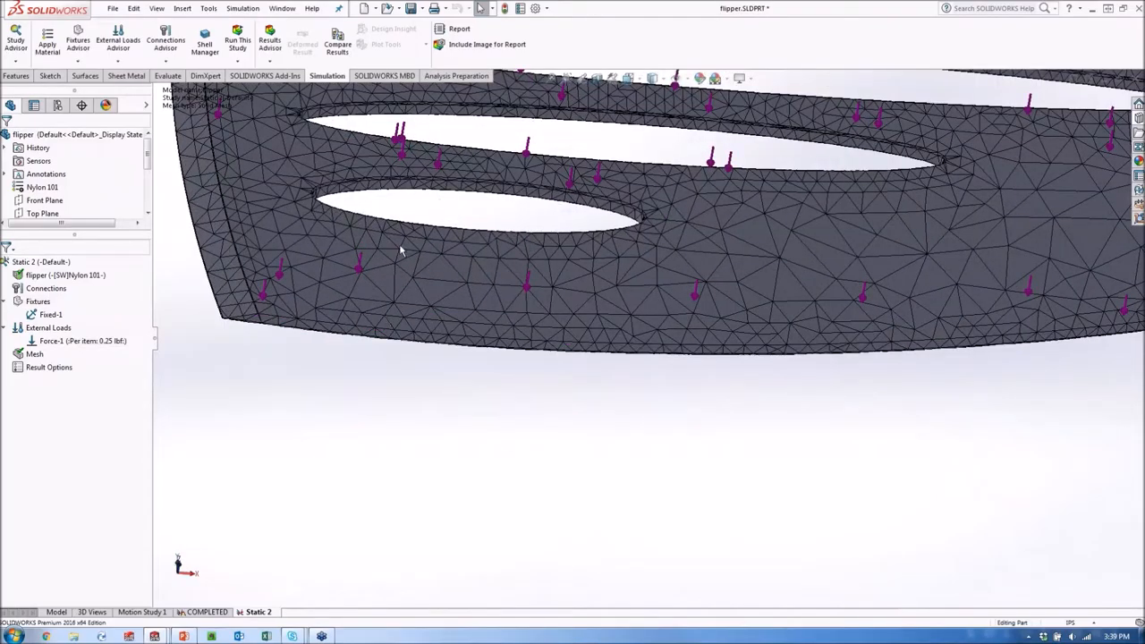
mouse_move(491, 328)
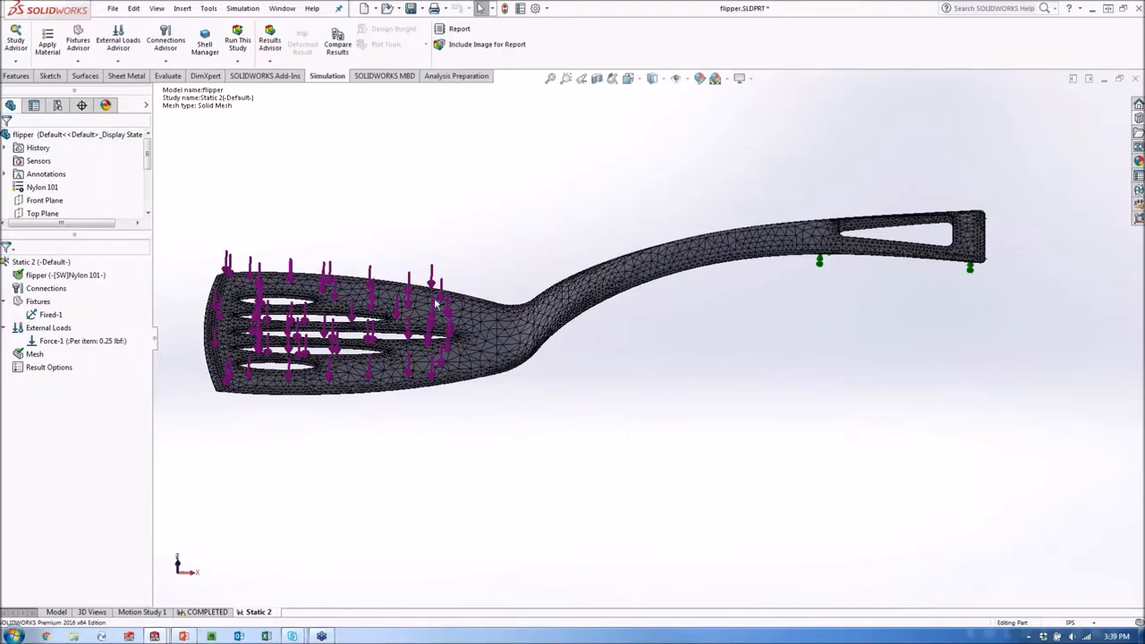
mouse_move(469, 475)
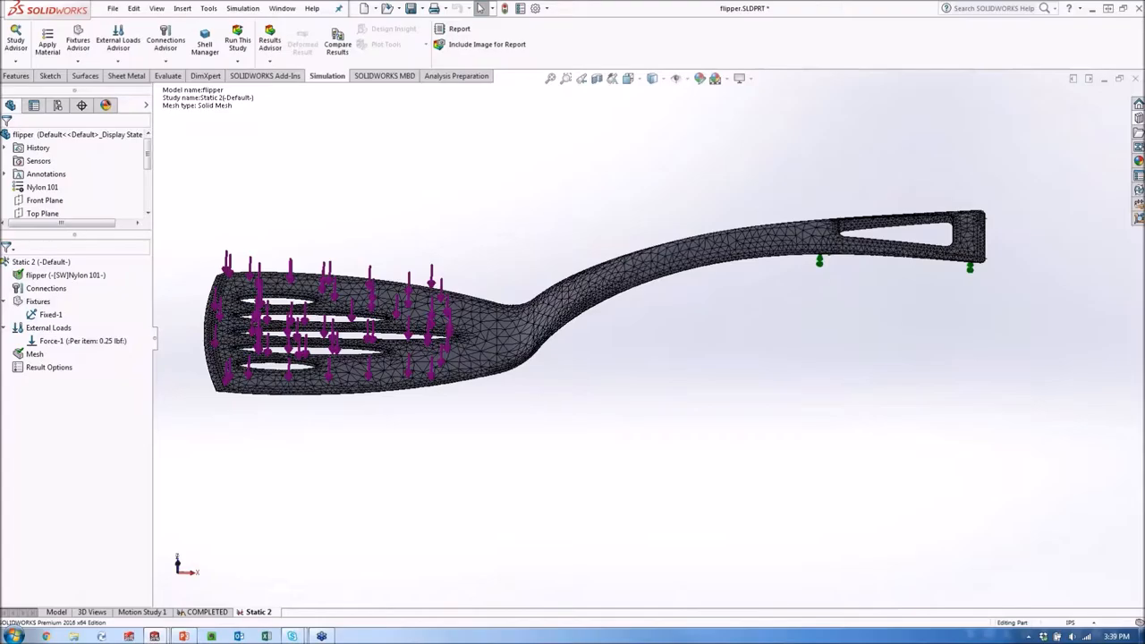
mouse_move(653, 404)
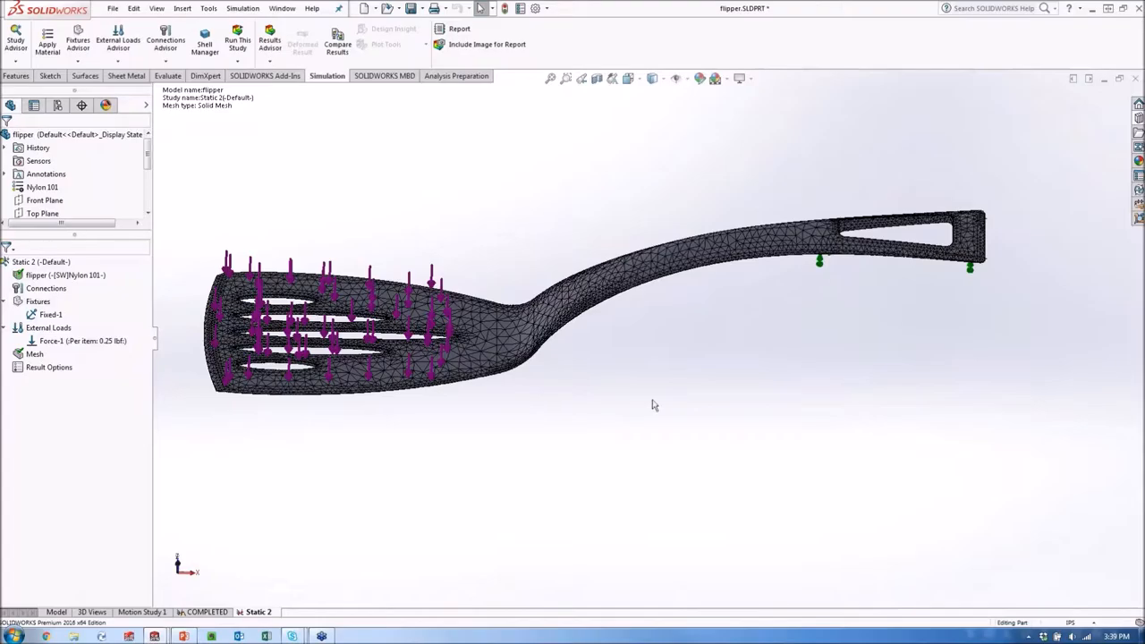
mouse_move(488, 473)
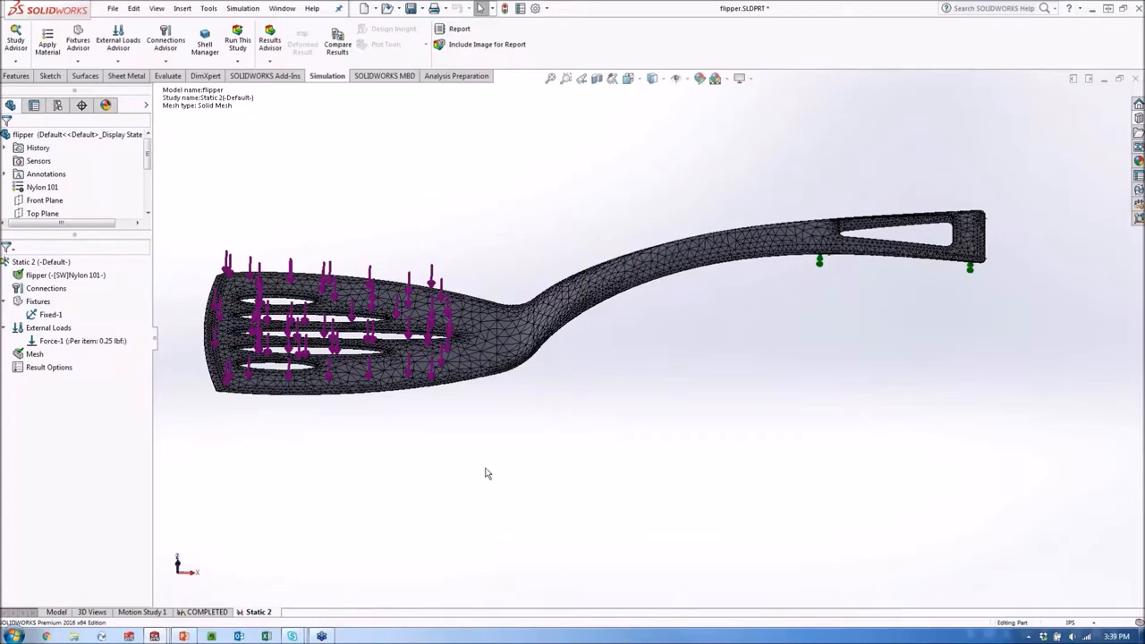
Step: Run Static 2 without large displacement, producing the von Mises stress plot
left_click(40, 261)
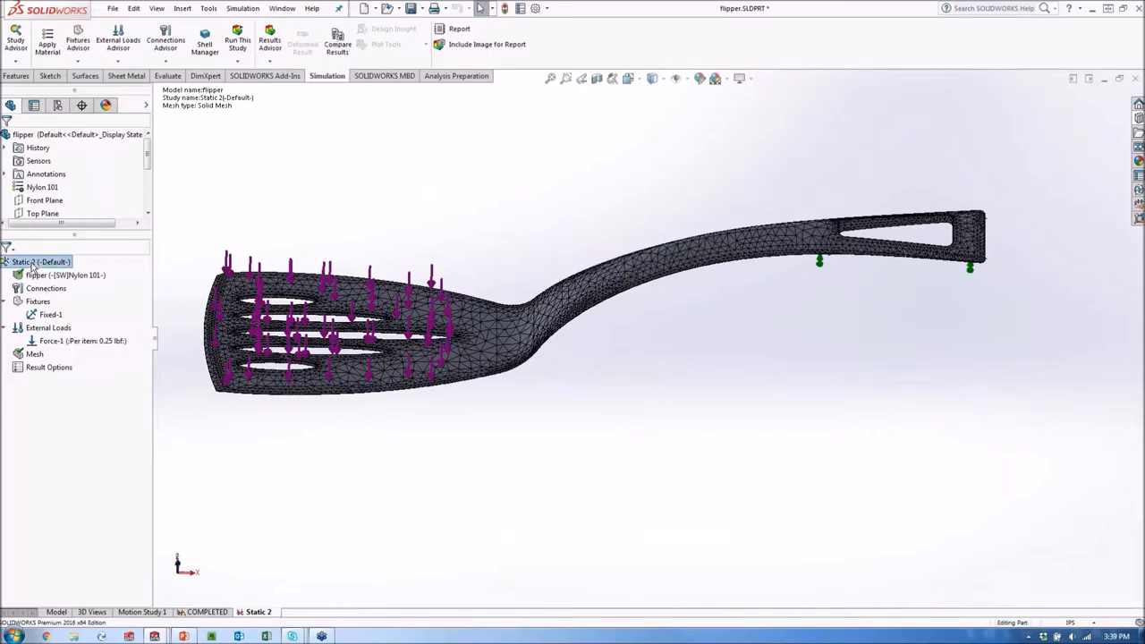
right_click(40, 262)
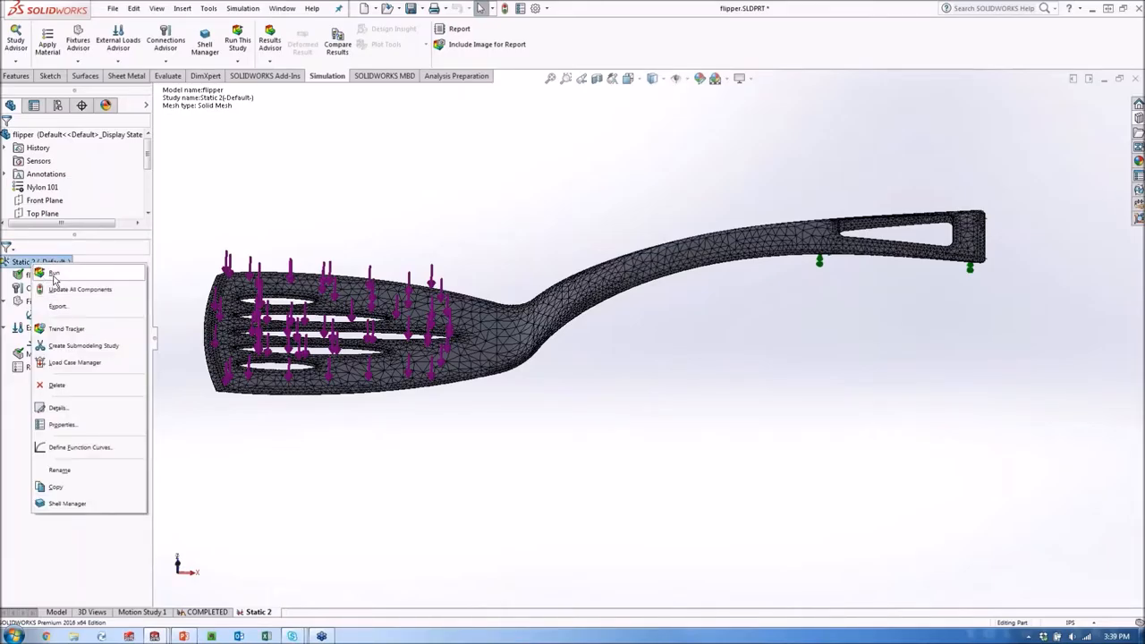
left_click(55, 273)
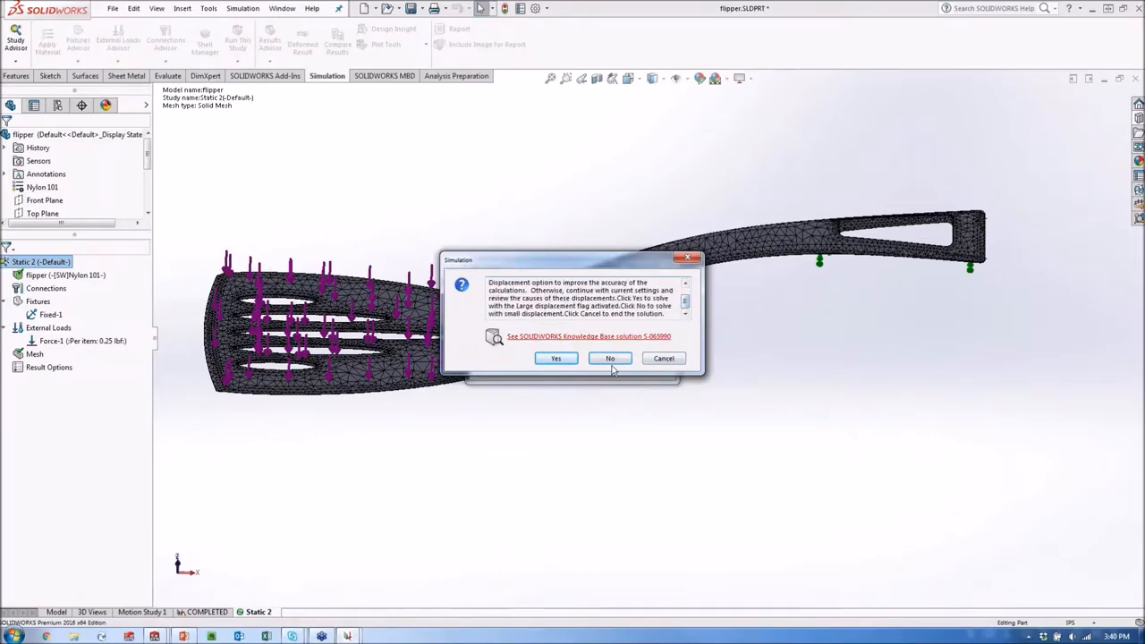
left_click(609, 358)
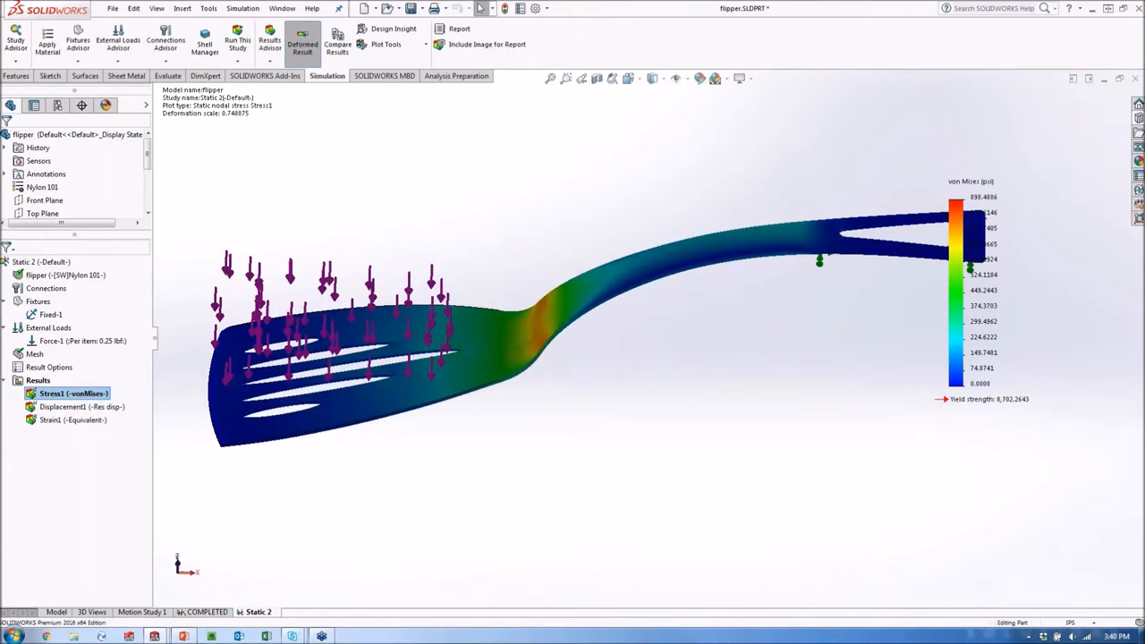
mouse_move(465, 508)
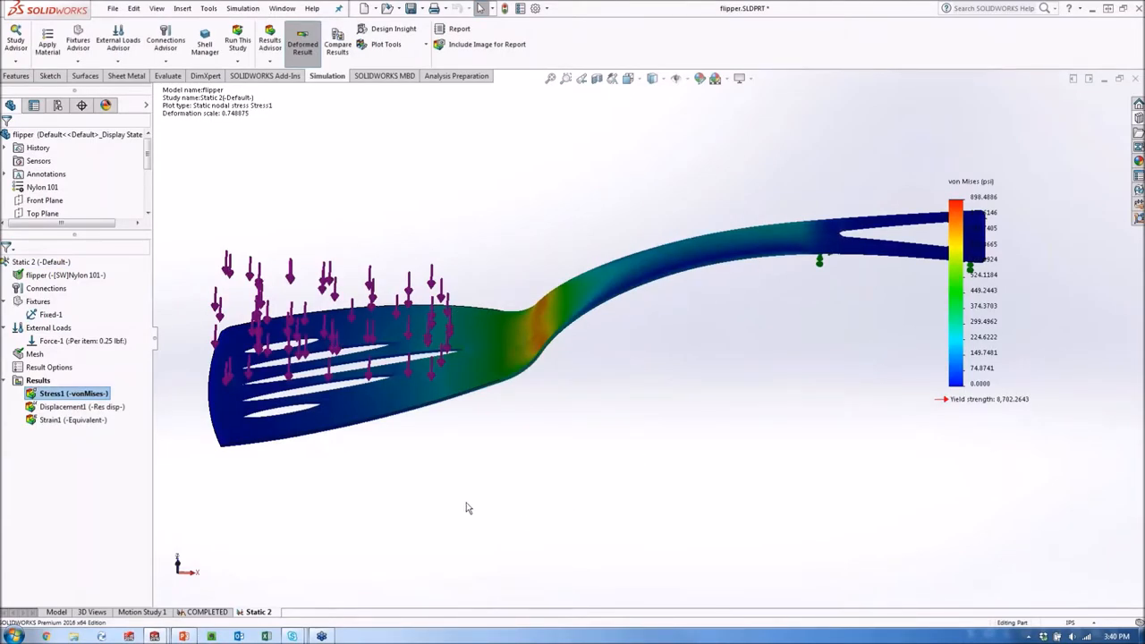
mouse_move(872, 315)
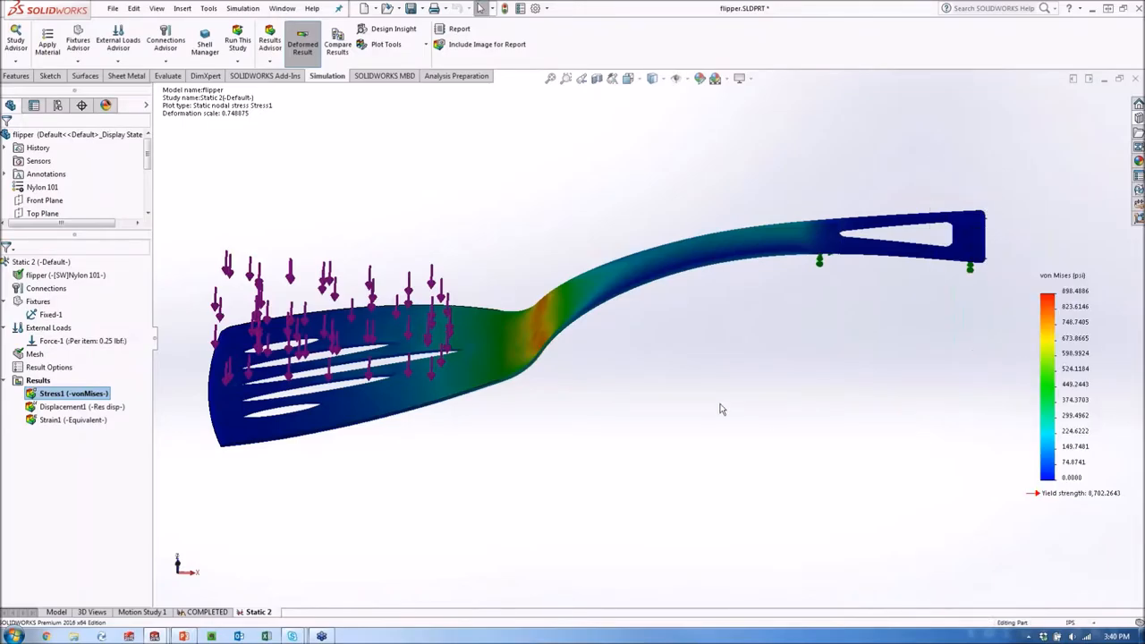
mouse_move(459, 480)
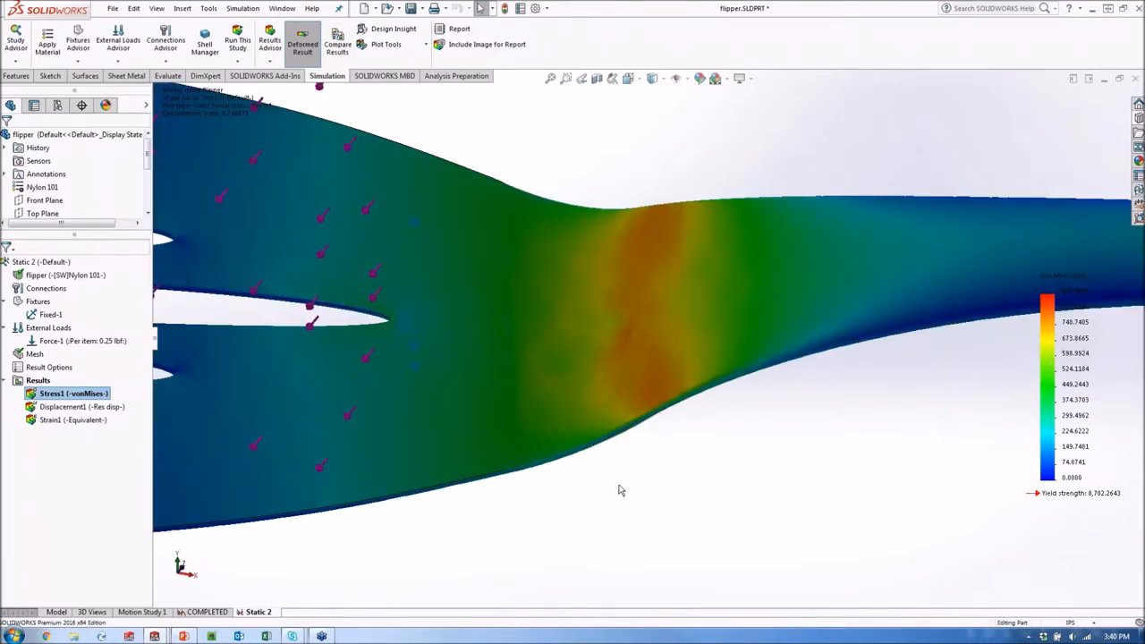
mouse_move(693, 463)
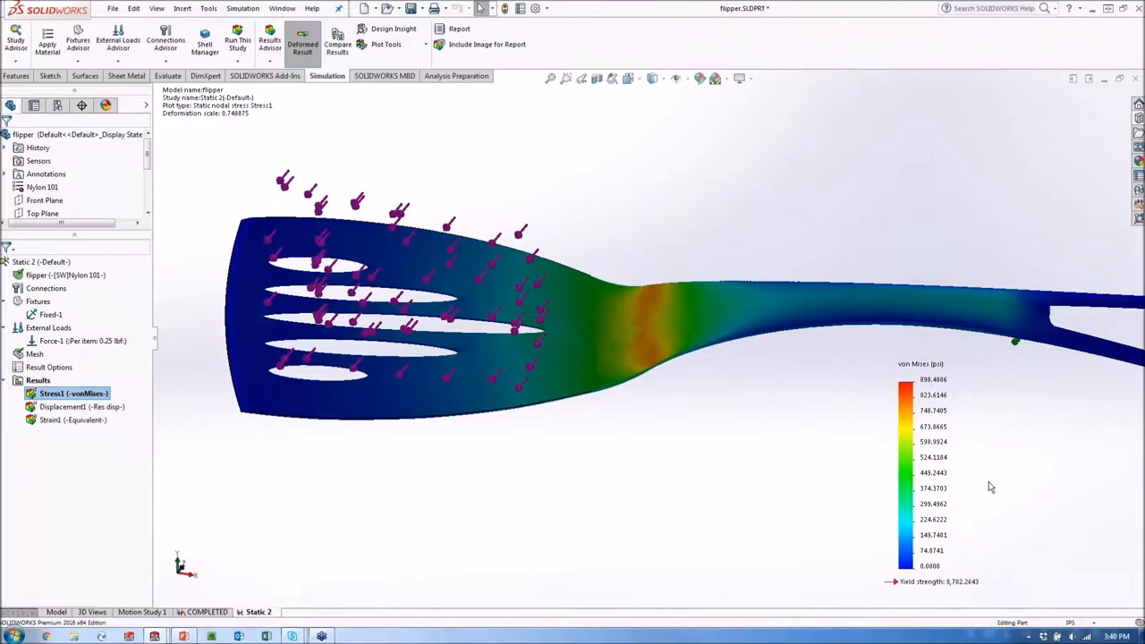
mouse_move(699, 227)
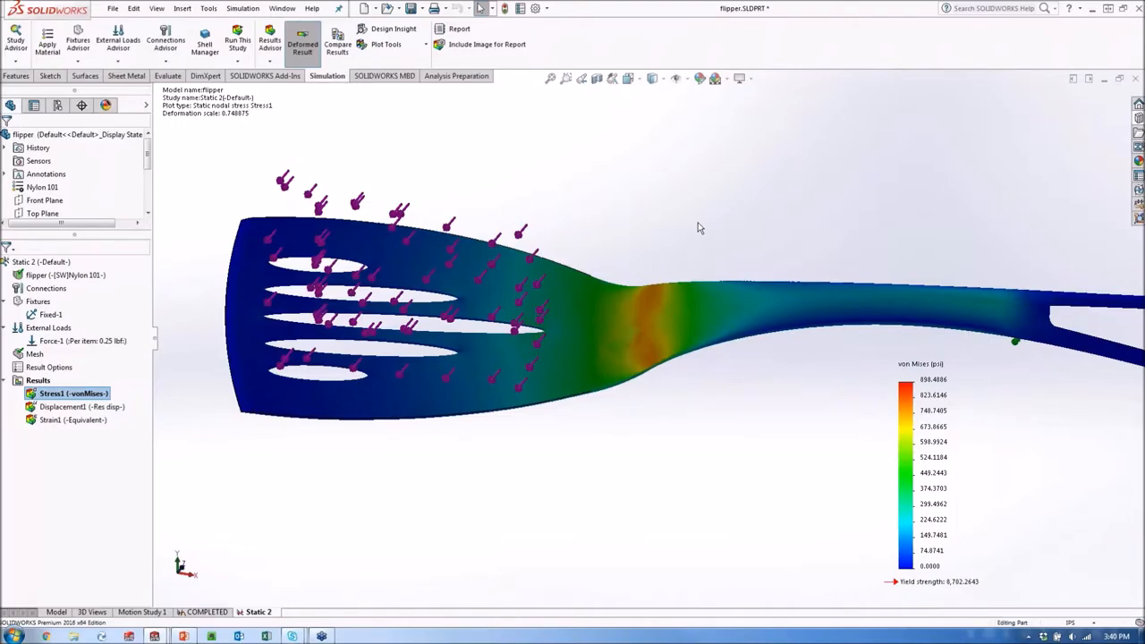
mouse_move(666, 407)
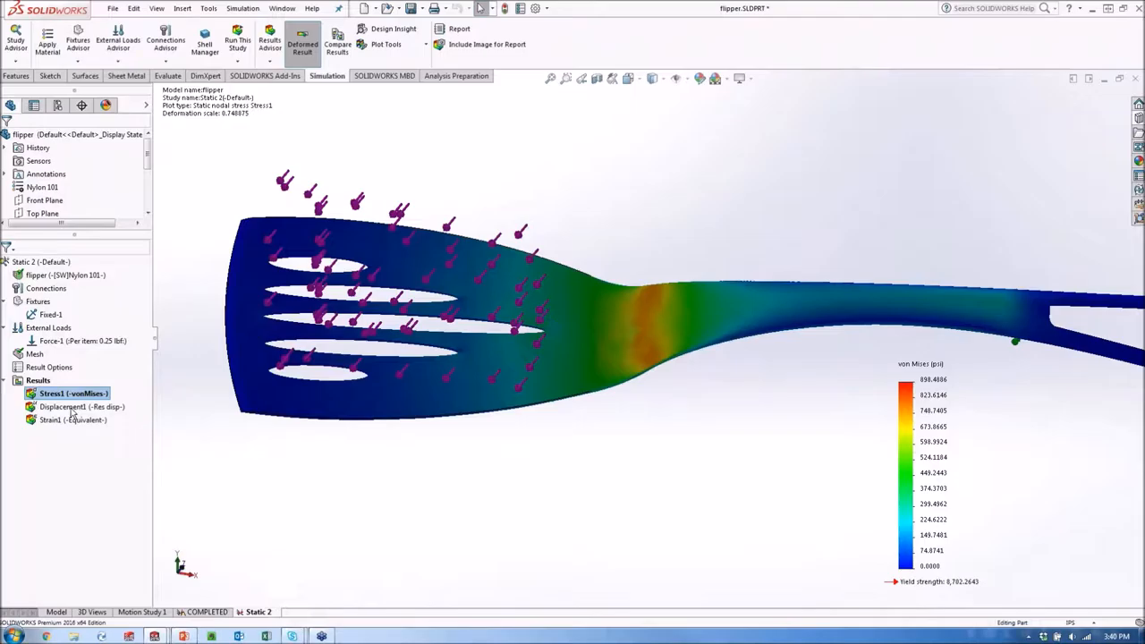
Step: Display Displacement1 and edit its plot to a true deformation scale of 1
left_click(67, 407)
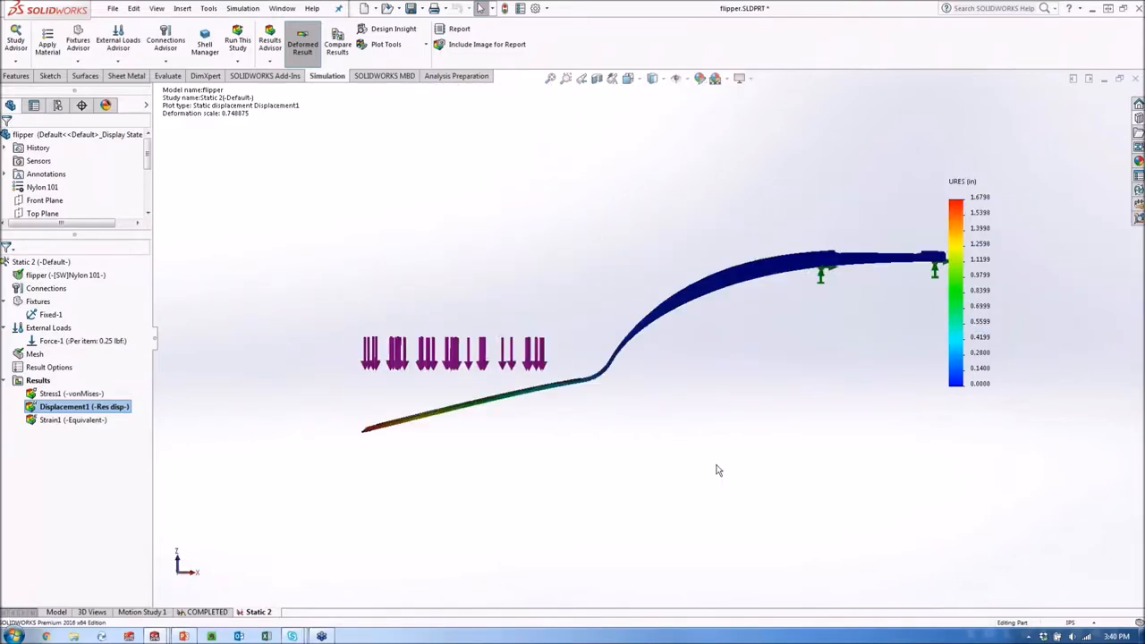
right_click(84, 406)
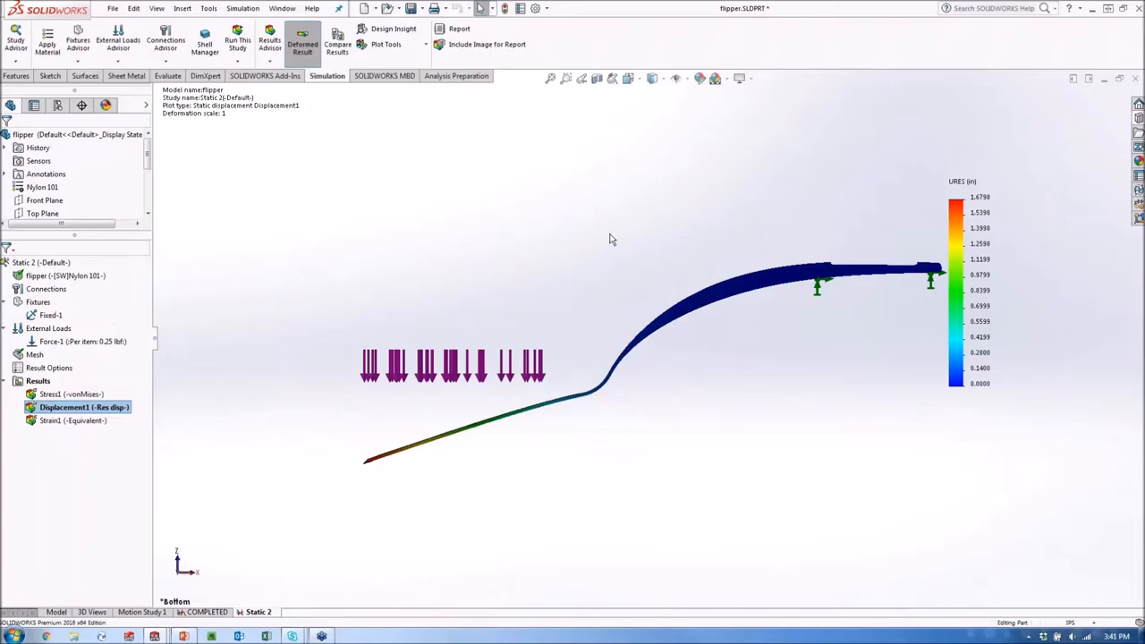
mouse_move(826, 299)
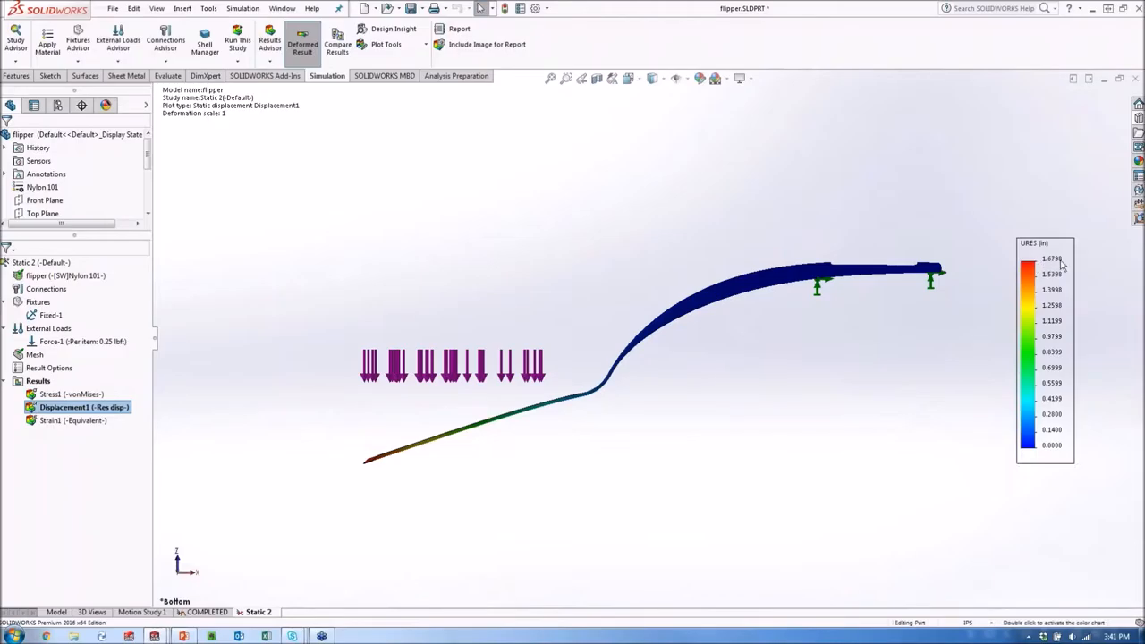
mouse_move(1051, 265)
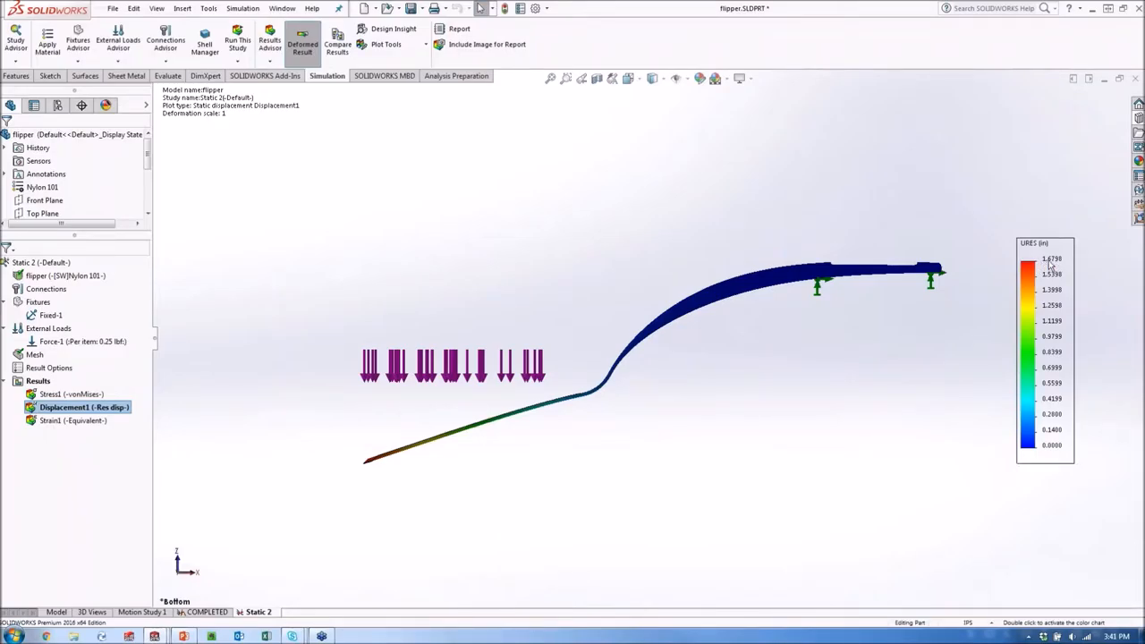
mouse_move(1064, 263)
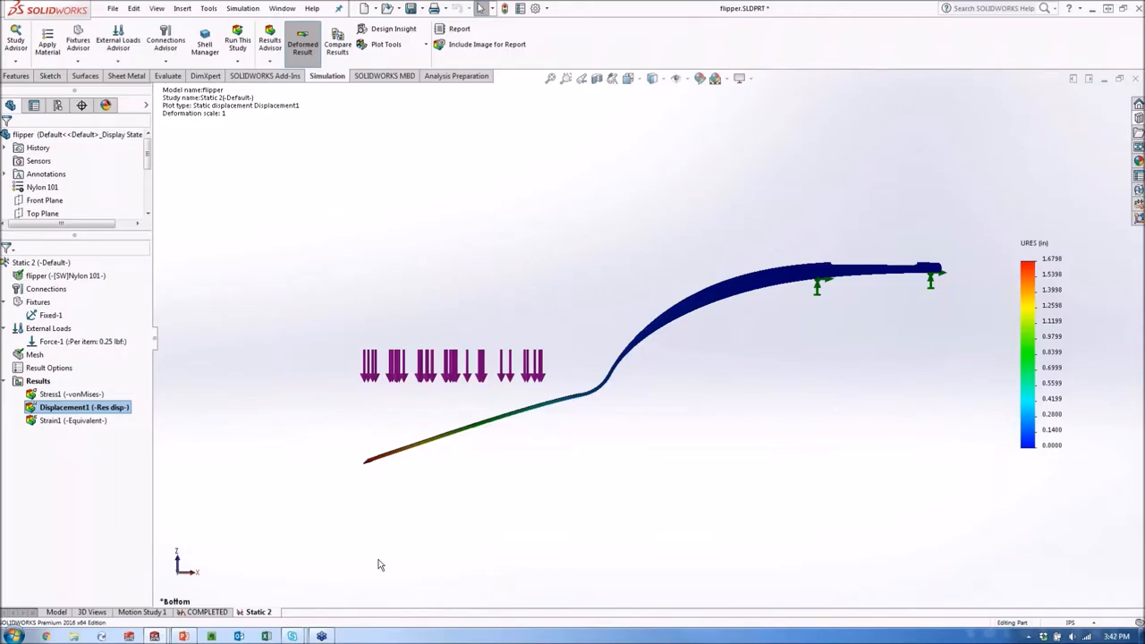
mouse_move(593, 473)
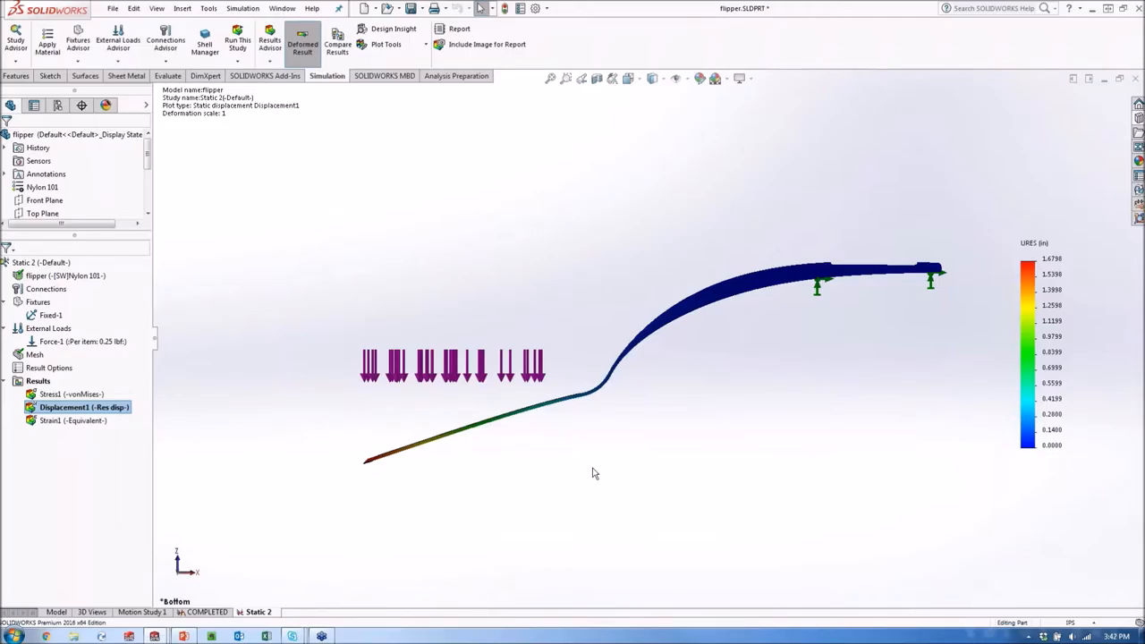
mouse_move(78, 283)
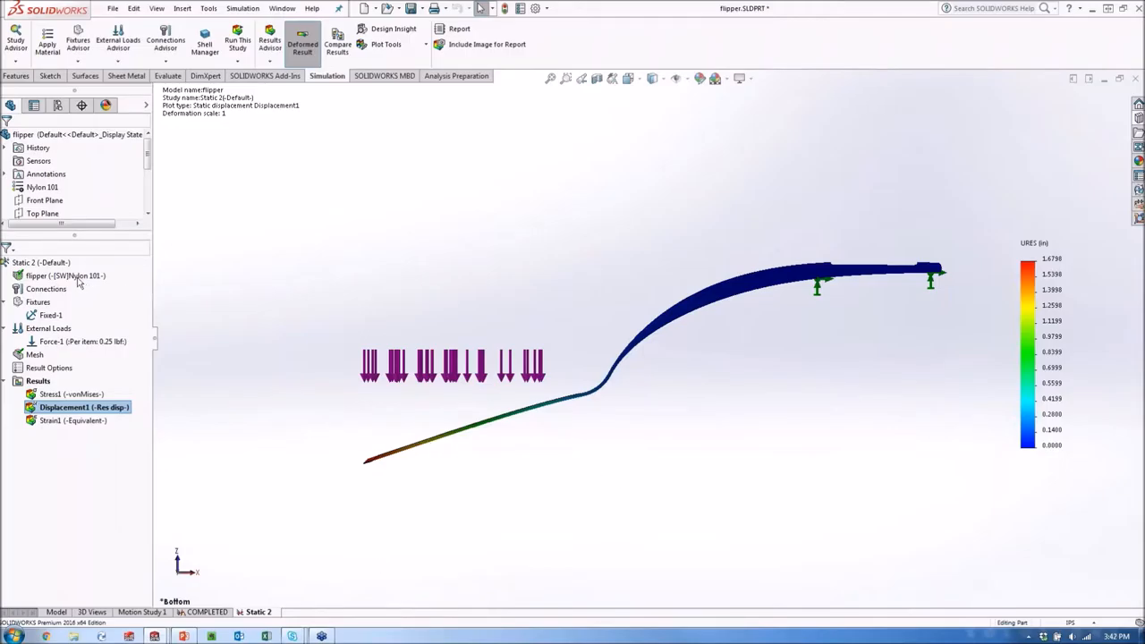
Step: Replace the flipper's Nylon 101 with Steel > Stainless Steel (ferritic), apply, and close
right_click(63, 276)
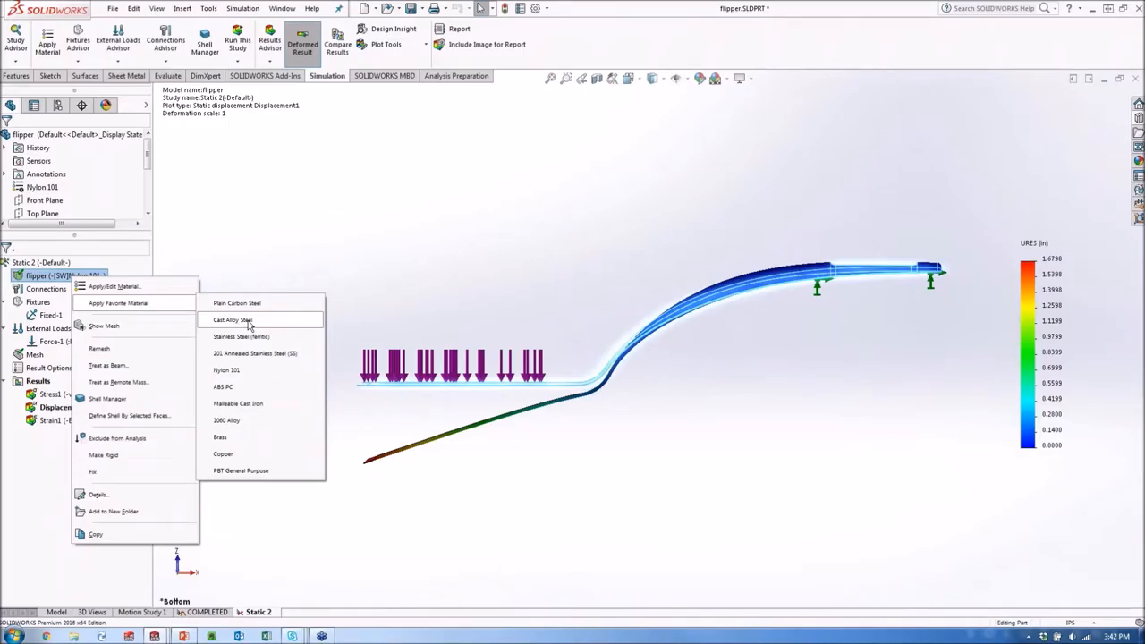
left_click(231, 337)
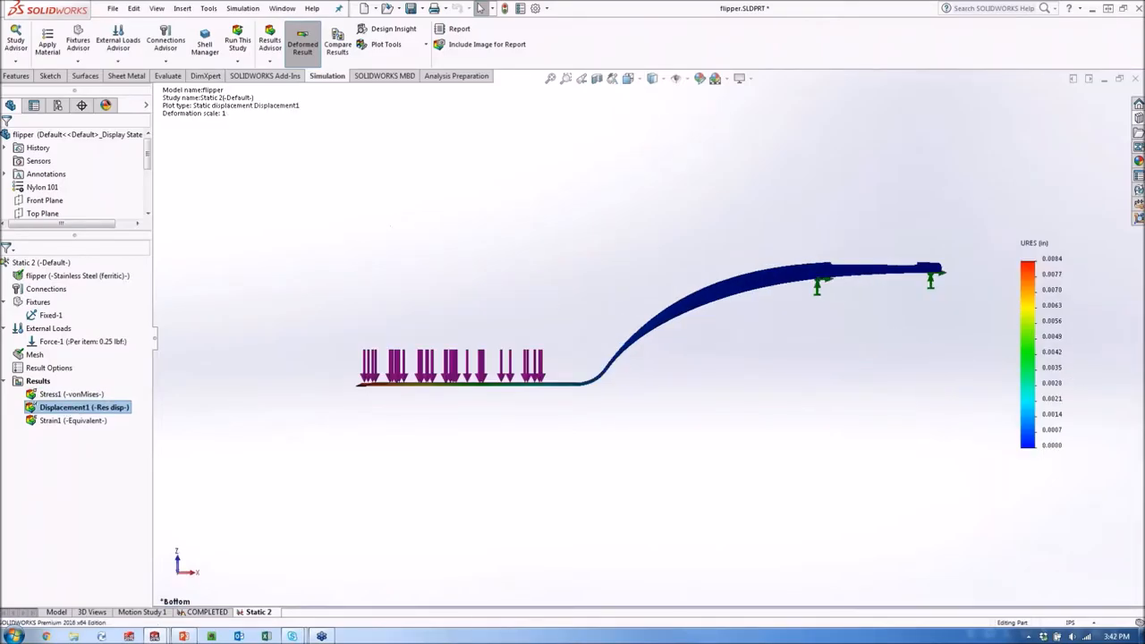
mouse_move(477, 389)
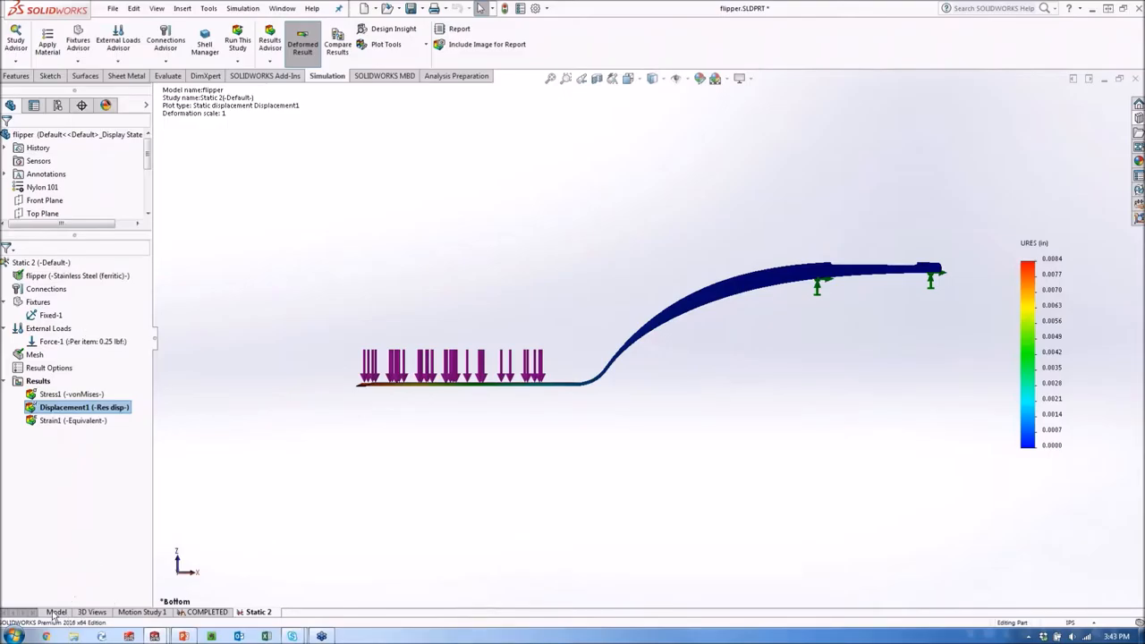
right_click(42, 186)
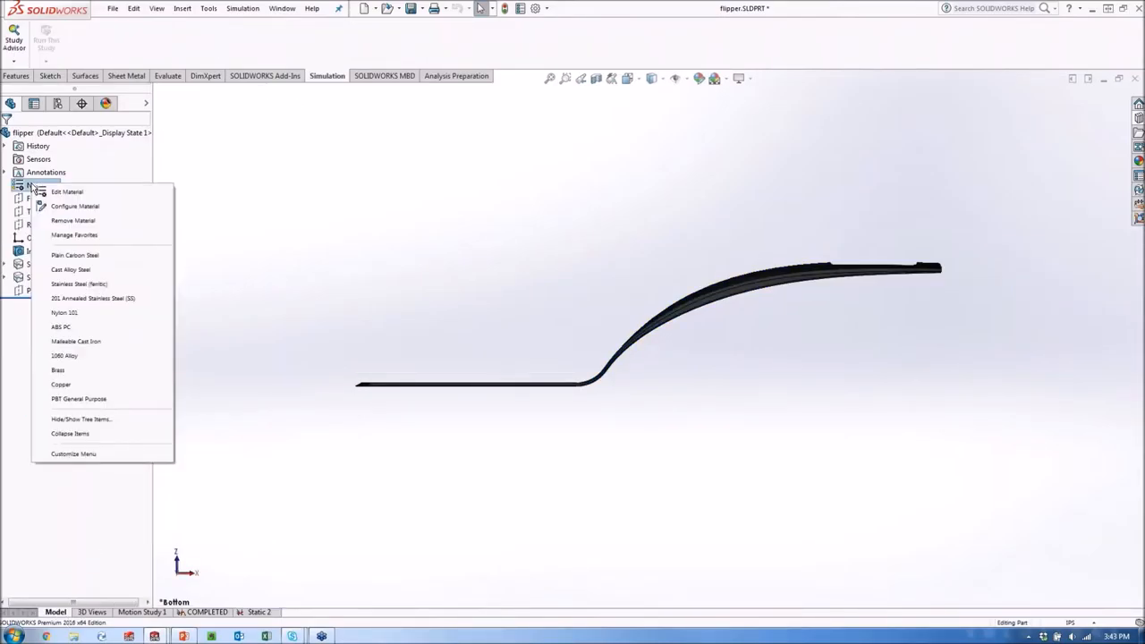
left_click(67, 191)
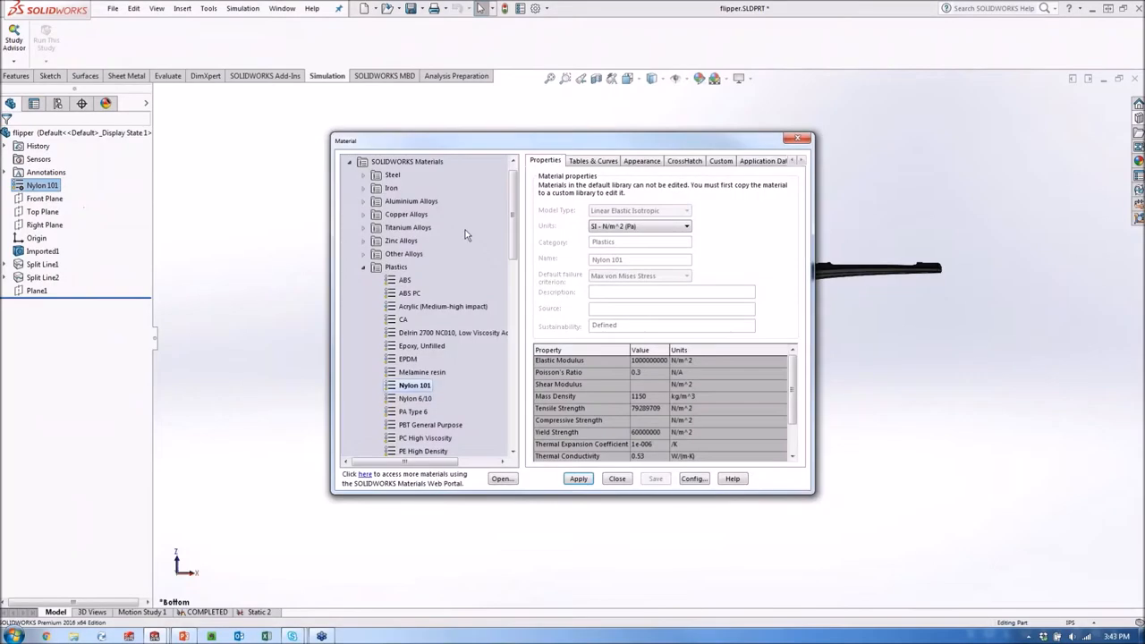
left_click(392, 174)
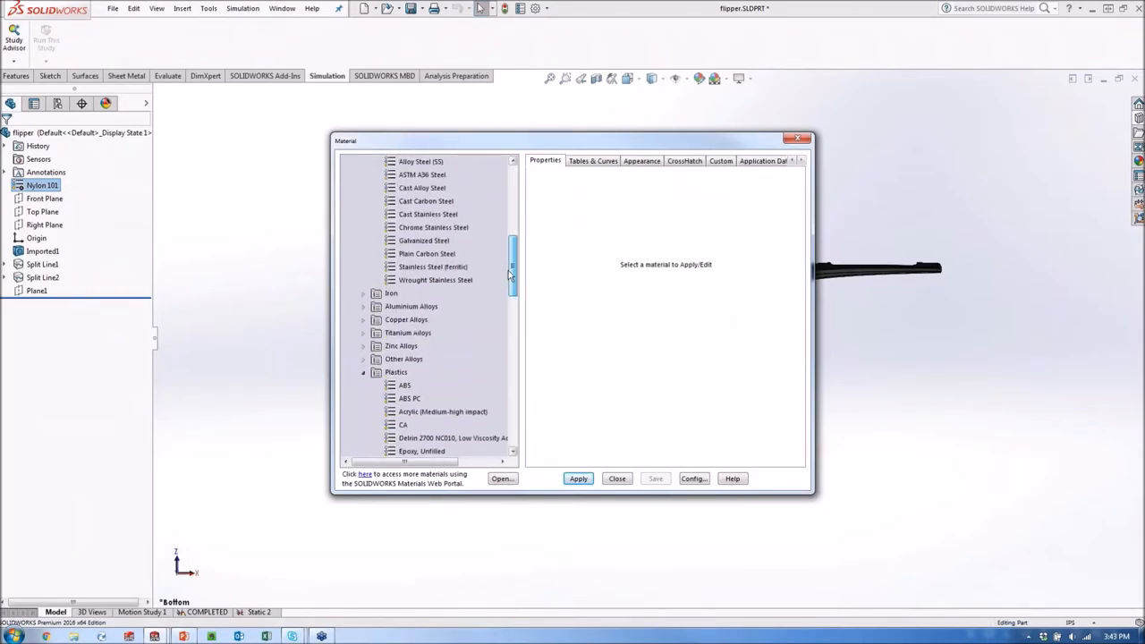
left_click(593, 161)
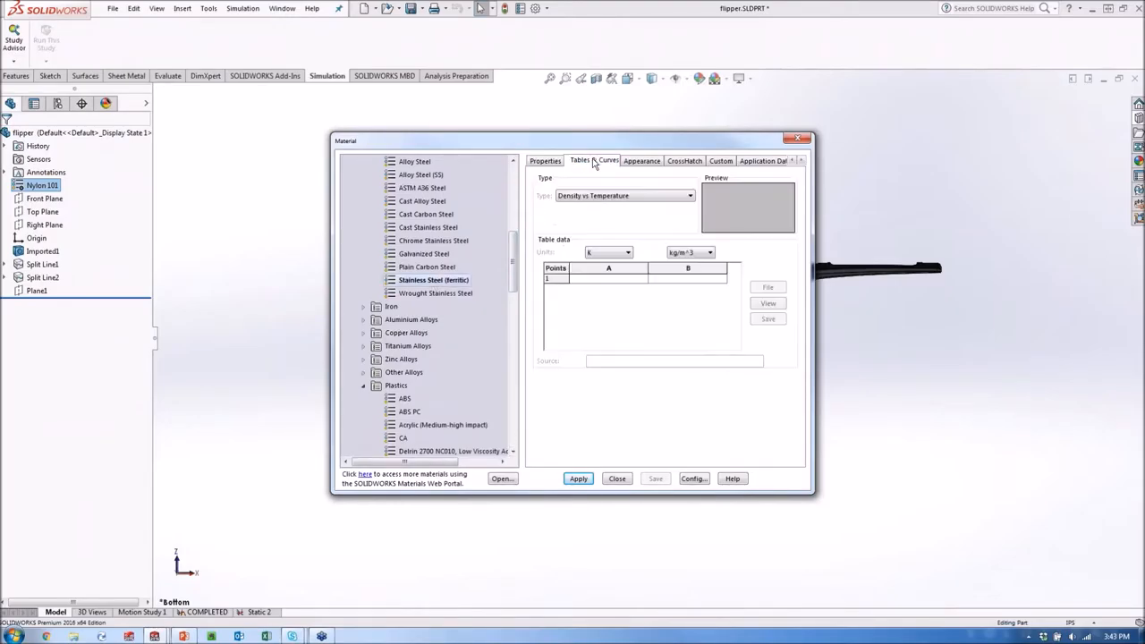
left_click(640, 161)
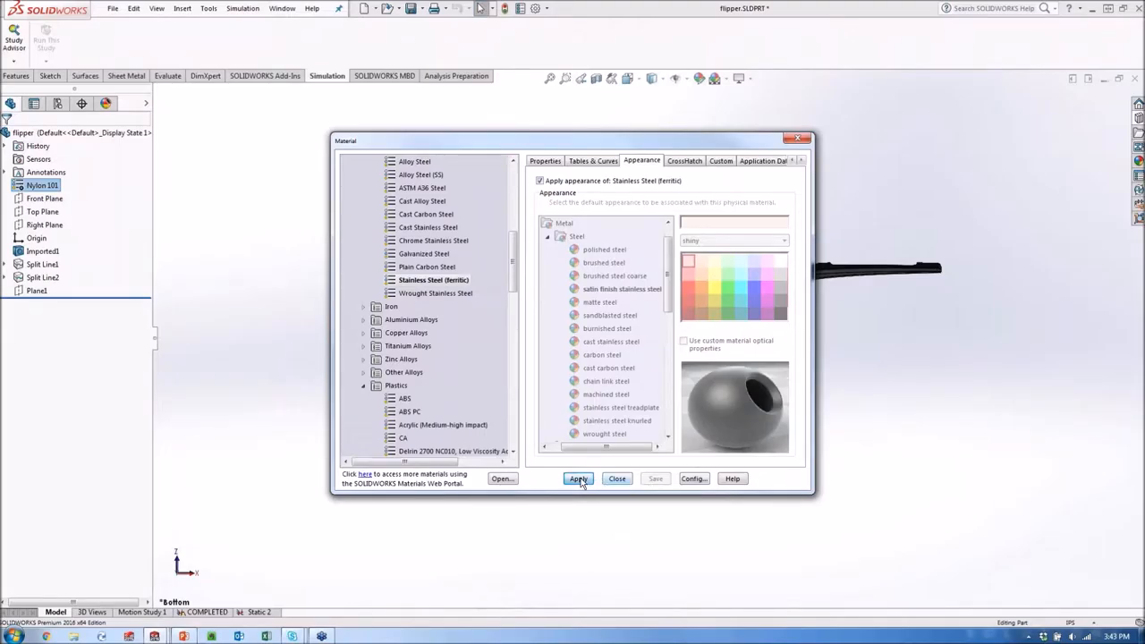
left_click(578, 479)
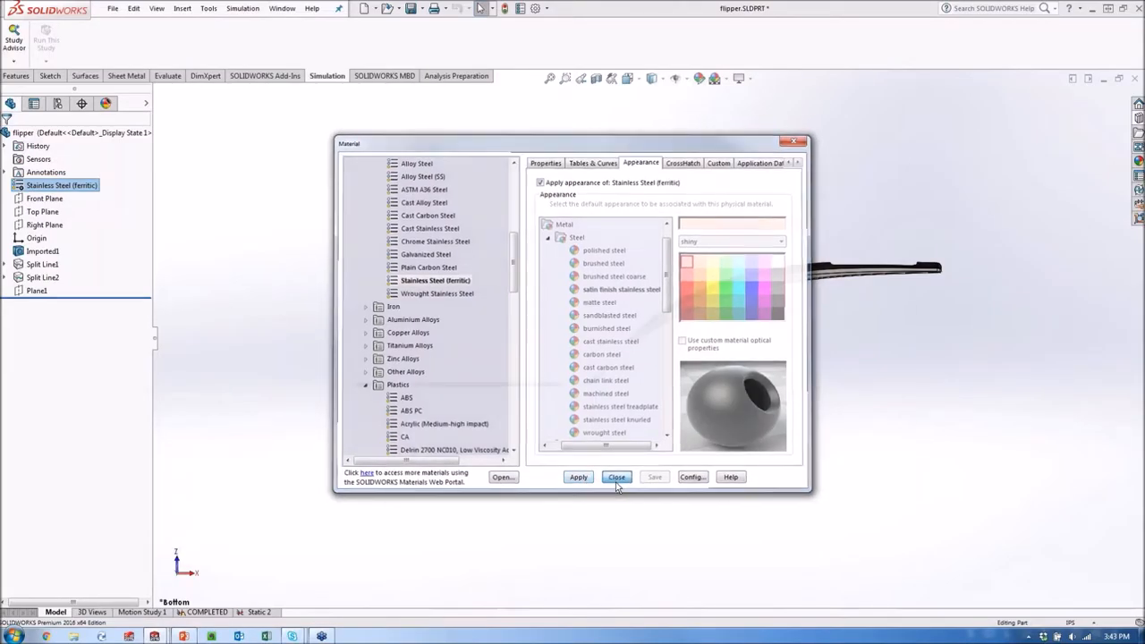
left_click(617, 476)
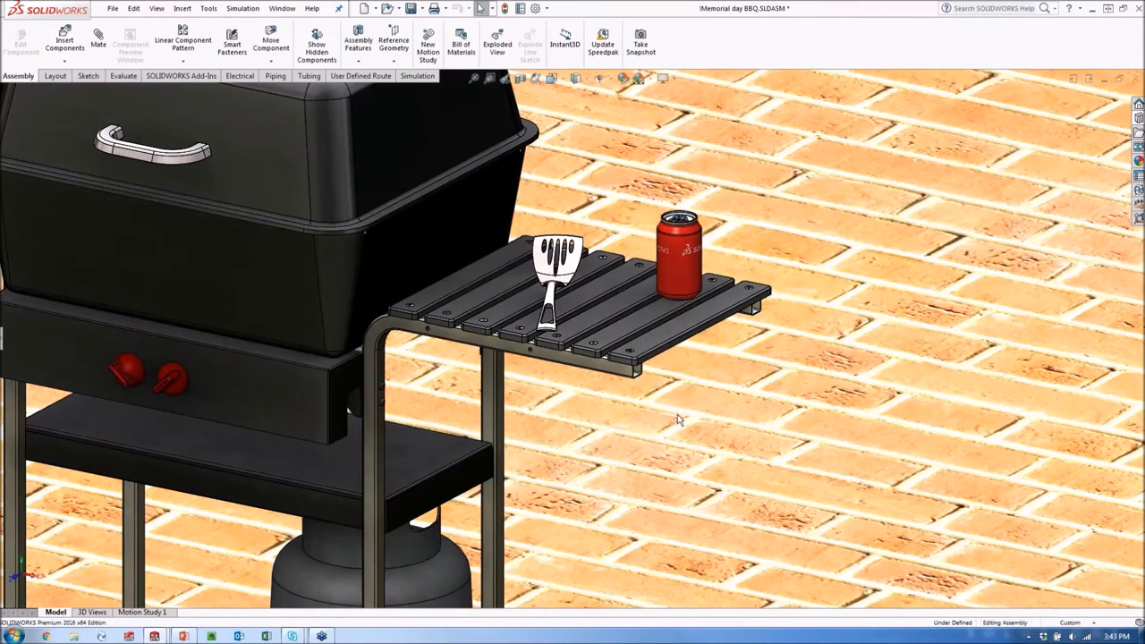
mouse_move(723, 494)
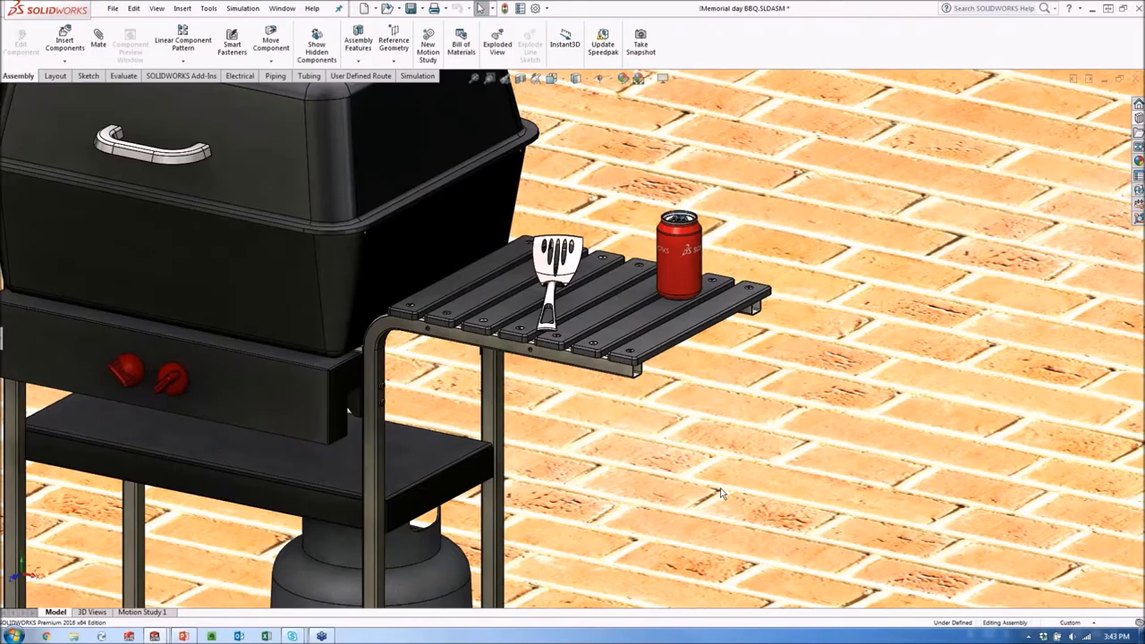
mouse_move(335, 408)
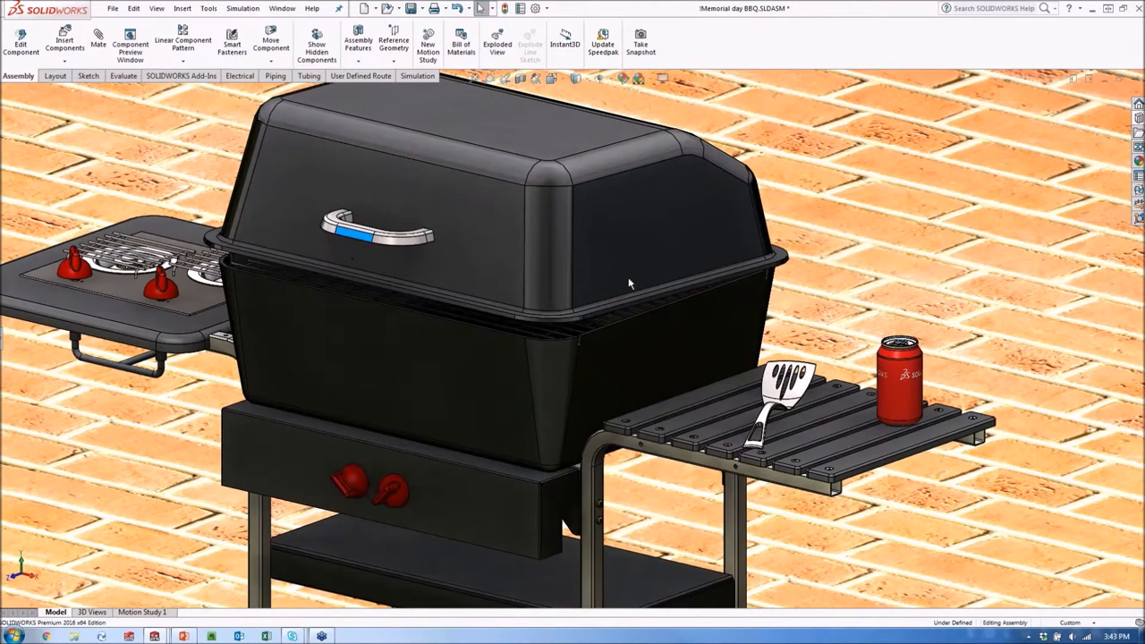
mouse_move(353, 237)
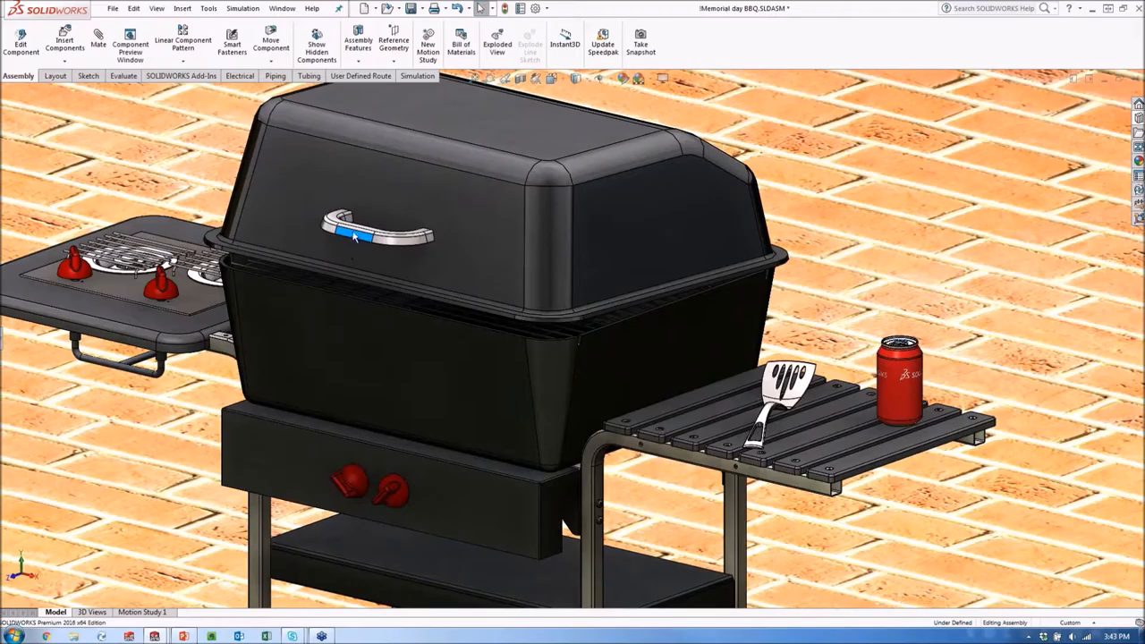
mouse_move(425, 244)
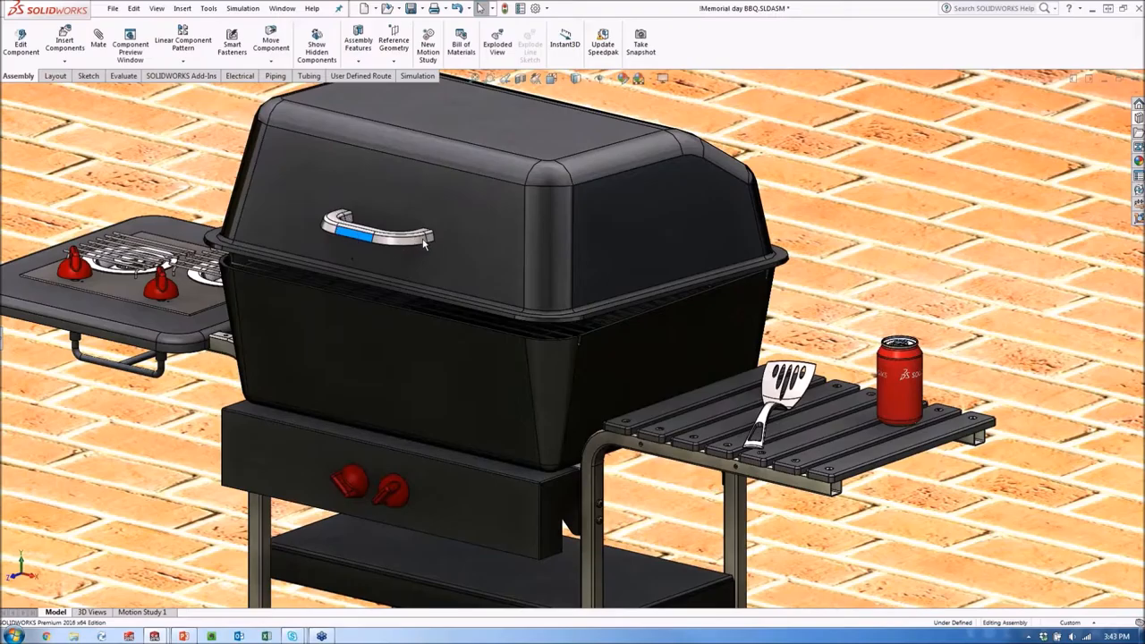
mouse_move(362, 241)
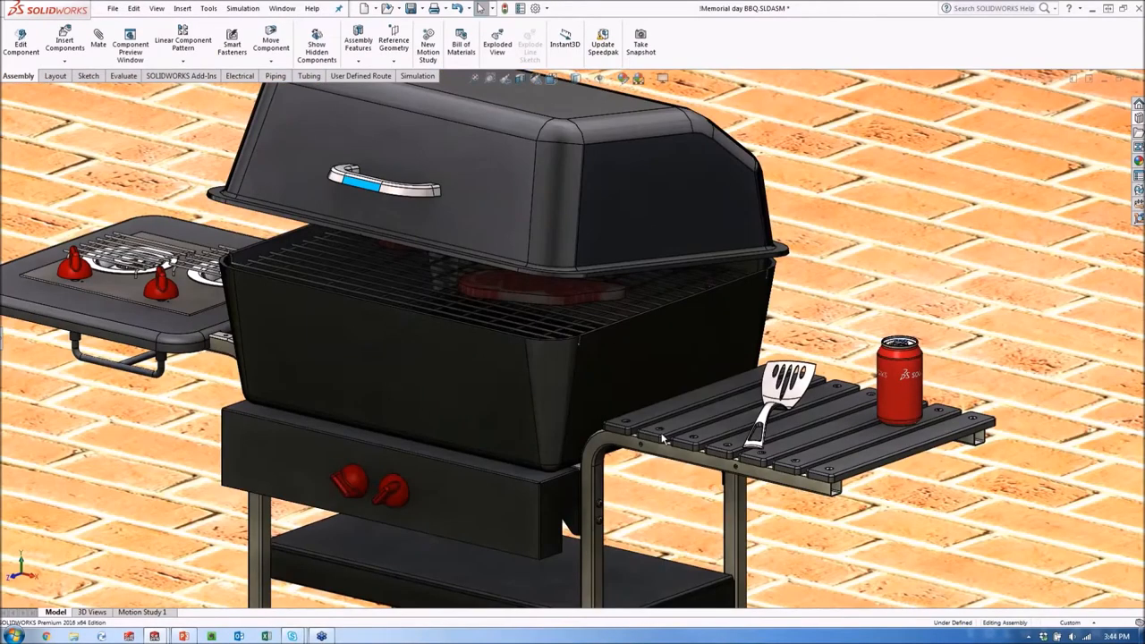
mouse_move(496, 238)
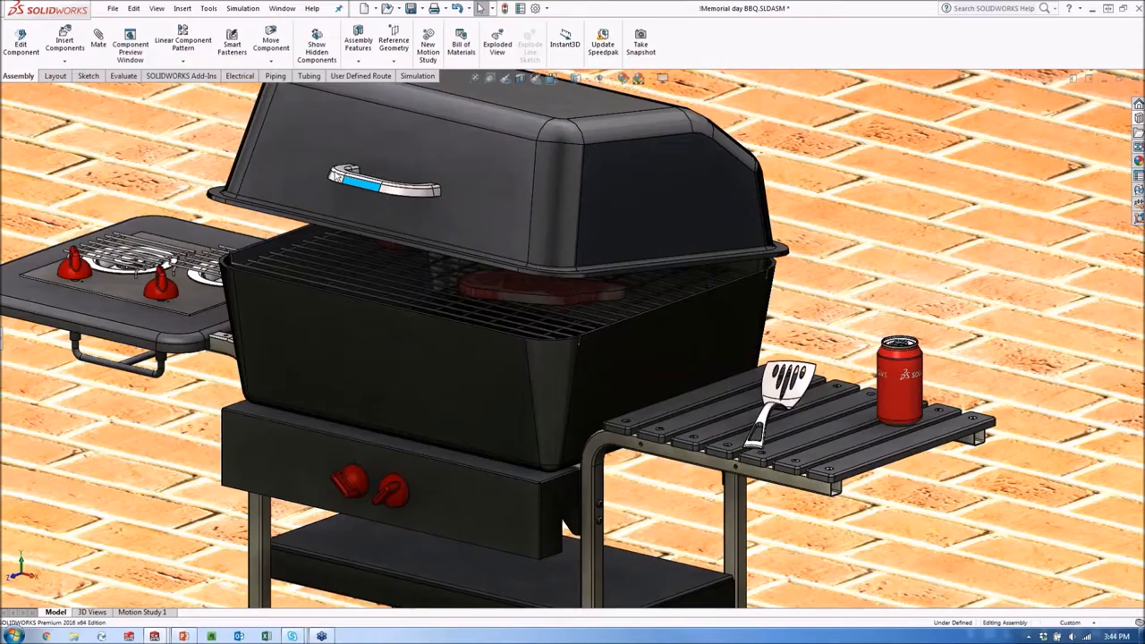
mouse_move(426, 203)
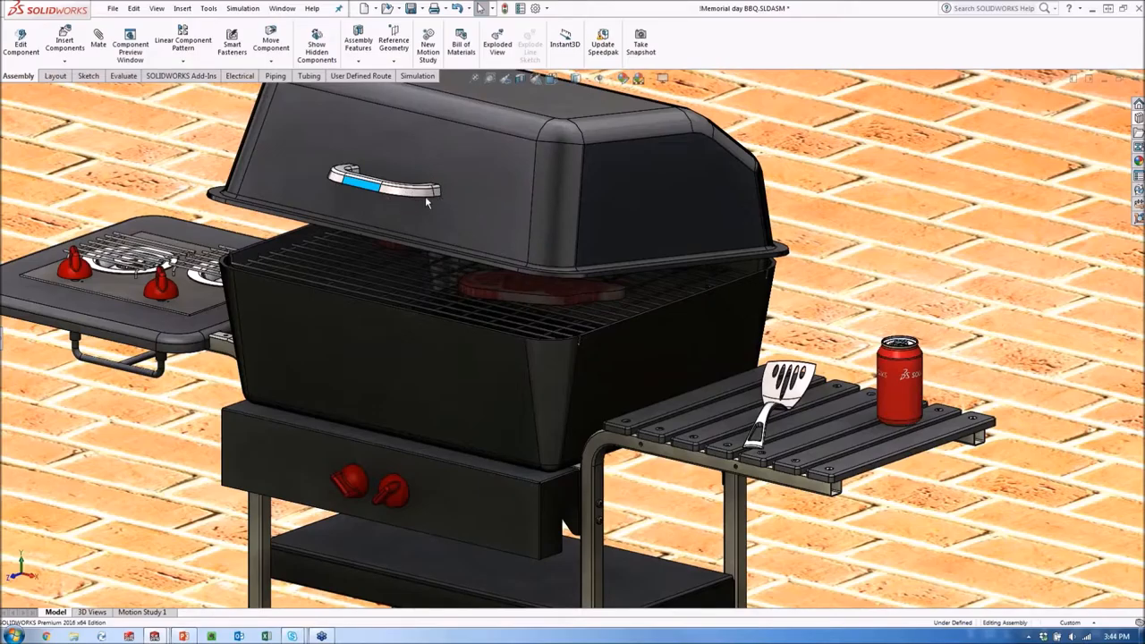
mouse_move(320, 209)
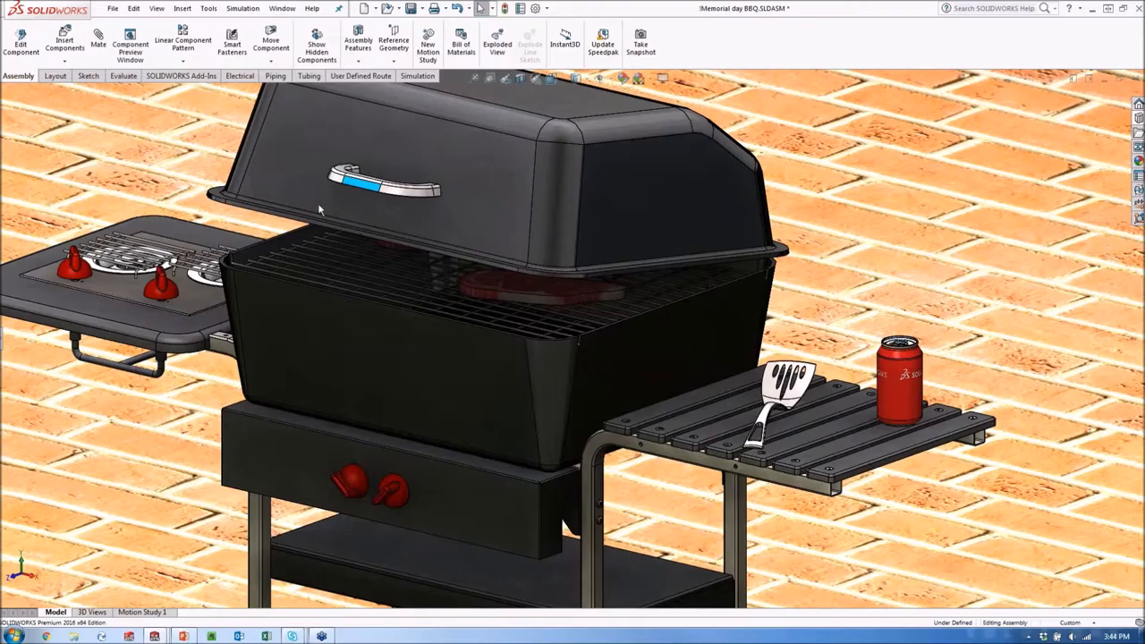
mouse_move(339, 245)
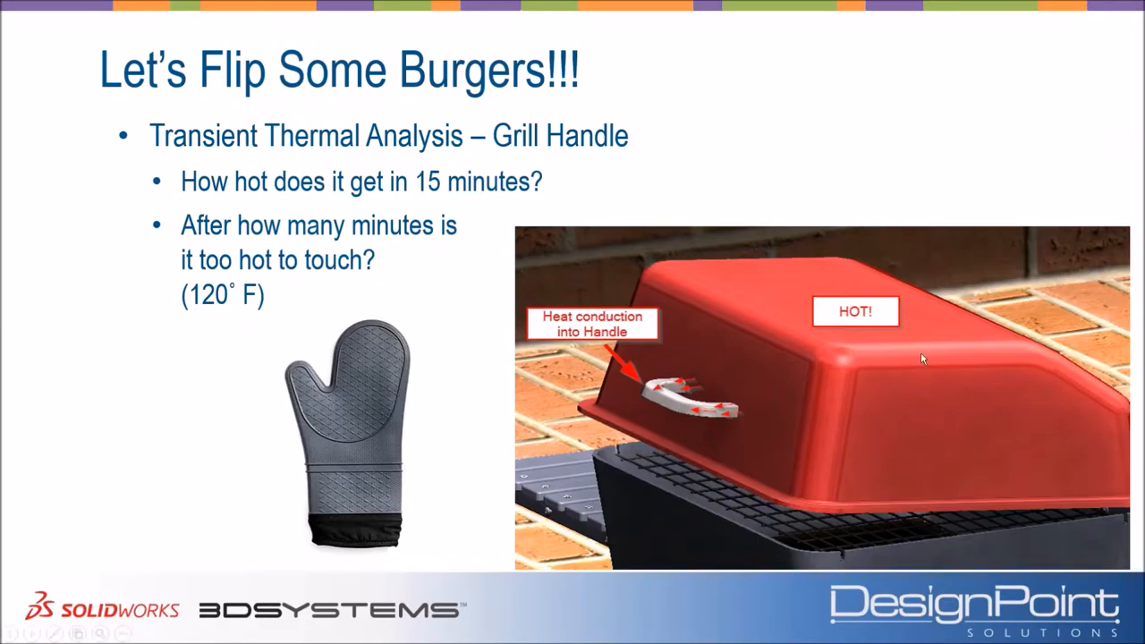
mouse_move(941, 403)
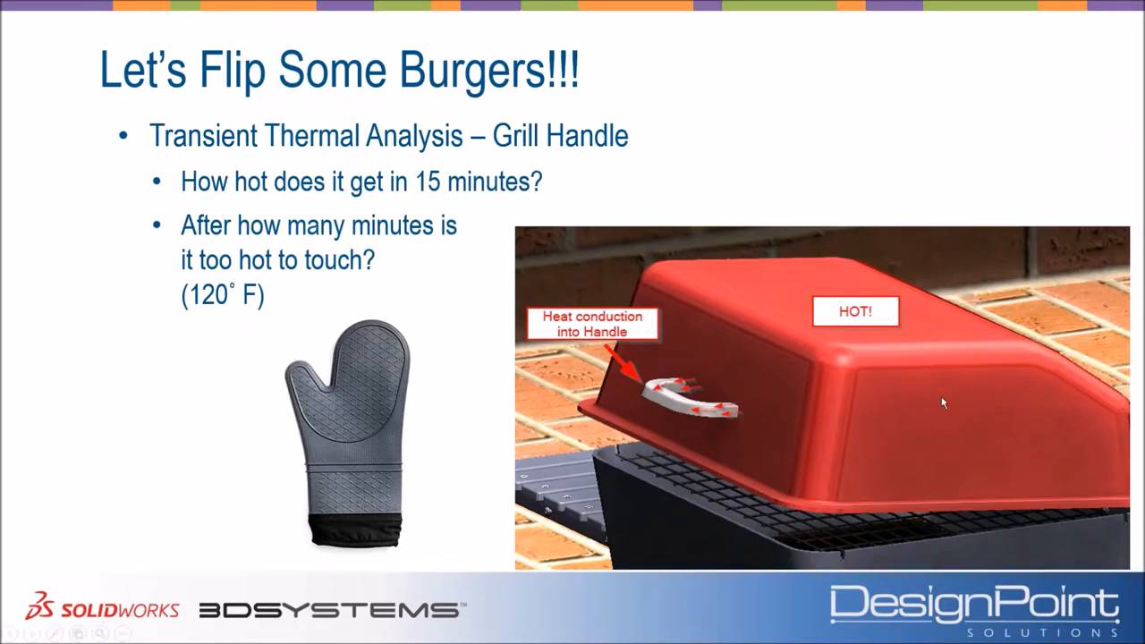
mouse_move(892, 405)
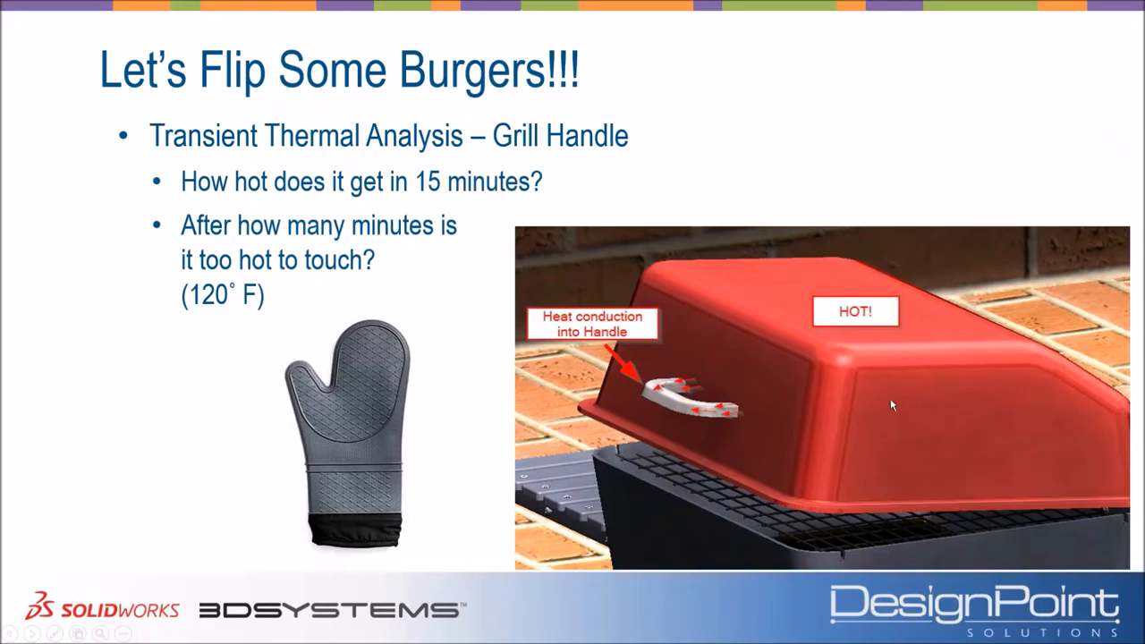
mouse_move(711, 426)
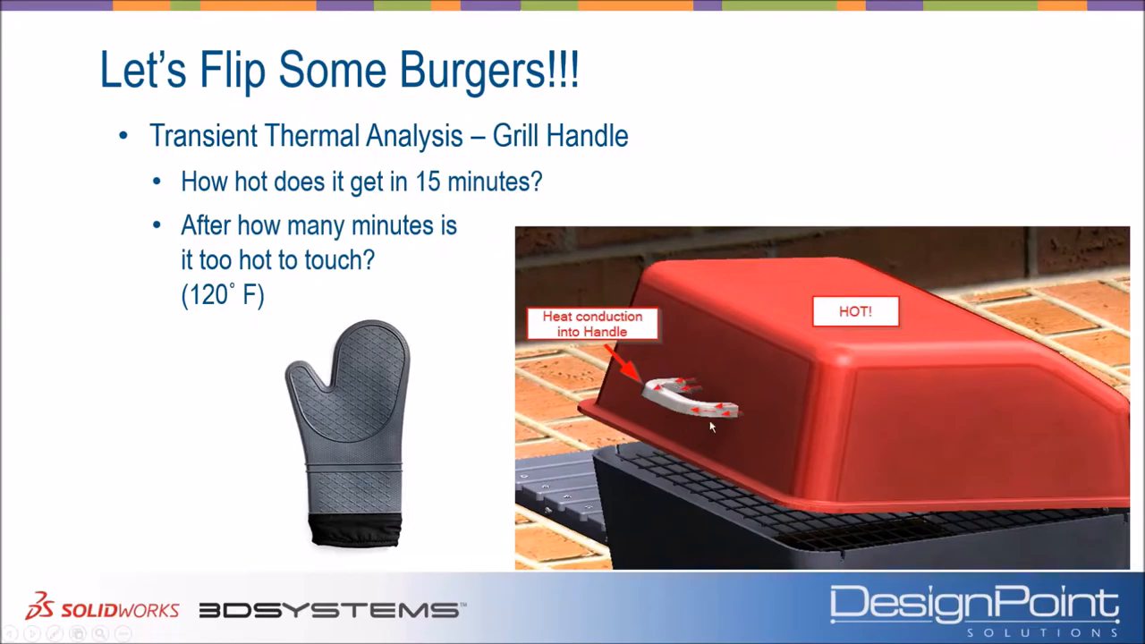
mouse_move(751, 436)
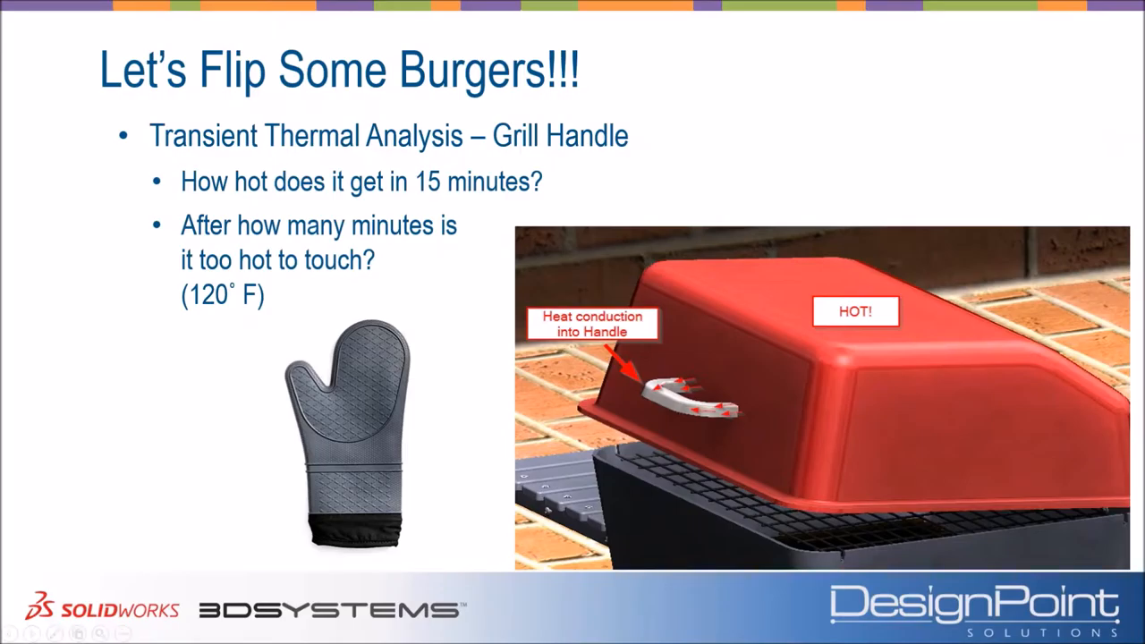
mouse_move(266, 319)
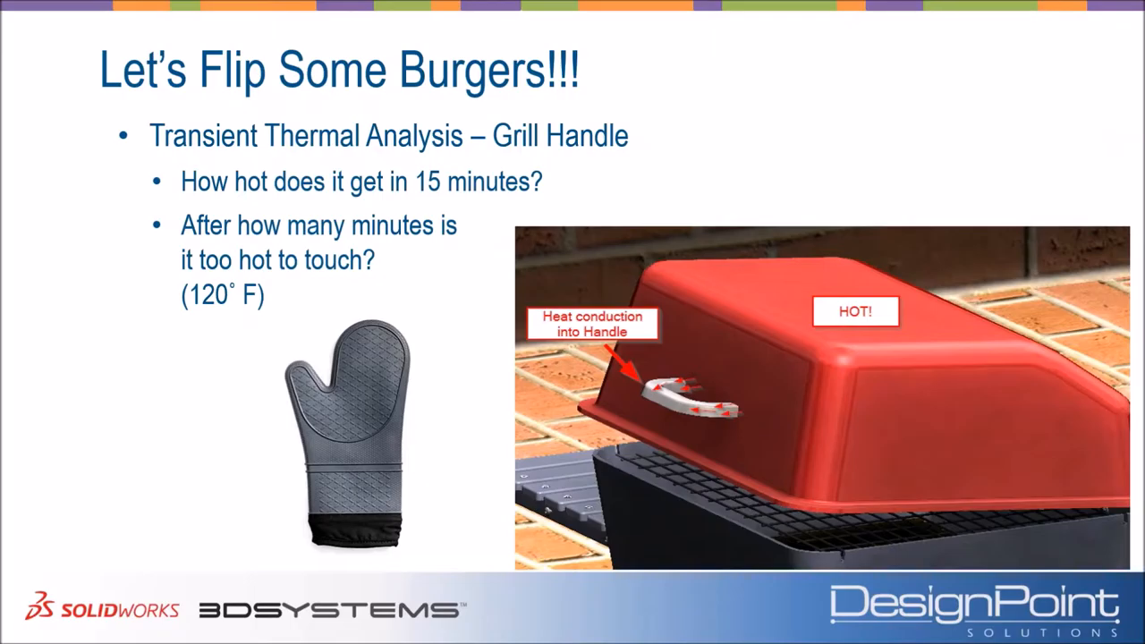
mouse_move(205, 342)
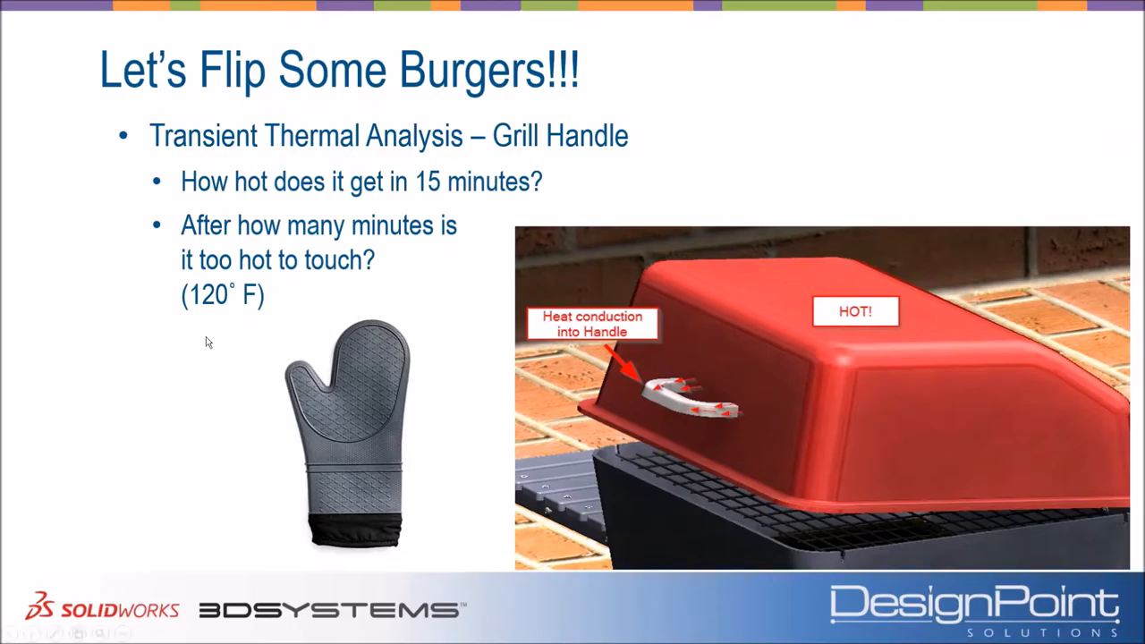
mouse_move(388, 471)
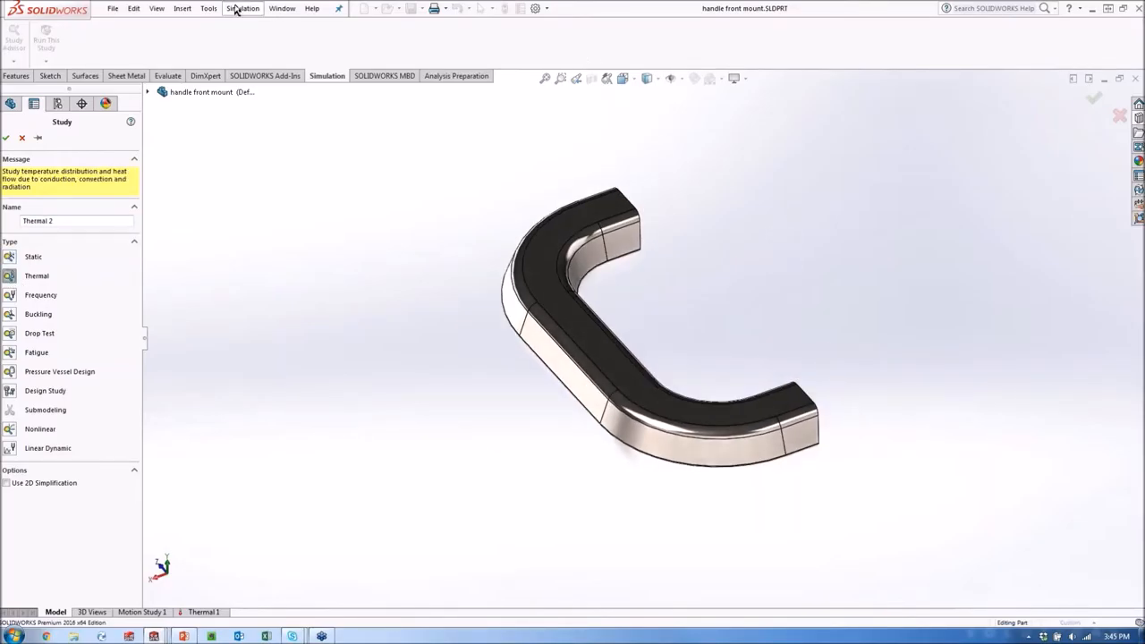
Step: Create Thermal 2 as a transient study: 900 s total time, 10 s increments
left_click(6, 138)
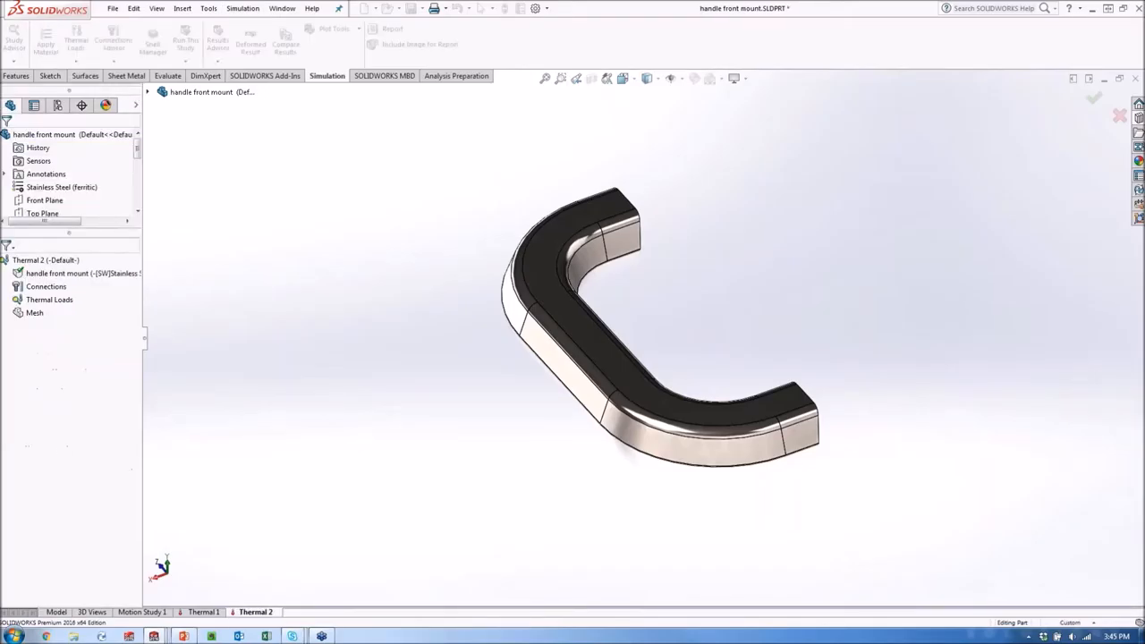
left_click(45, 260)
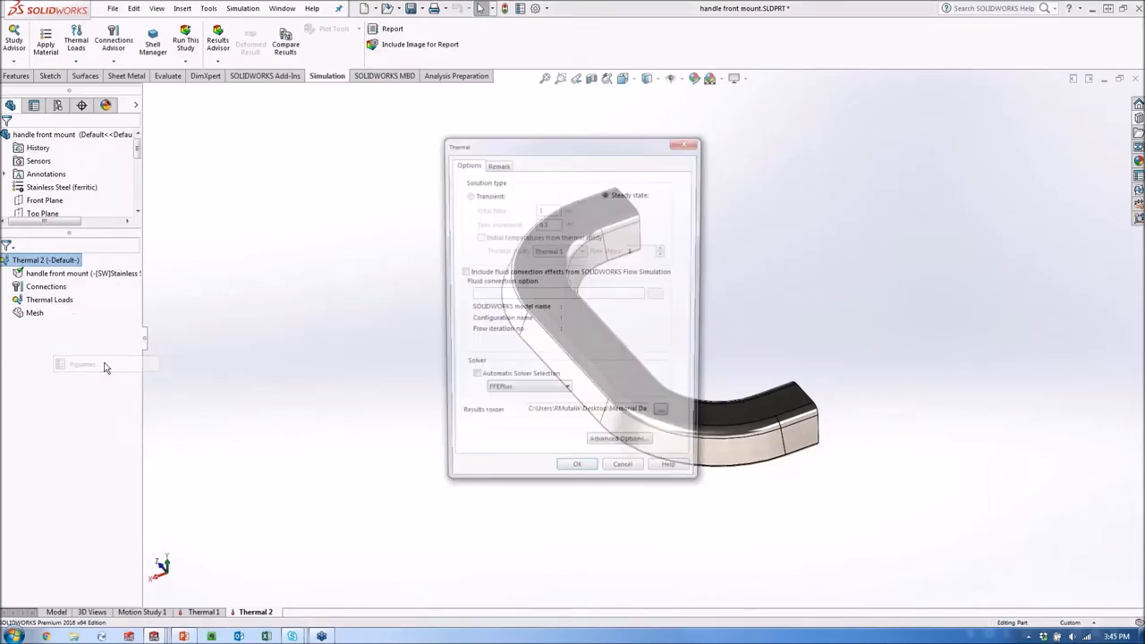
left_click(467, 195)
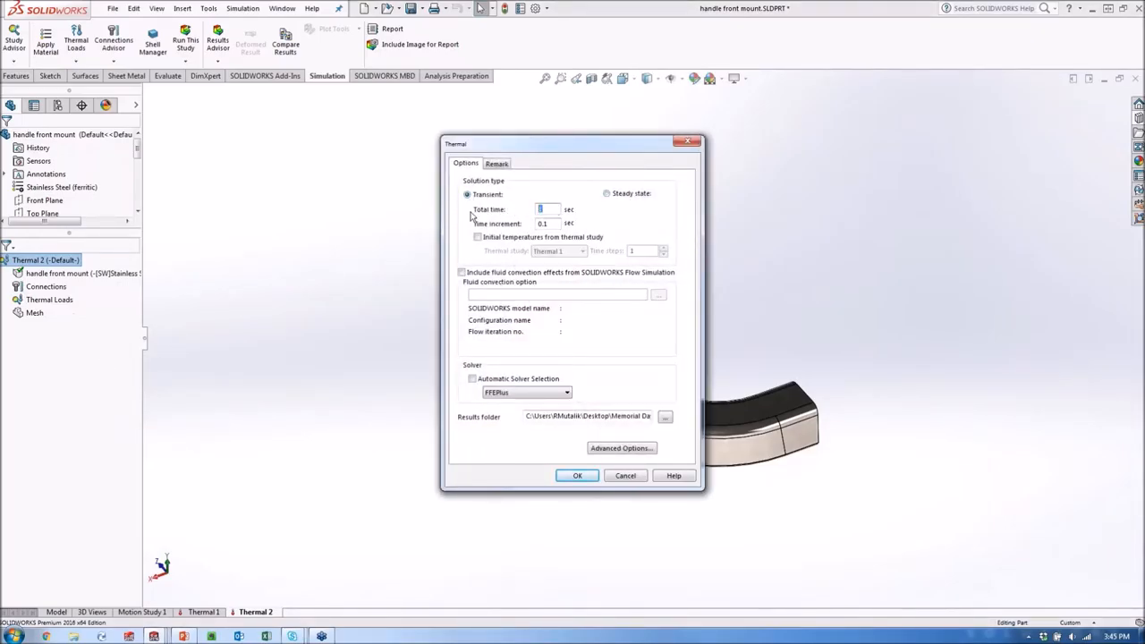
mouse_move(766, 366)
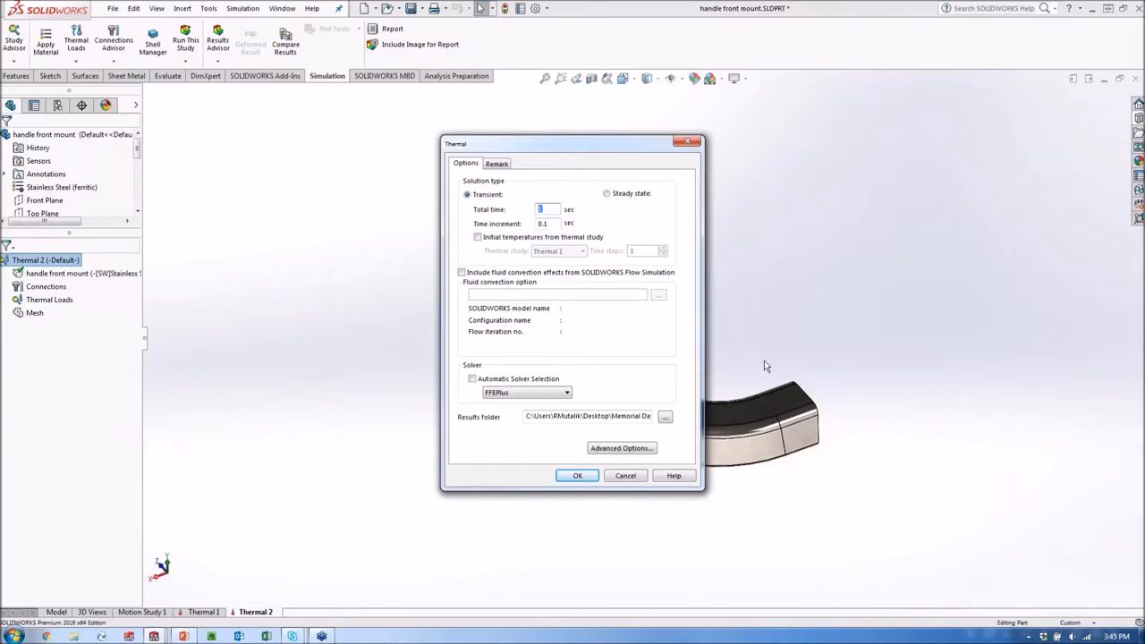
type("900")
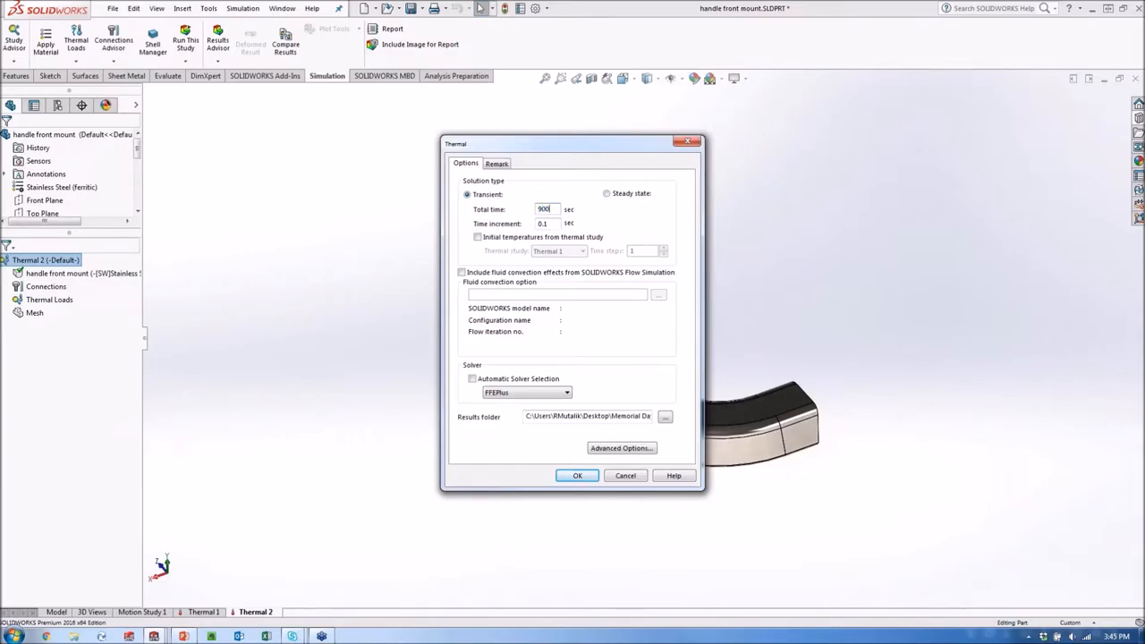
left_click(546, 224)
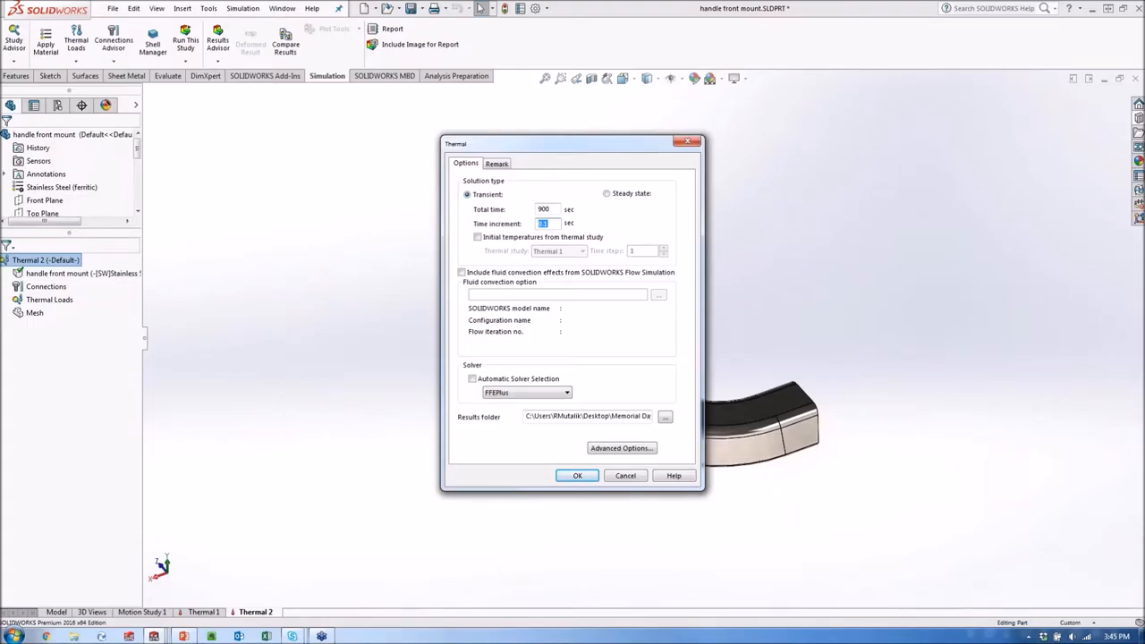
type("10")
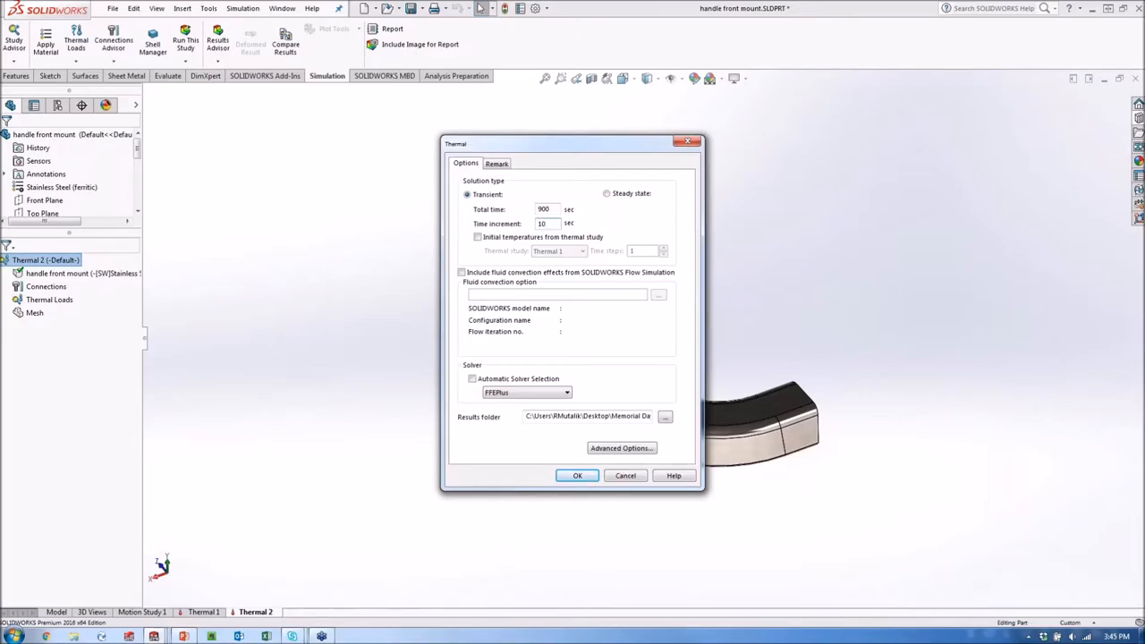
mouse_move(612, 217)
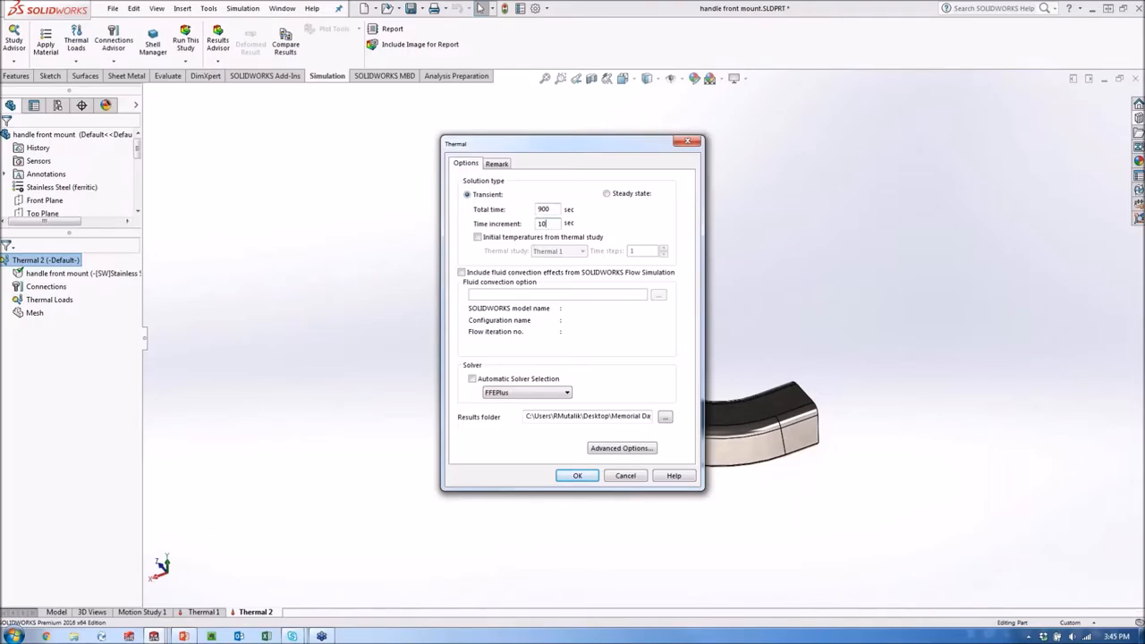
left_click(577, 475)
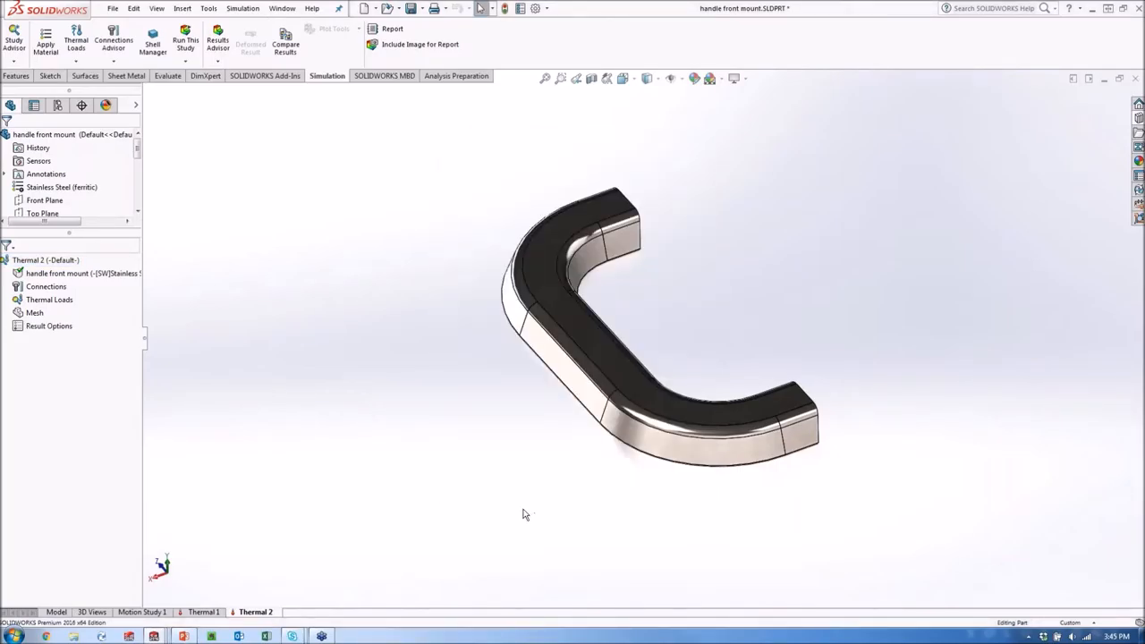
mouse_move(289, 422)
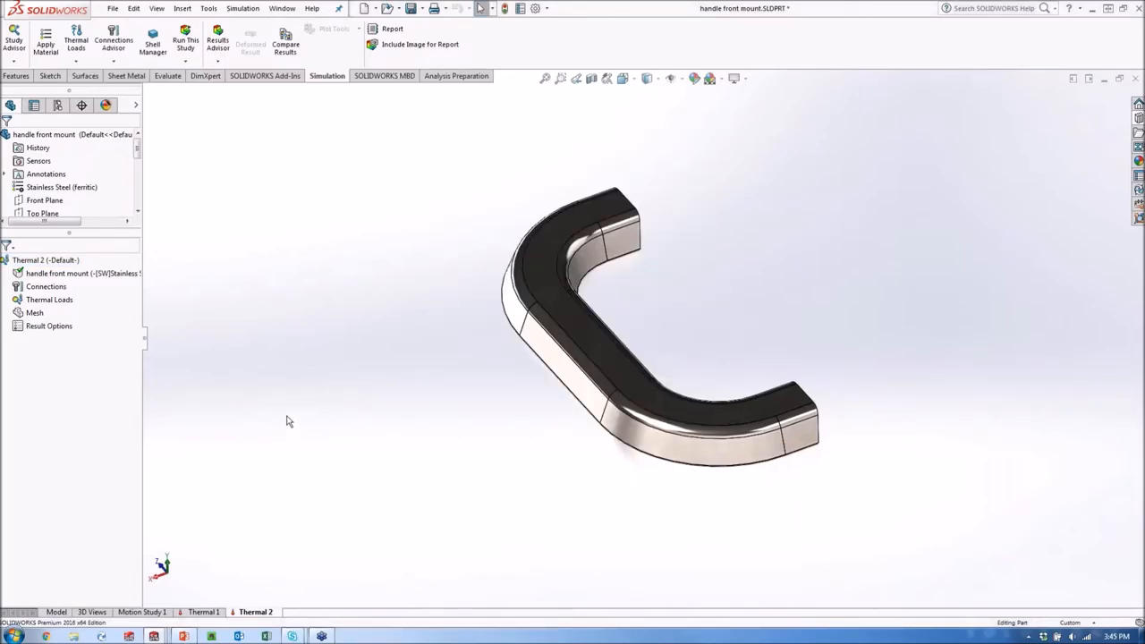
Step: Apply an 87 °F initial temperature to the handle body as Temperature-1
left_click(80, 273)
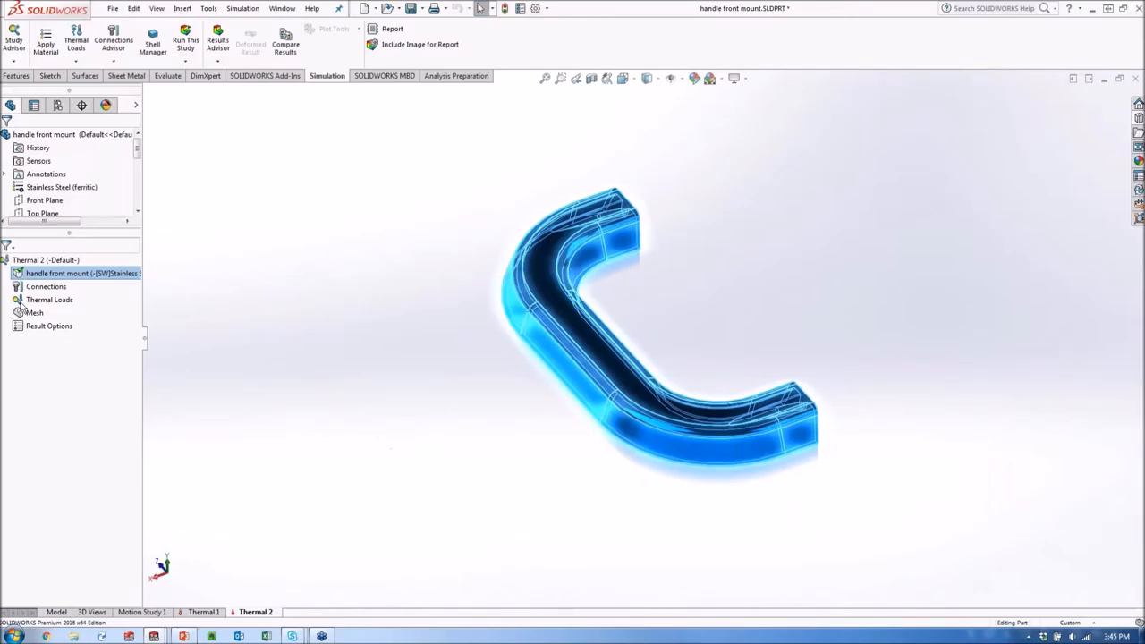
right_click(49, 299)
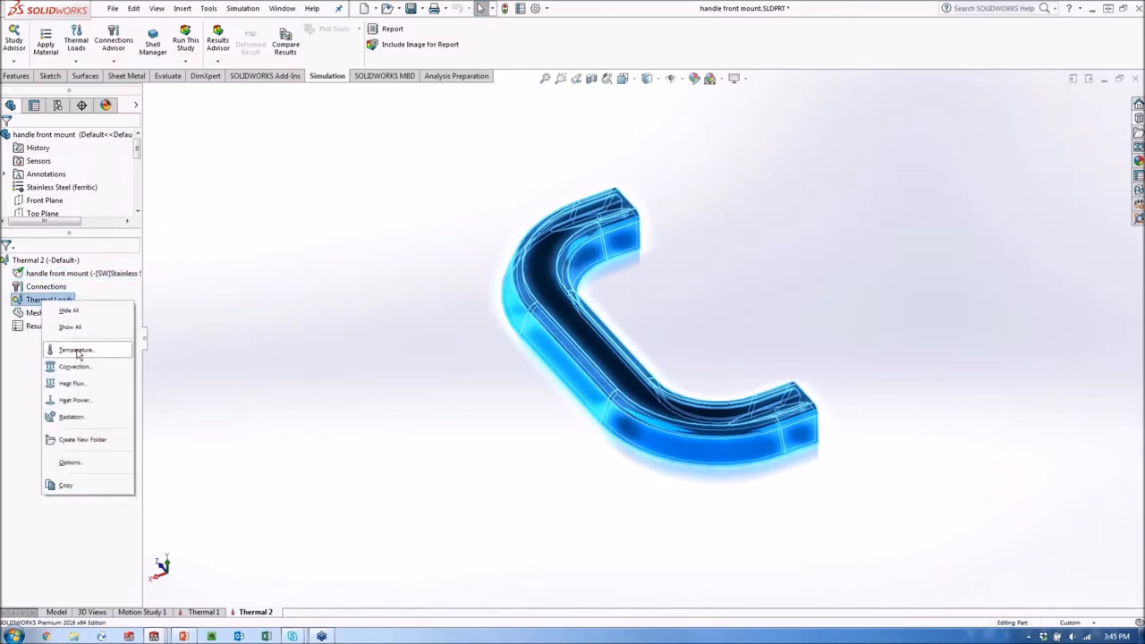
left_click(75, 350)
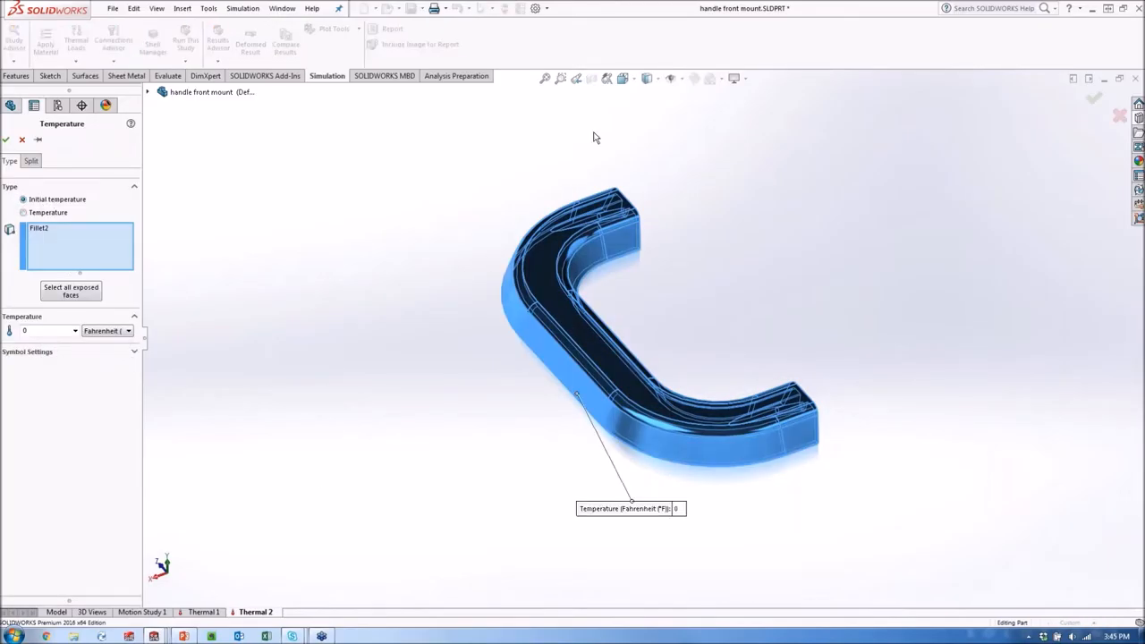
mouse_move(89, 248)
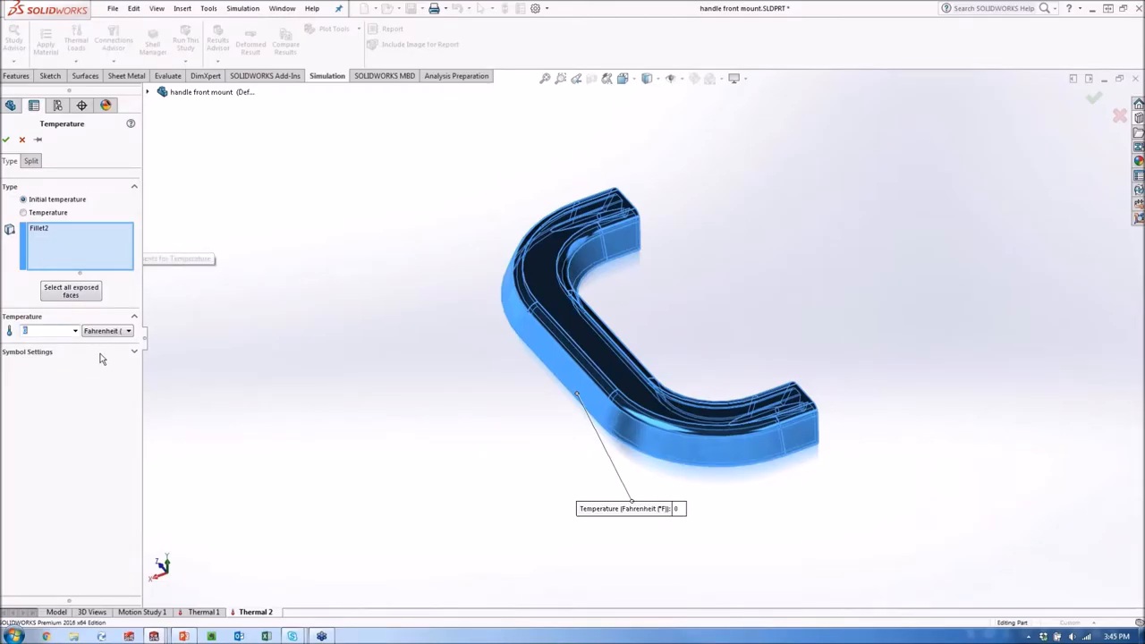
type("87")
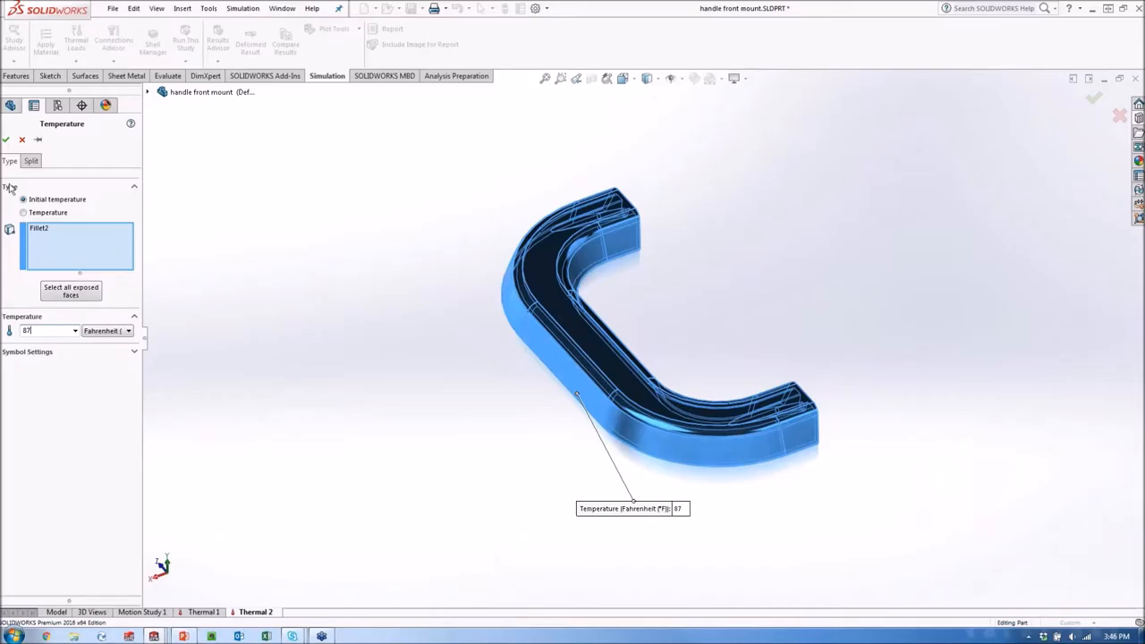
left_click(5, 140)
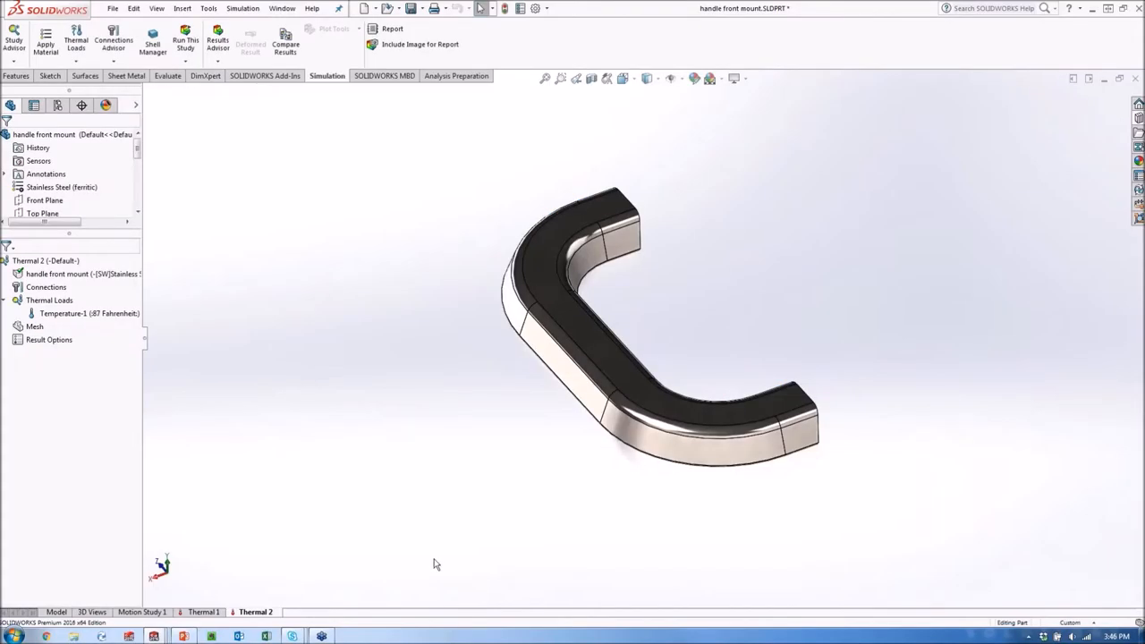
mouse_move(640, 526)
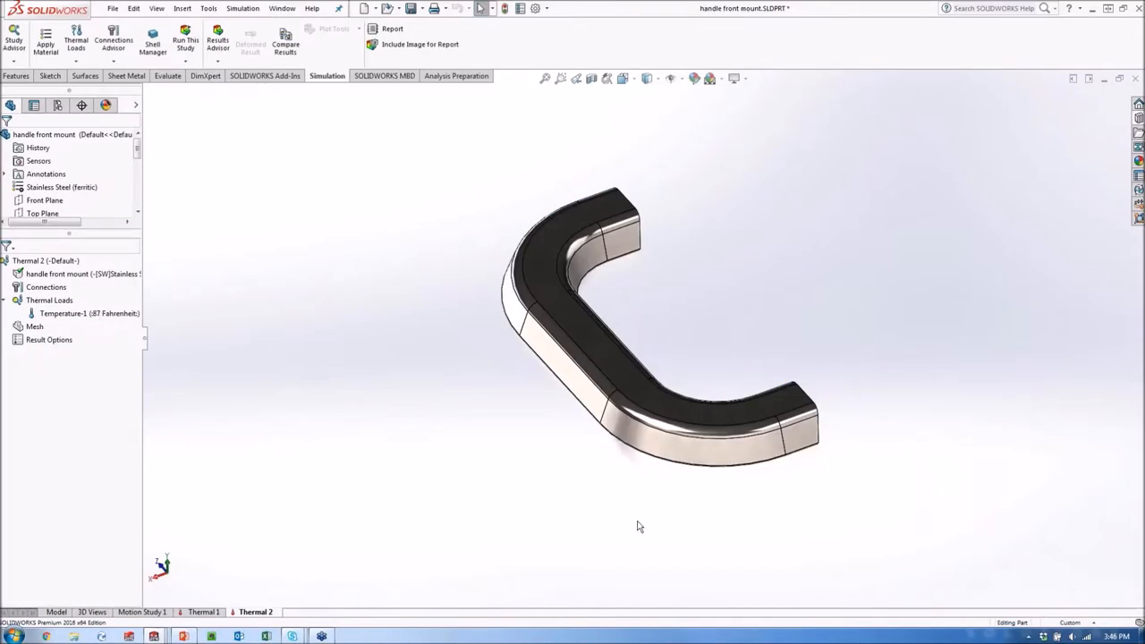
mouse_move(666, 459)
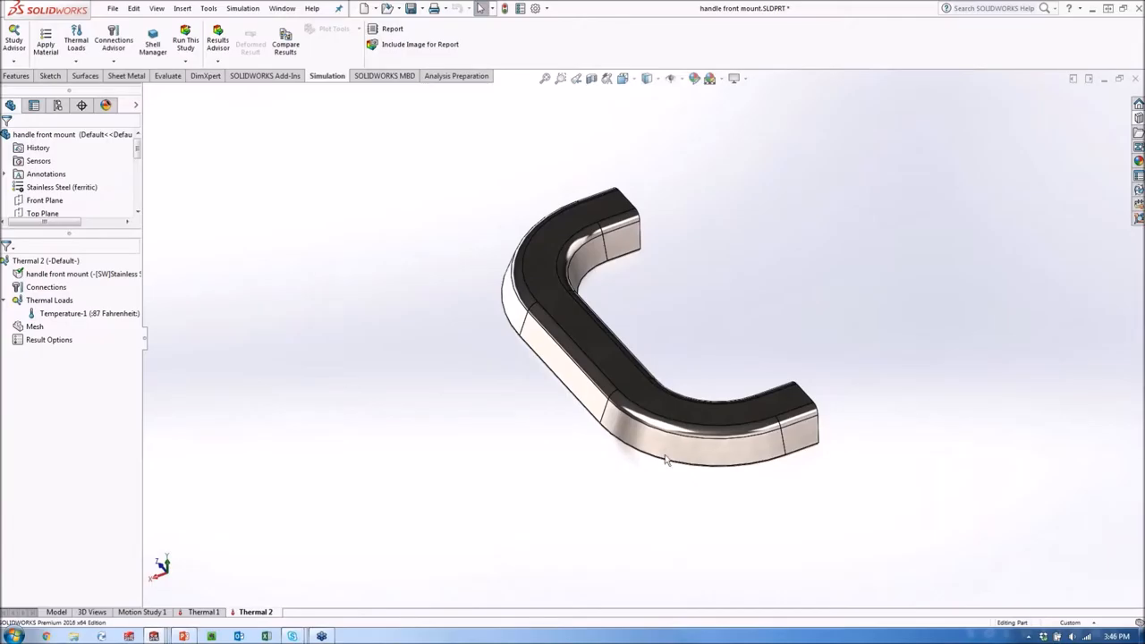
mouse_move(532, 521)
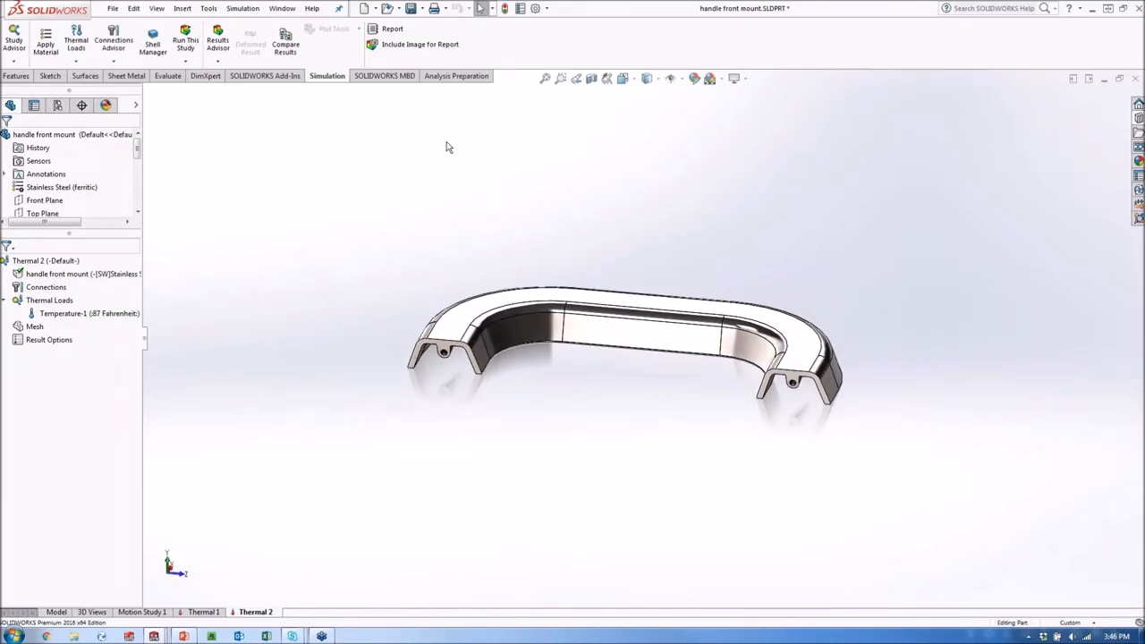
Step: Add a 350 °F temperature load, Temperature-2, on the two mounting end faces
left_click(49, 300)
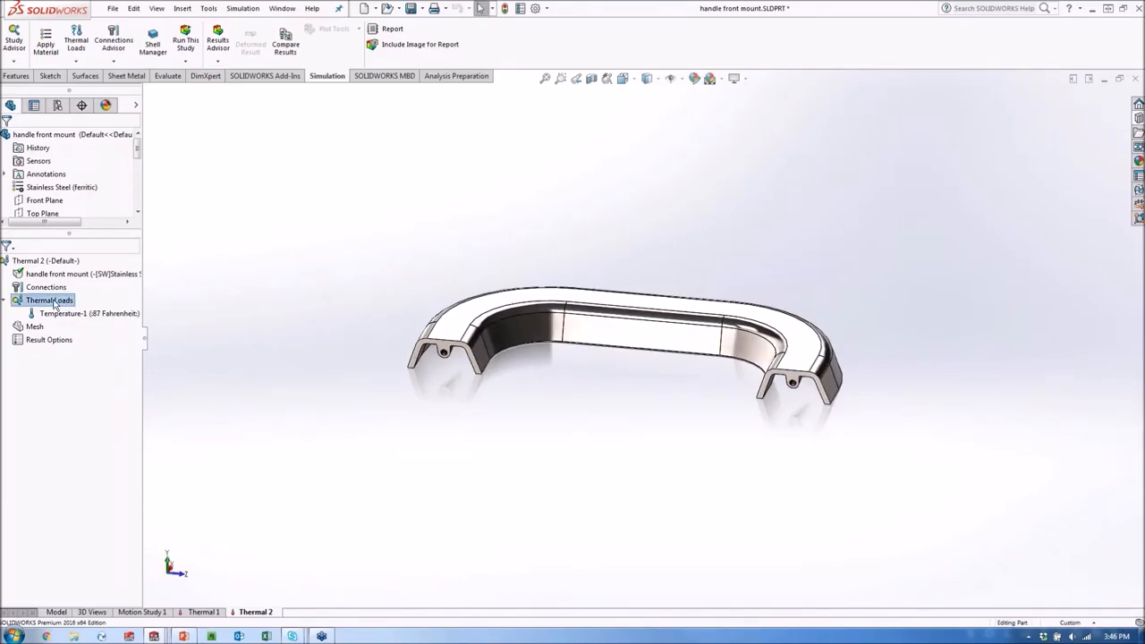
double_click(71, 313)
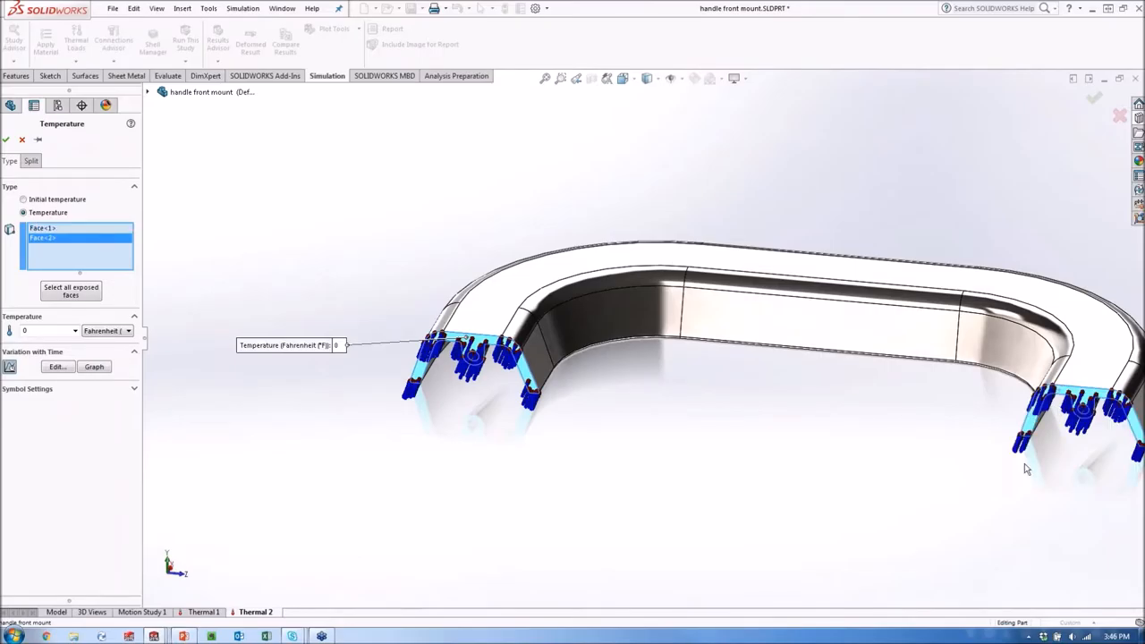
mouse_move(688, 454)
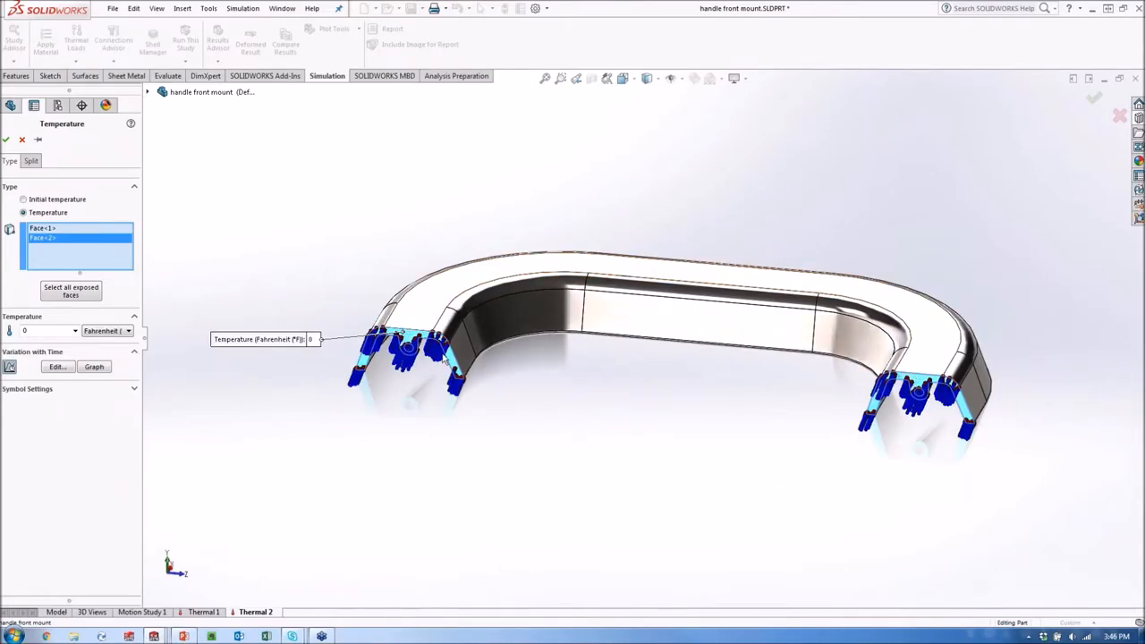
type("35")
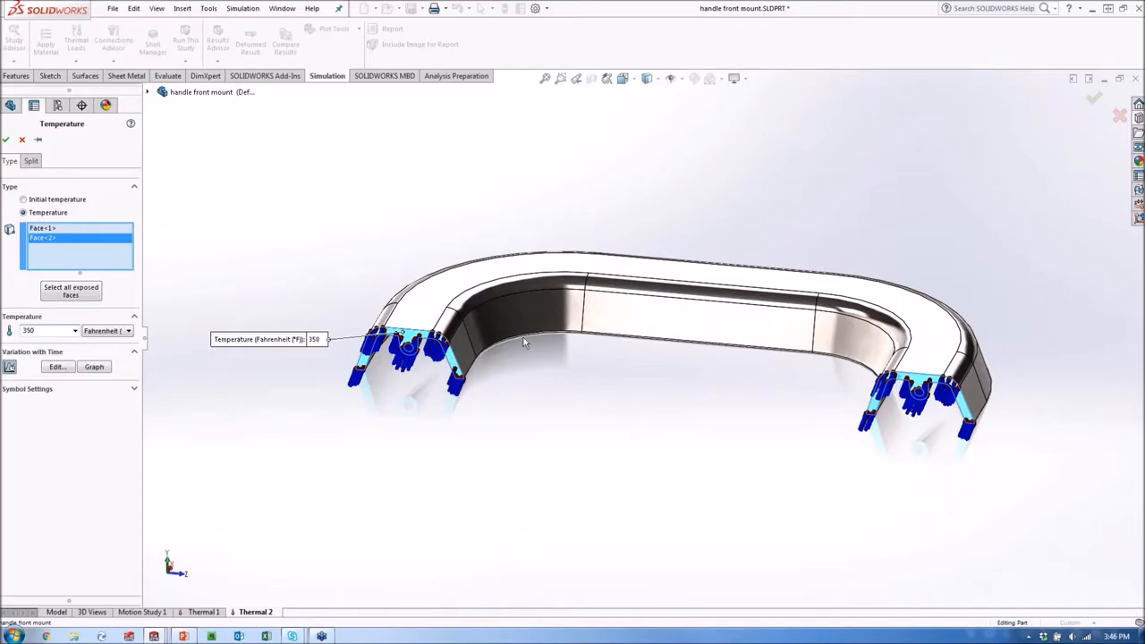
left_click(5, 140)
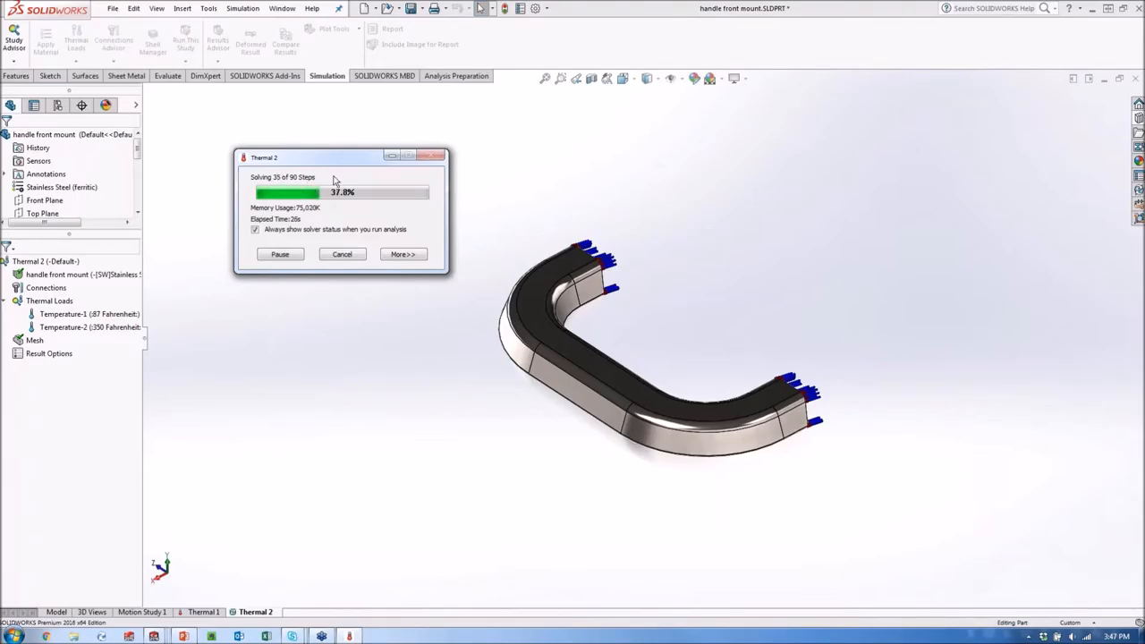
mouse_move(414, 315)
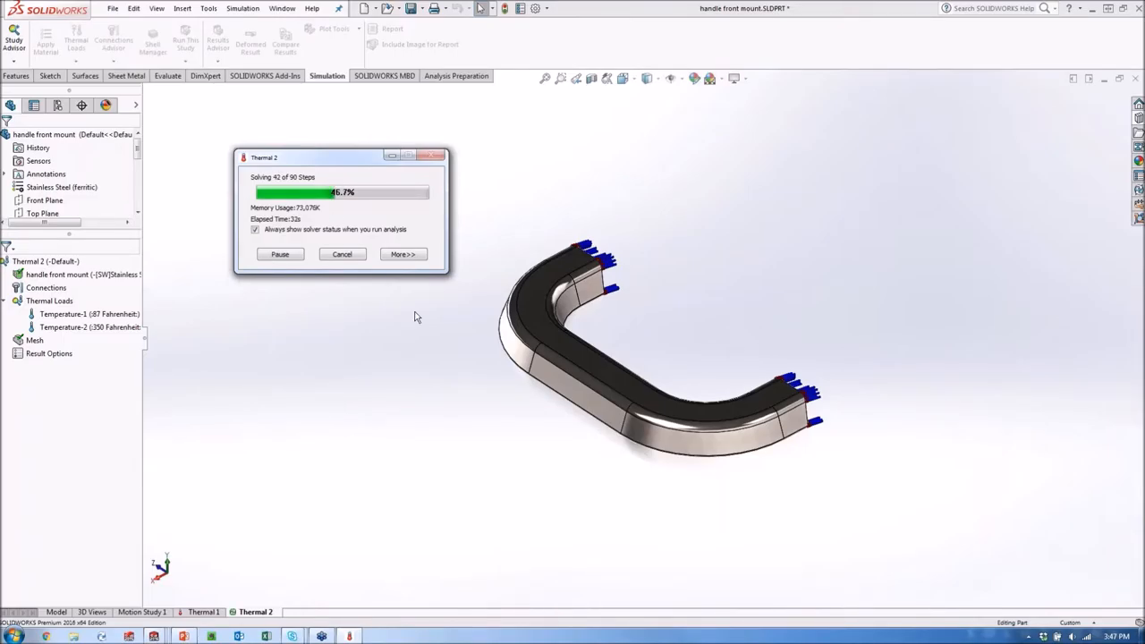
mouse_move(568, 263)
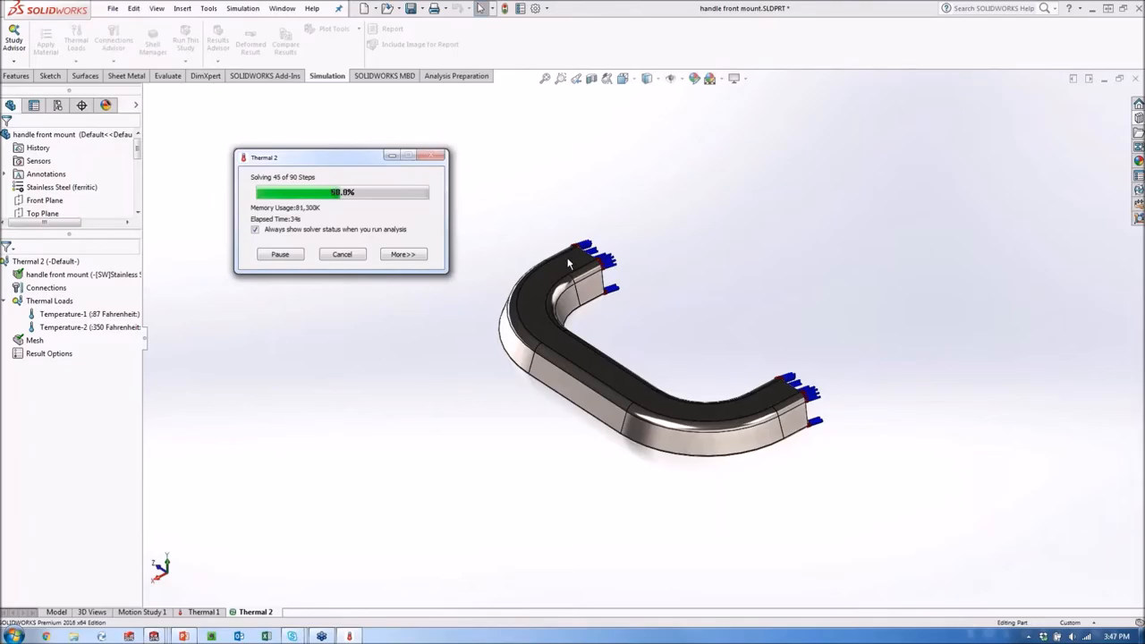
mouse_move(946, 491)
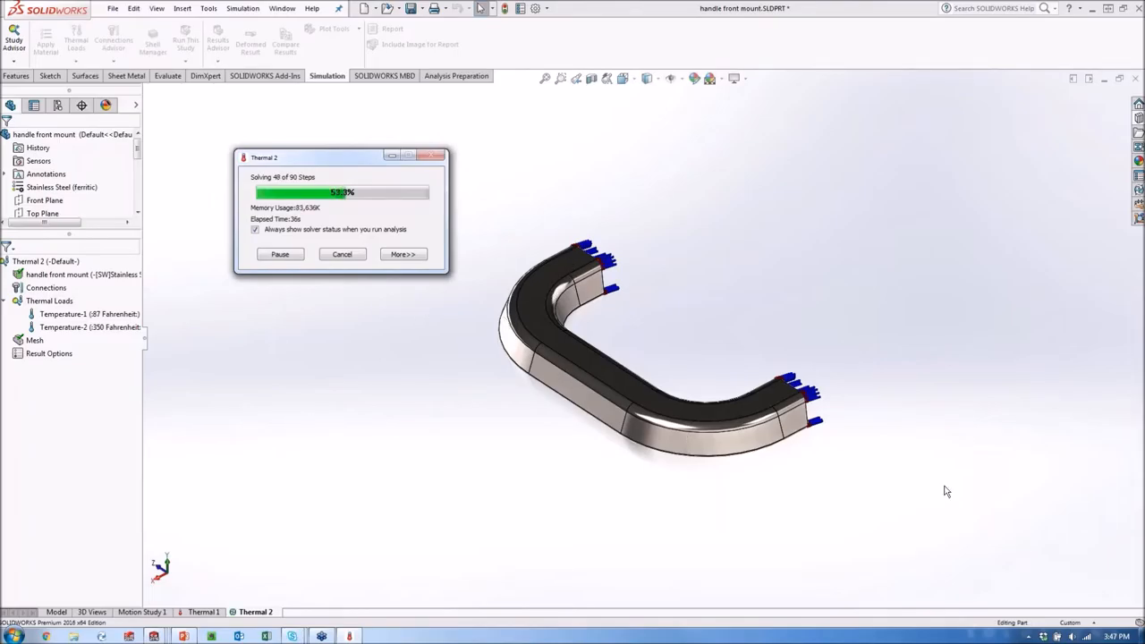
mouse_move(493, 532)
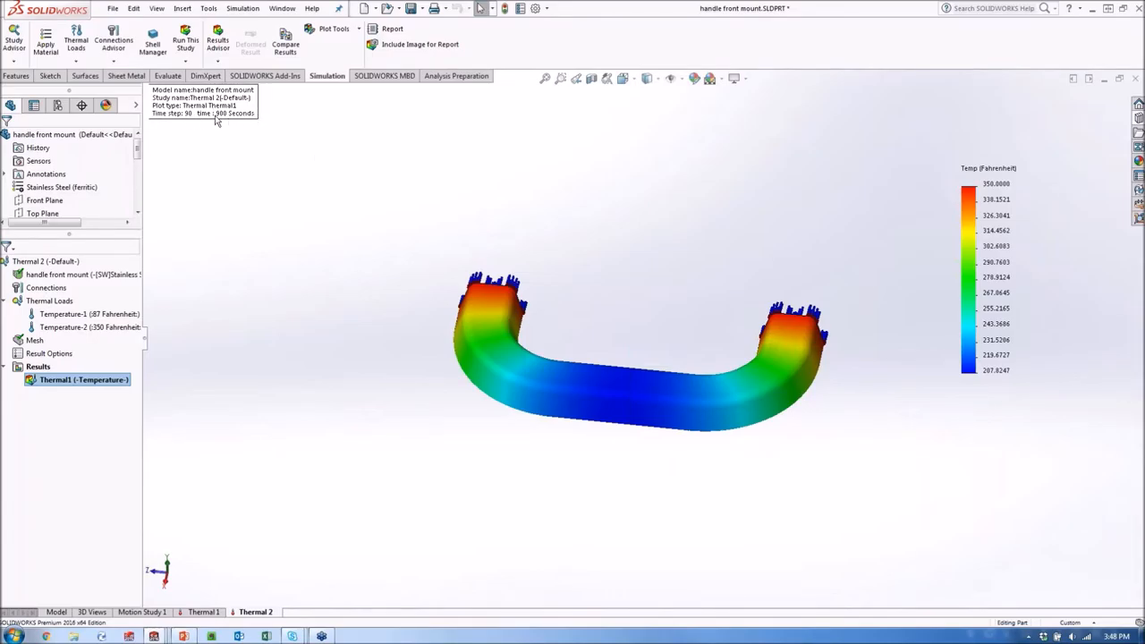
mouse_move(412, 361)
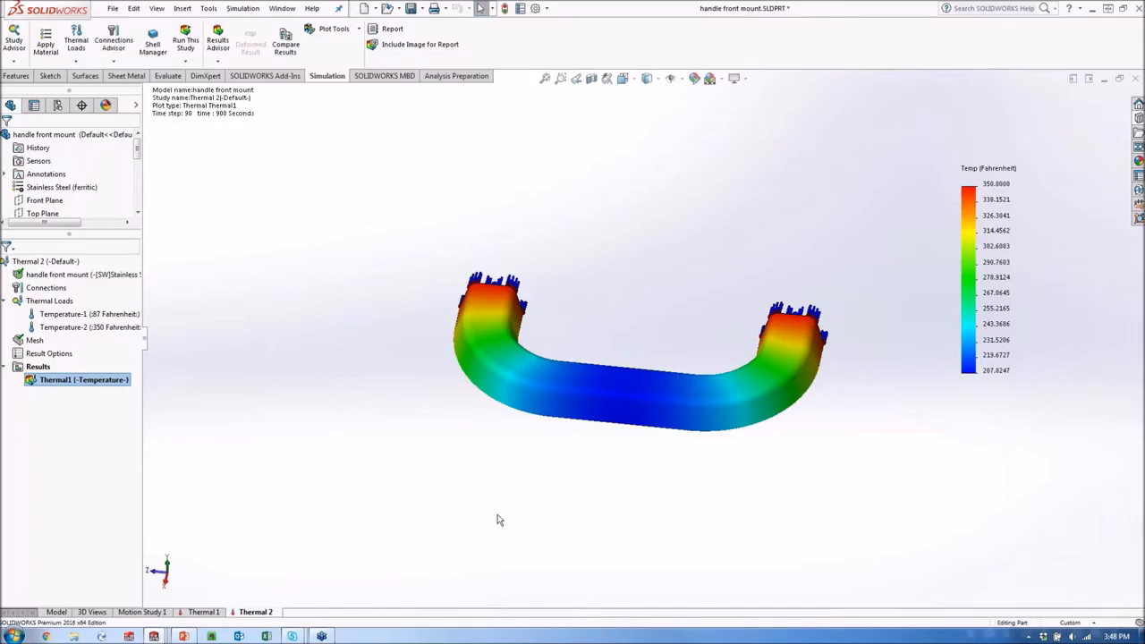
Step: Rotate the handle and set the Thermal1 plot to time step 3 (30 s)
left_click_drag(499, 519, 789, 413)
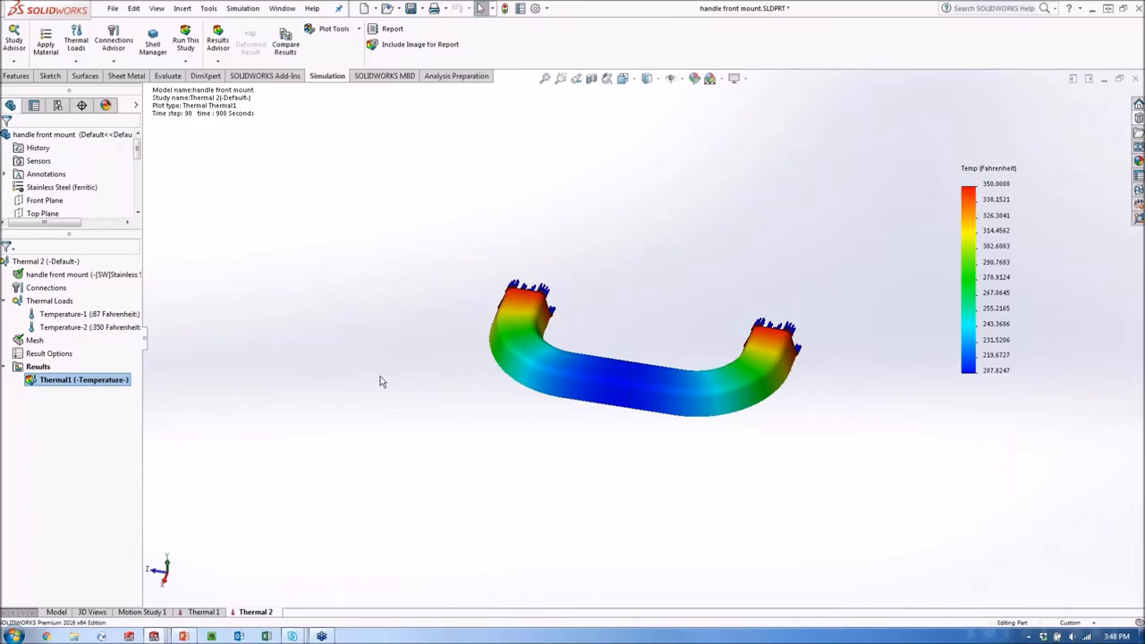
right_click(83, 379)
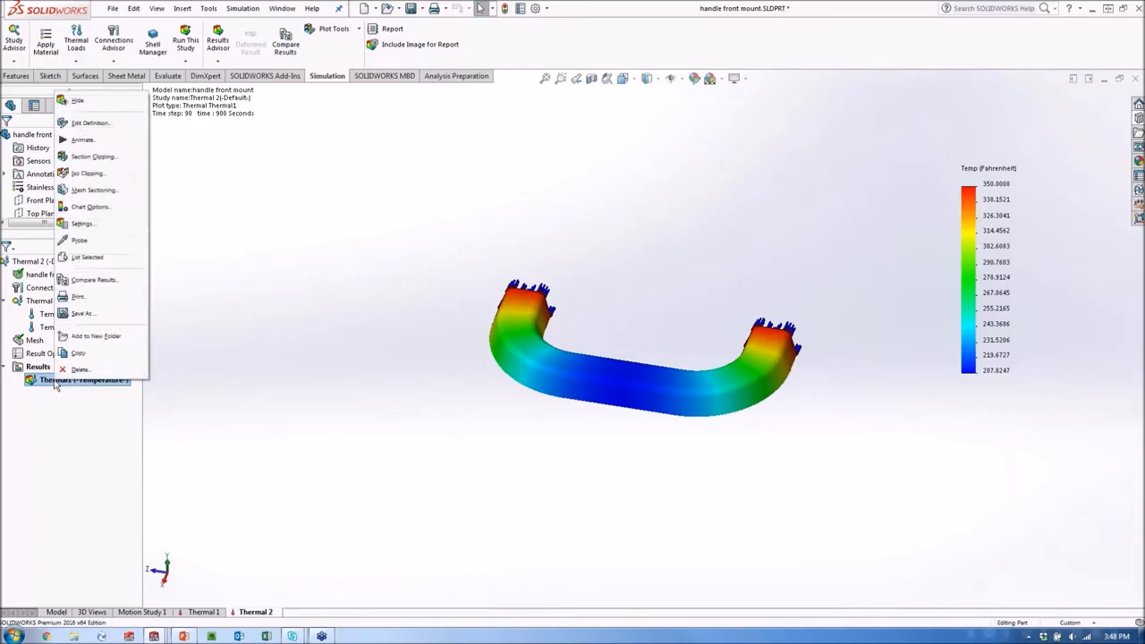
left_click(90, 123)
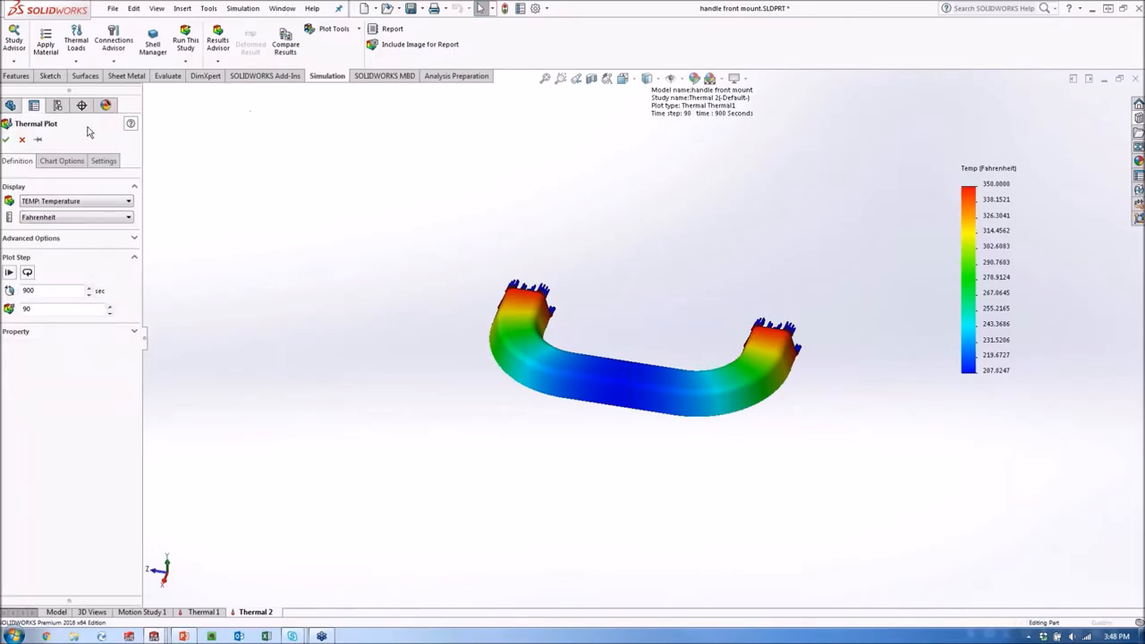
left_click(54, 291)
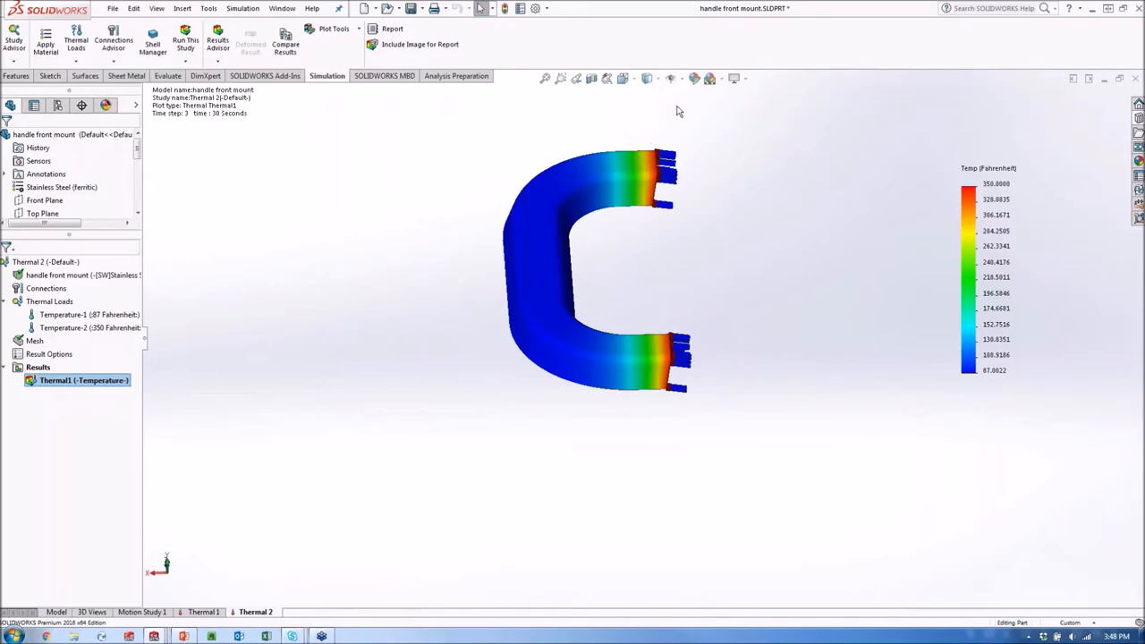
mouse_move(650, 418)
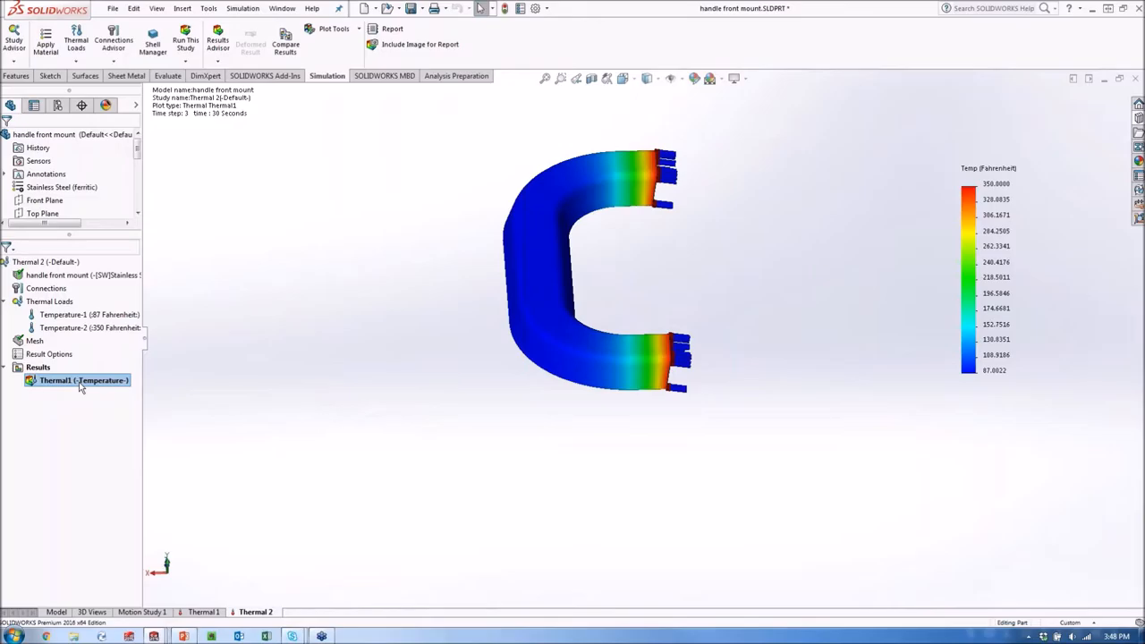
right_click(83, 380)
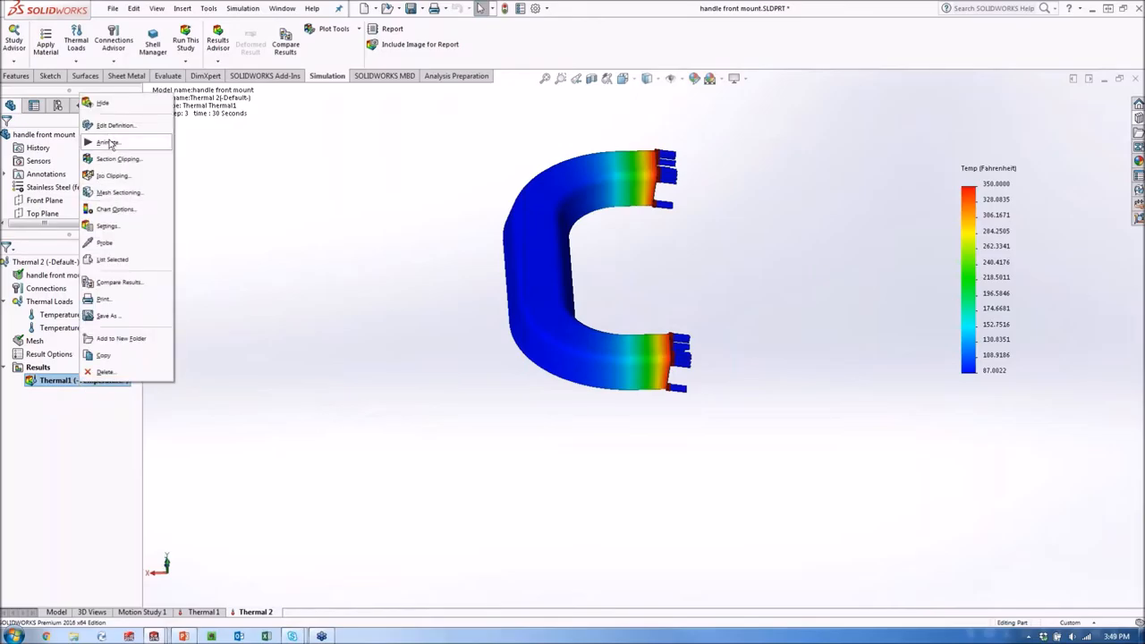
left_click(108, 142)
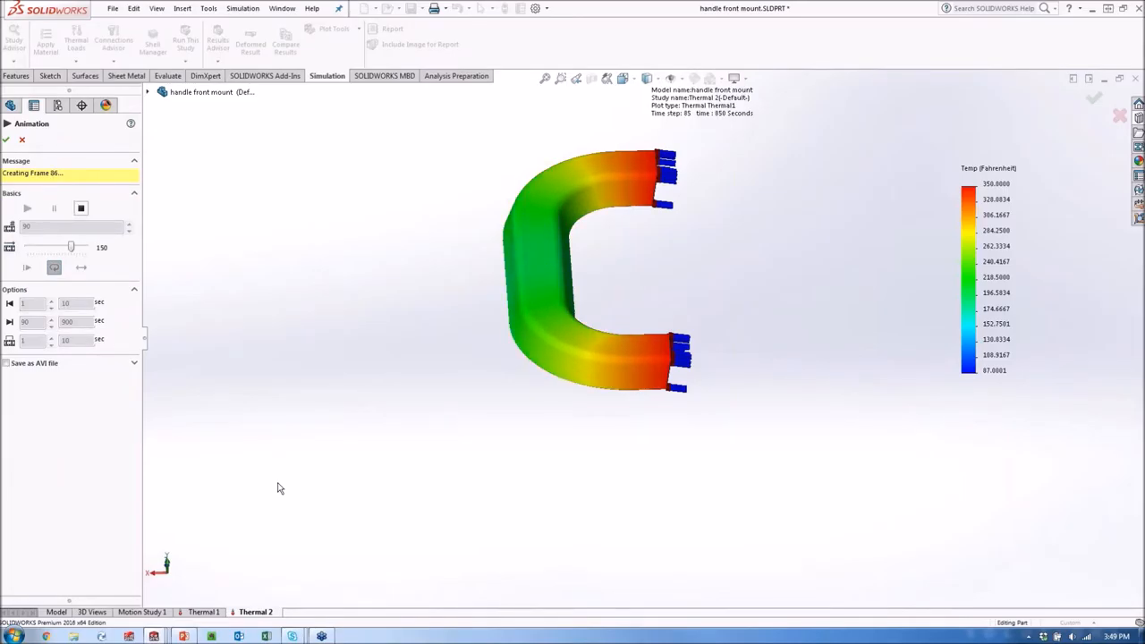
left_click(27, 215)
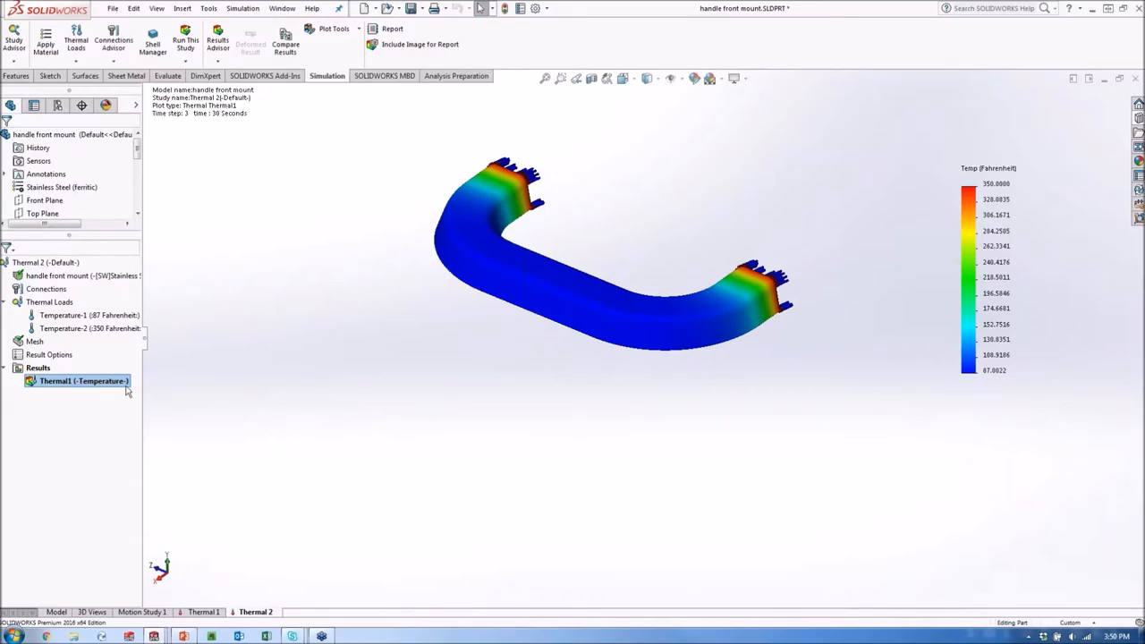
Step: Reopen the Thermal1 plot settings and cancel without changes
right_click(83, 381)
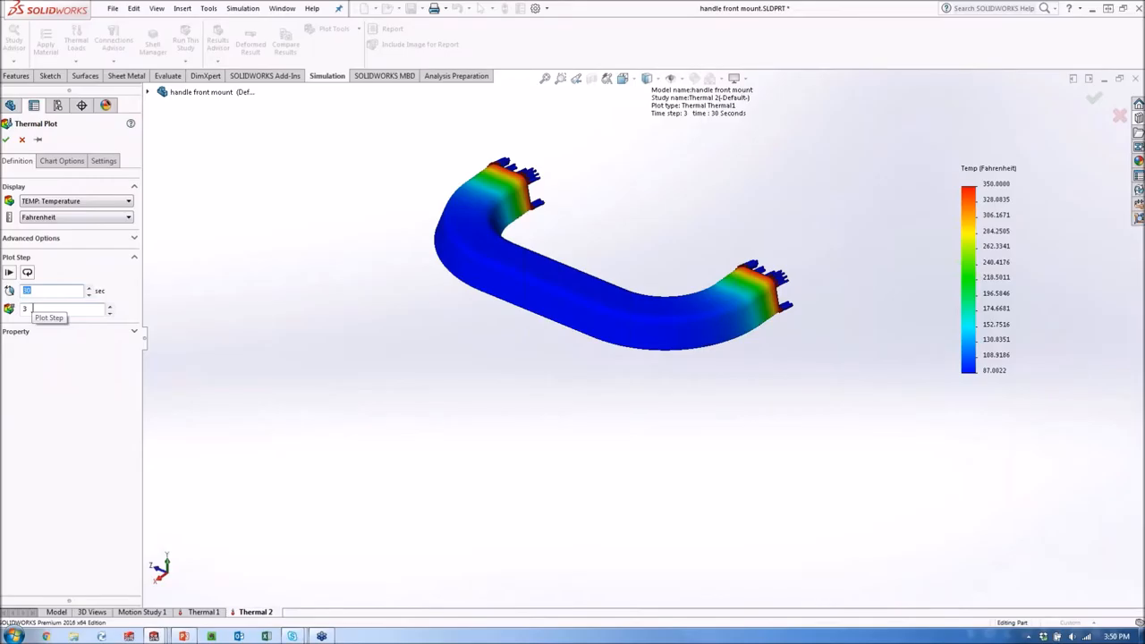
mouse_move(21, 140)
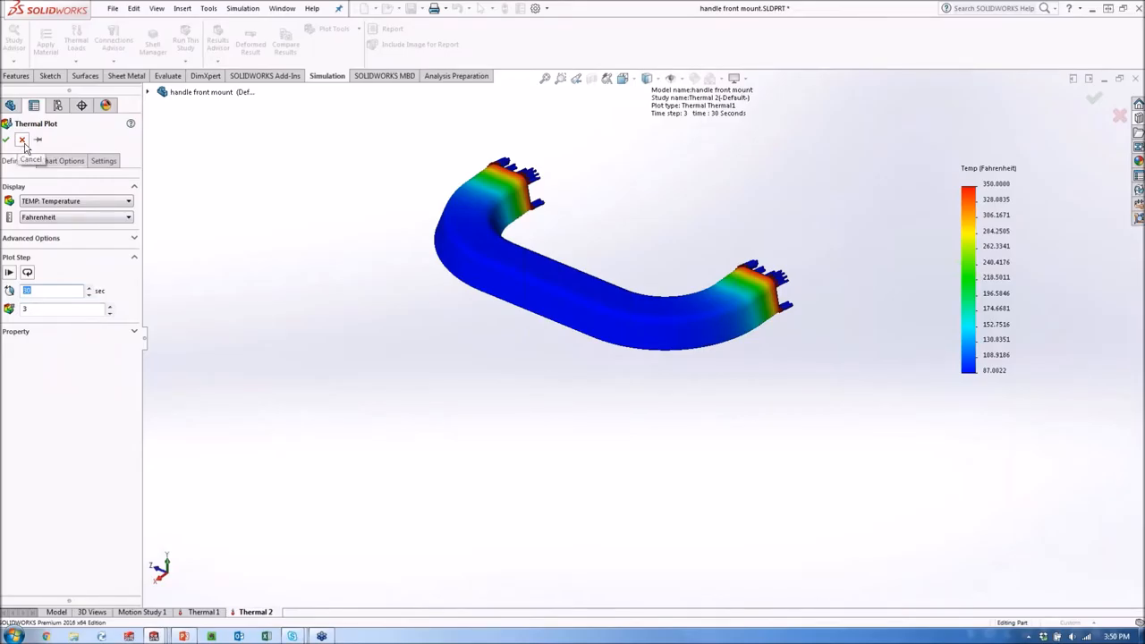
left_click(21, 140)
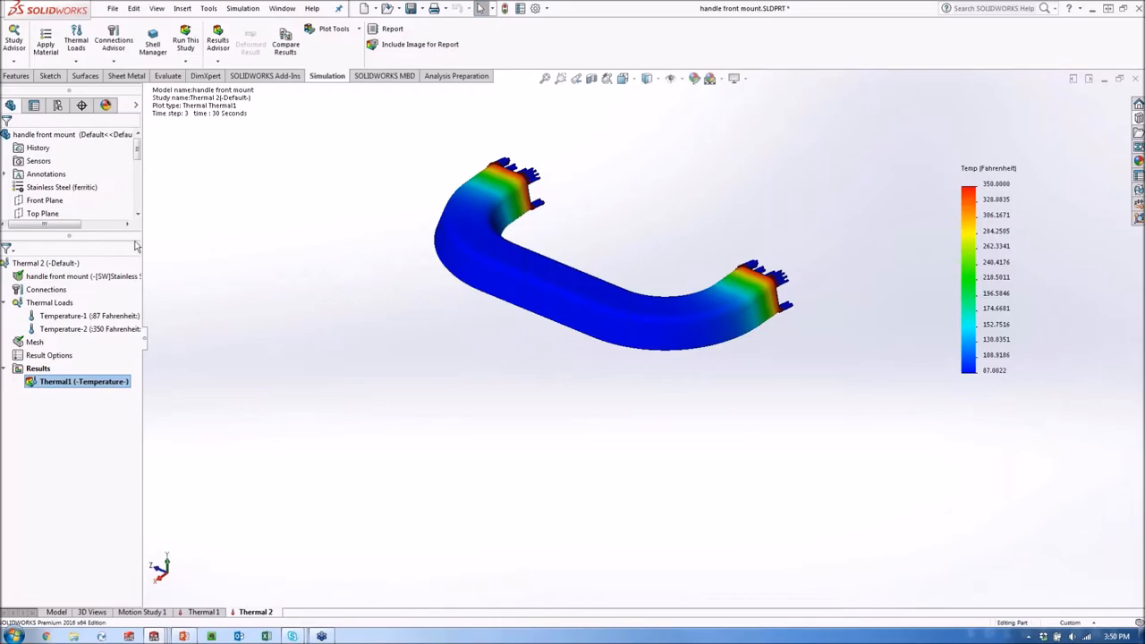
Step: Add a thermal sensor tracking Model Min temperature in Fahrenheit over transient steps
right_click(38, 160)
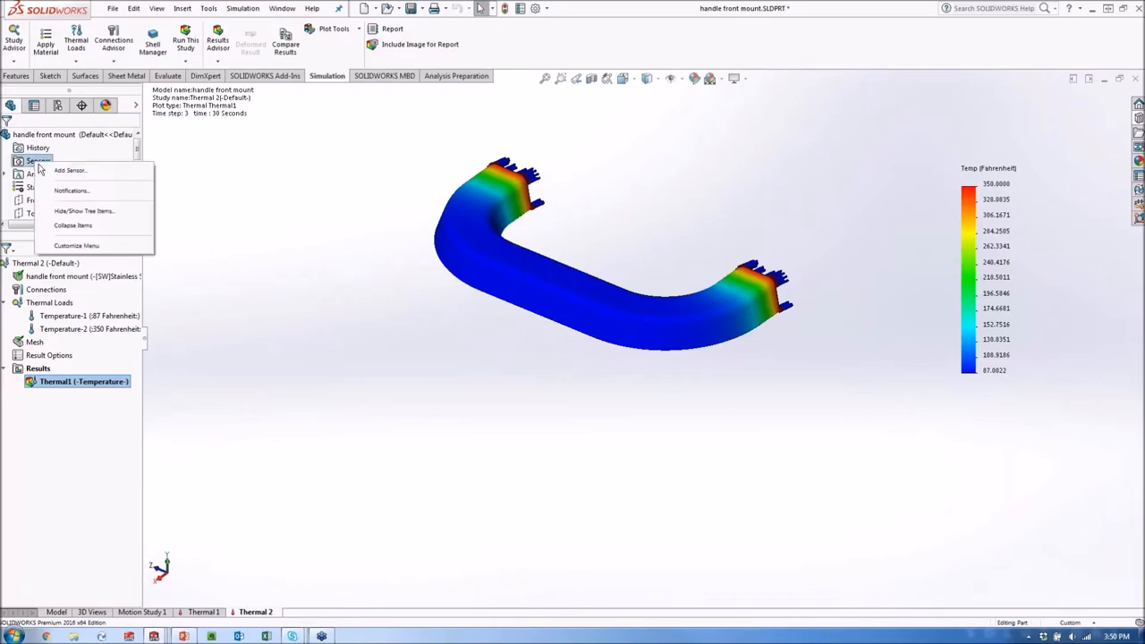
left_click(70, 170)
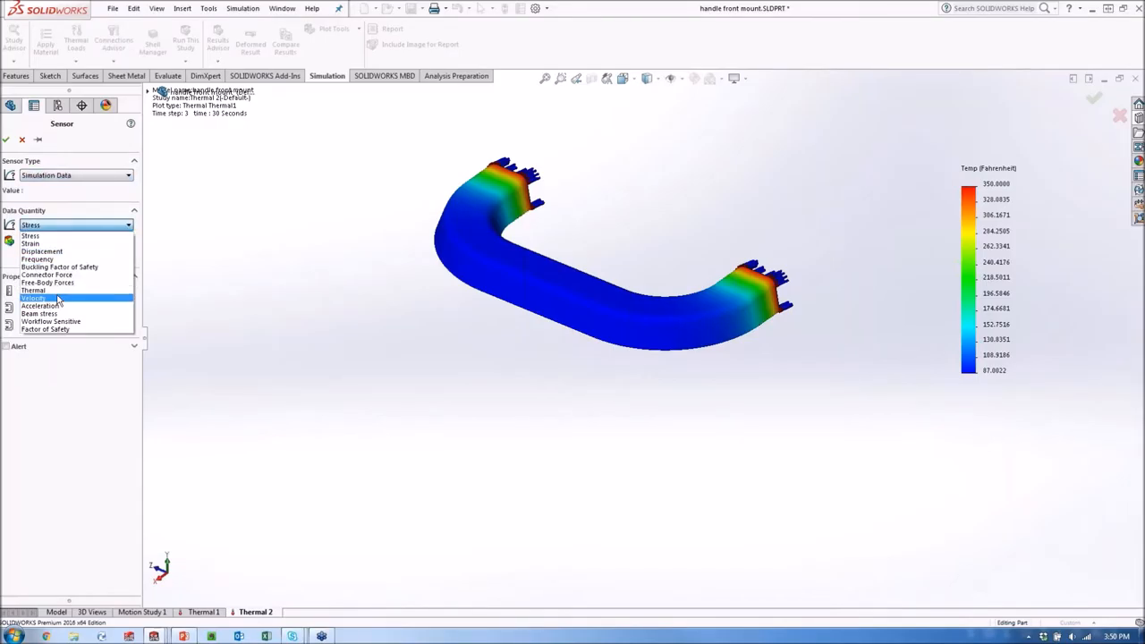
left_click(33, 290)
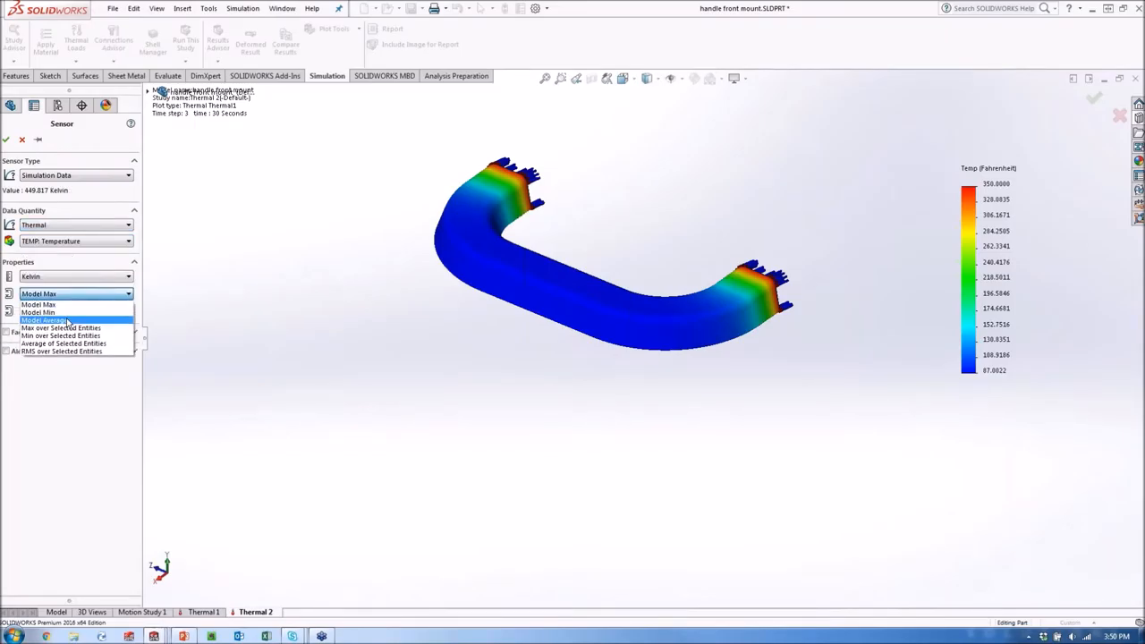
left_click(38, 312)
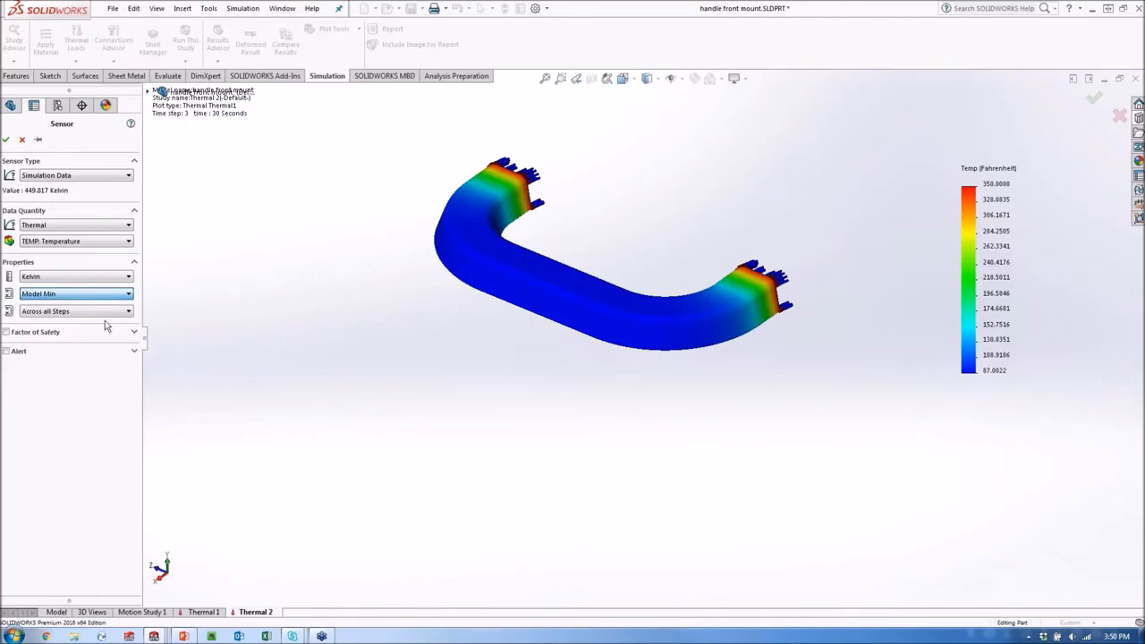
mouse_move(143, 329)
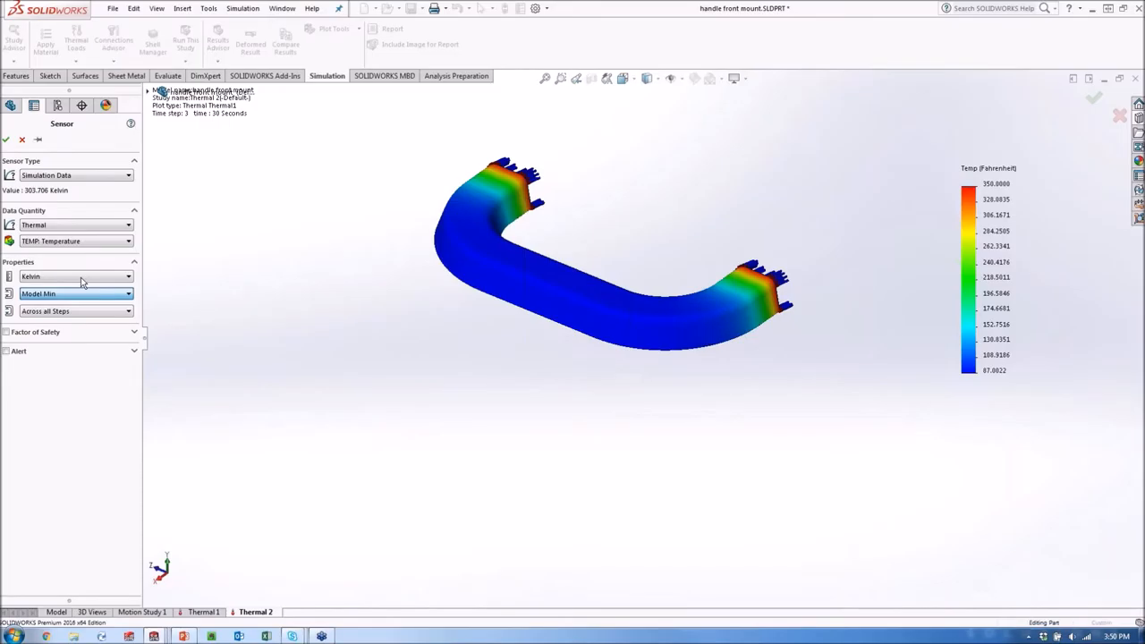
left_click(76, 277)
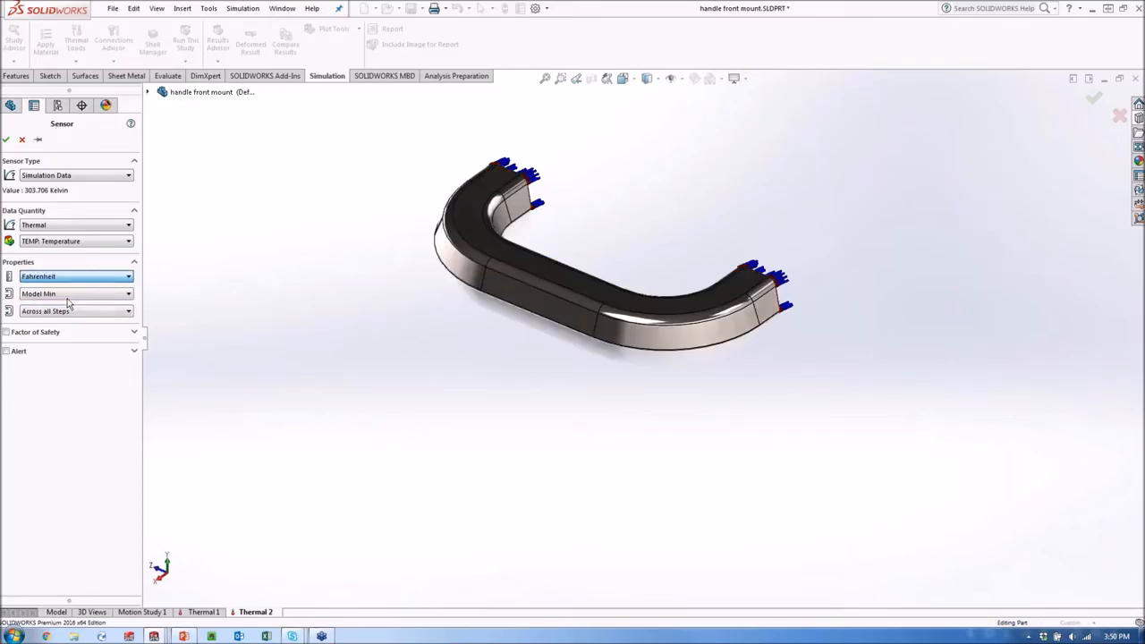
mouse_move(78, 314)
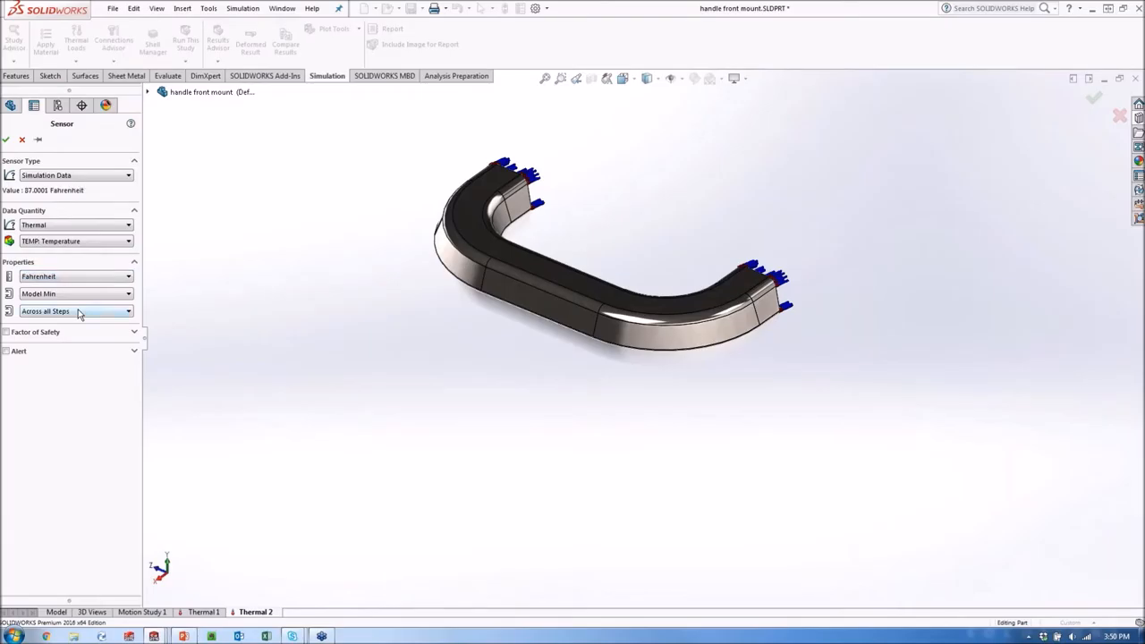
mouse_move(76, 310)
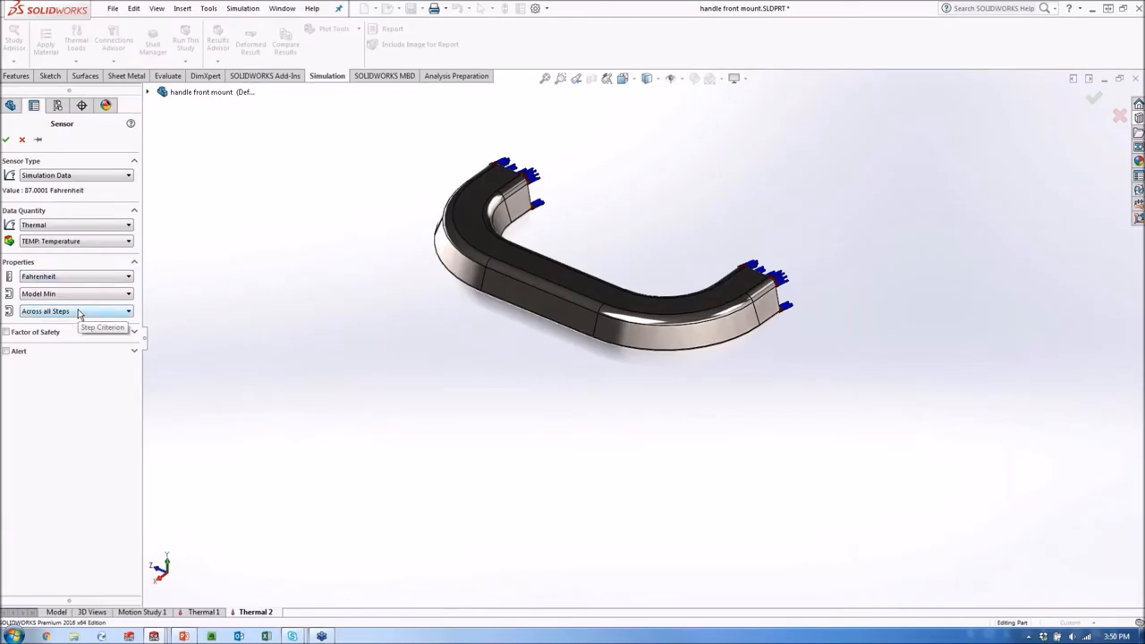
left_click(76, 311)
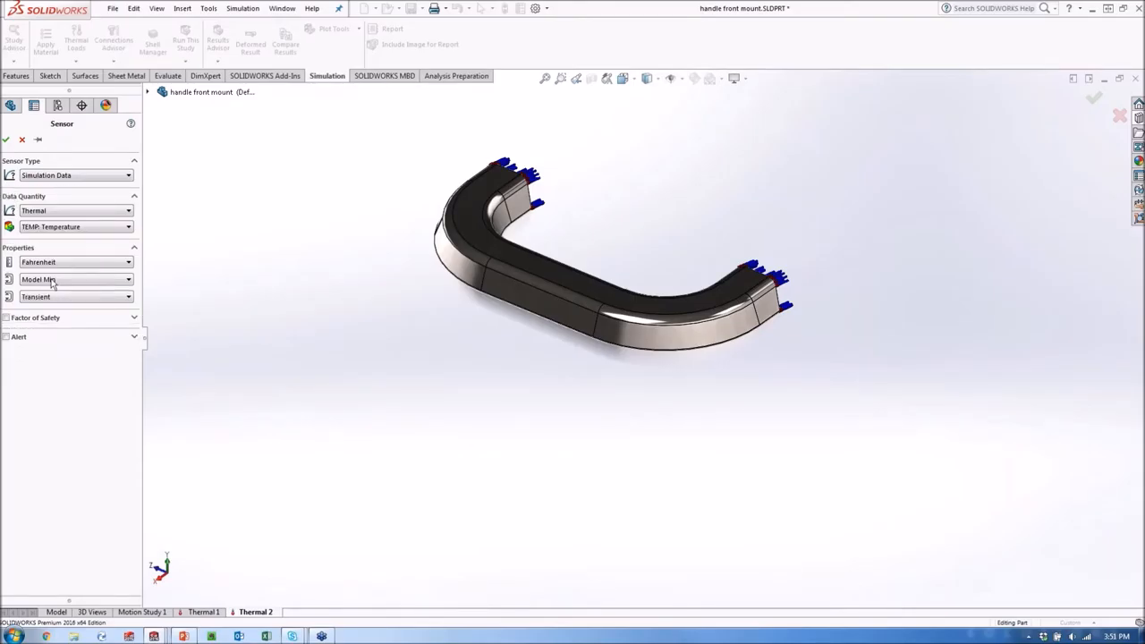
mouse_move(71, 279)
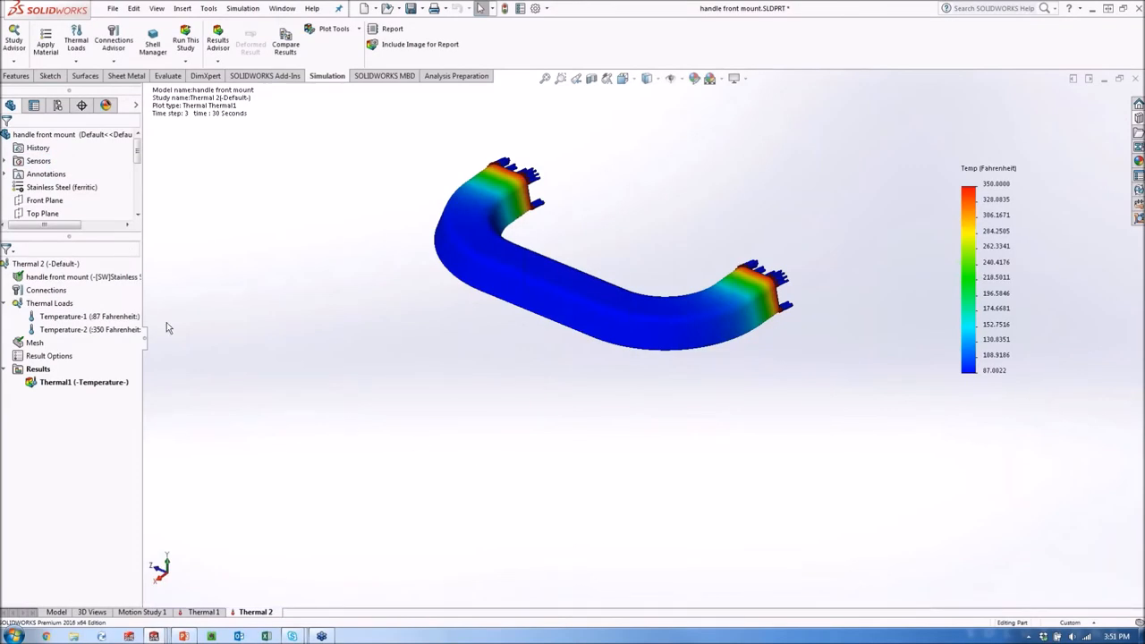
right_click(72, 174)
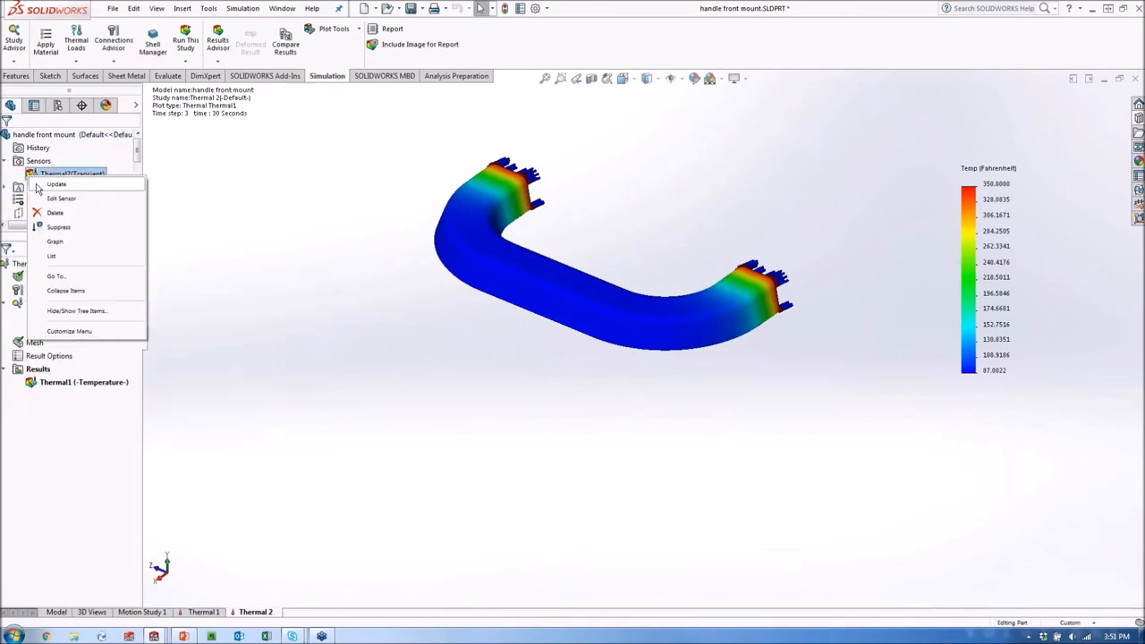
left_click(55, 240)
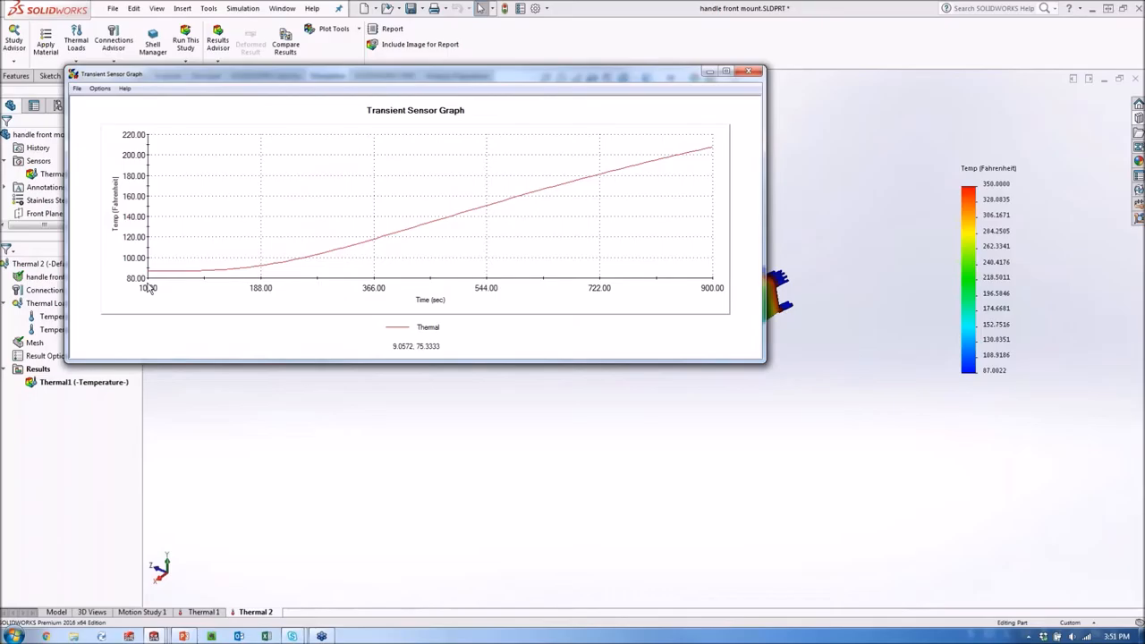
mouse_move(716, 286)
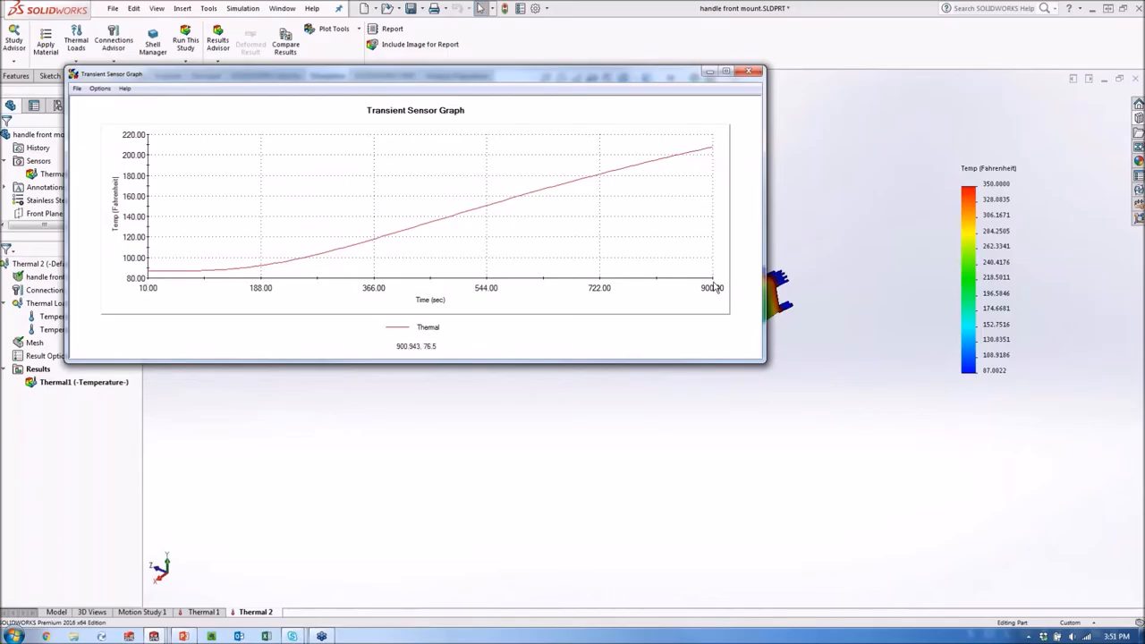
mouse_move(277, 294)
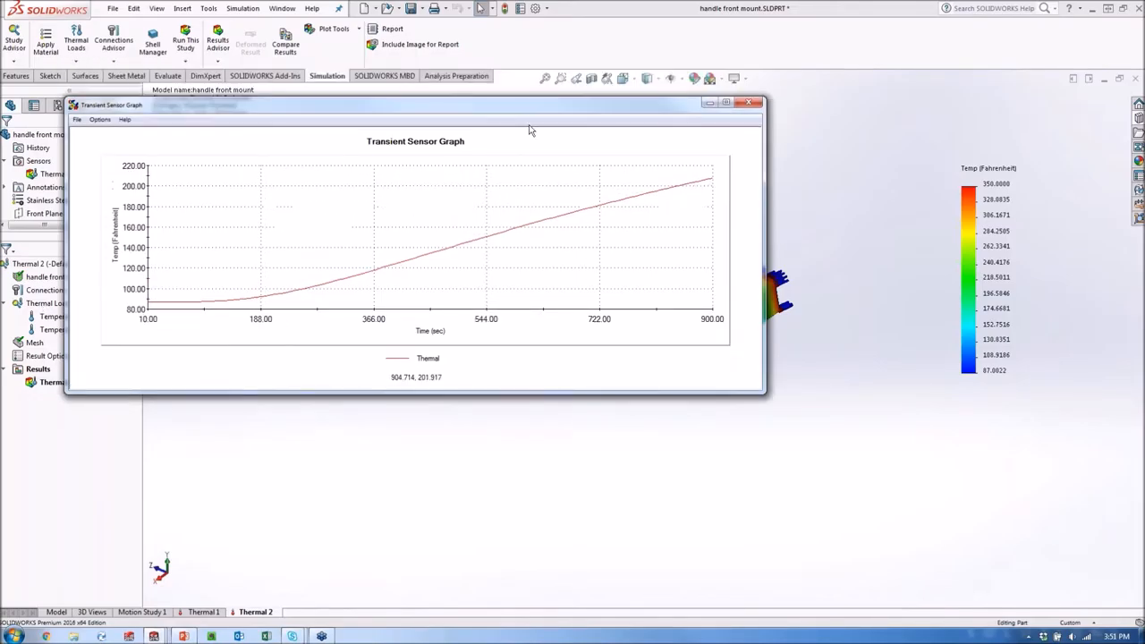
left_click_drag(415, 105, 514, 231)
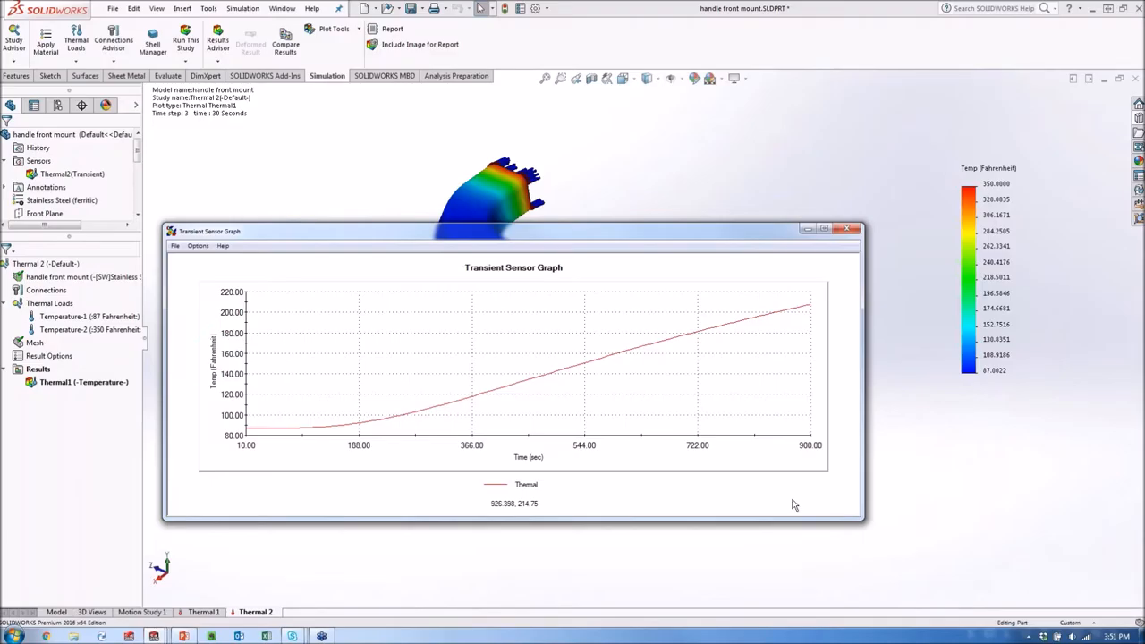
mouse_move(285, 400)
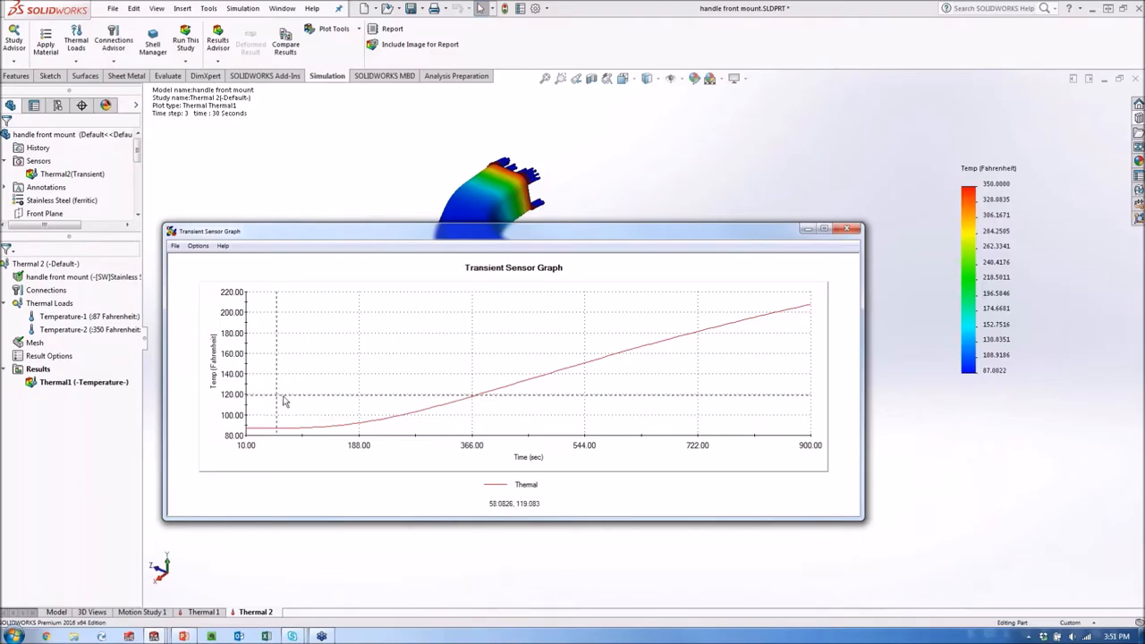
mouse_move(477, 401)
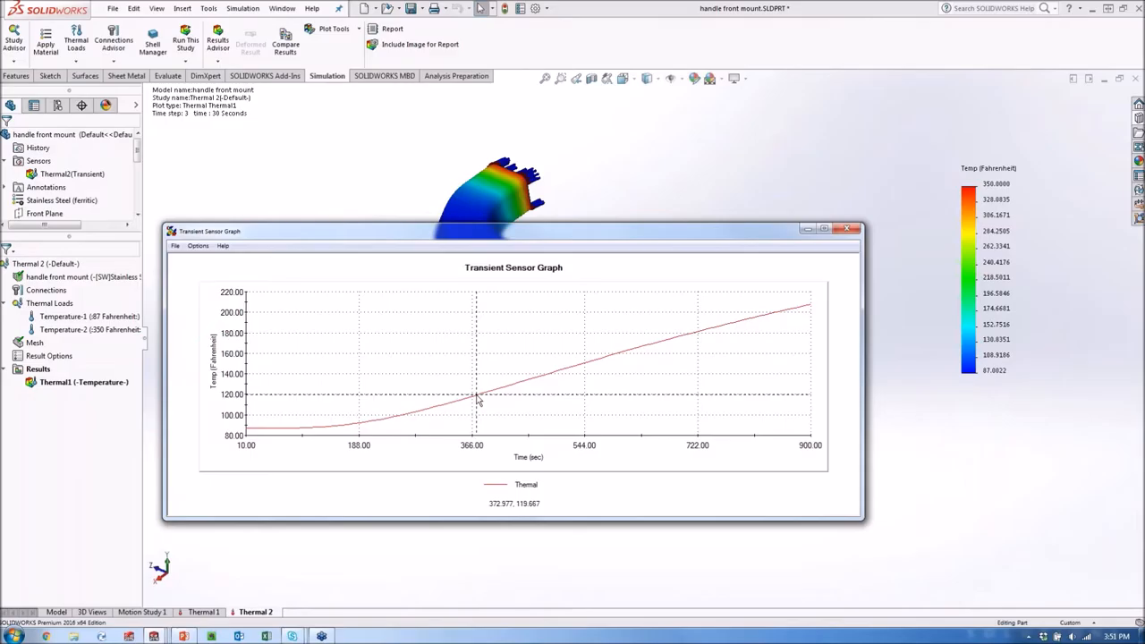
mouse_move(478, 398)
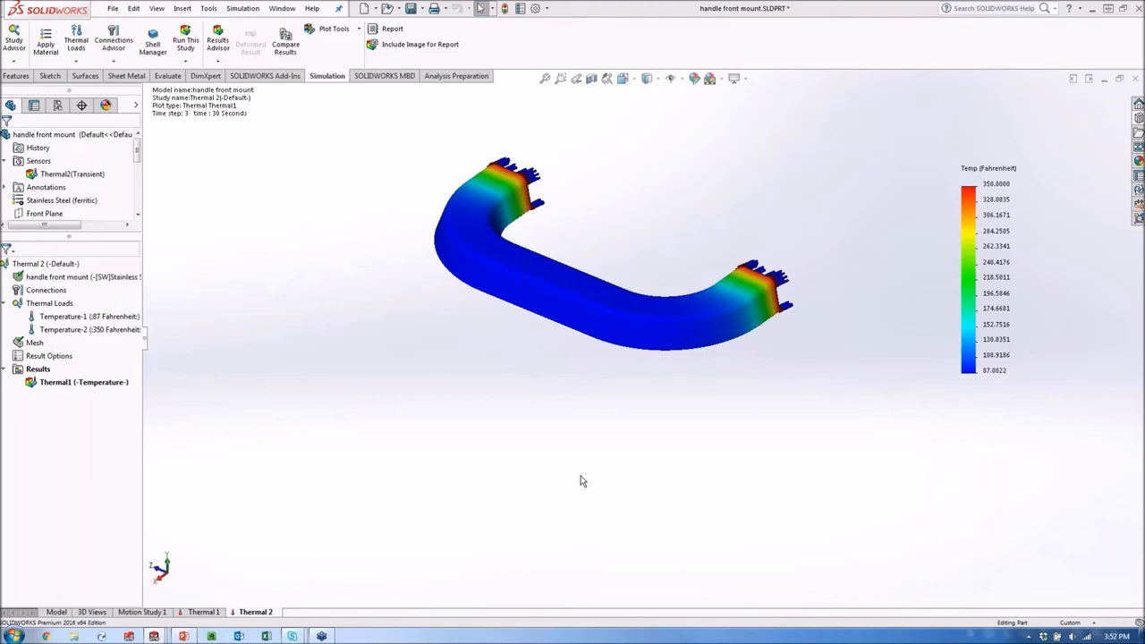
mouse_move(589, 469)
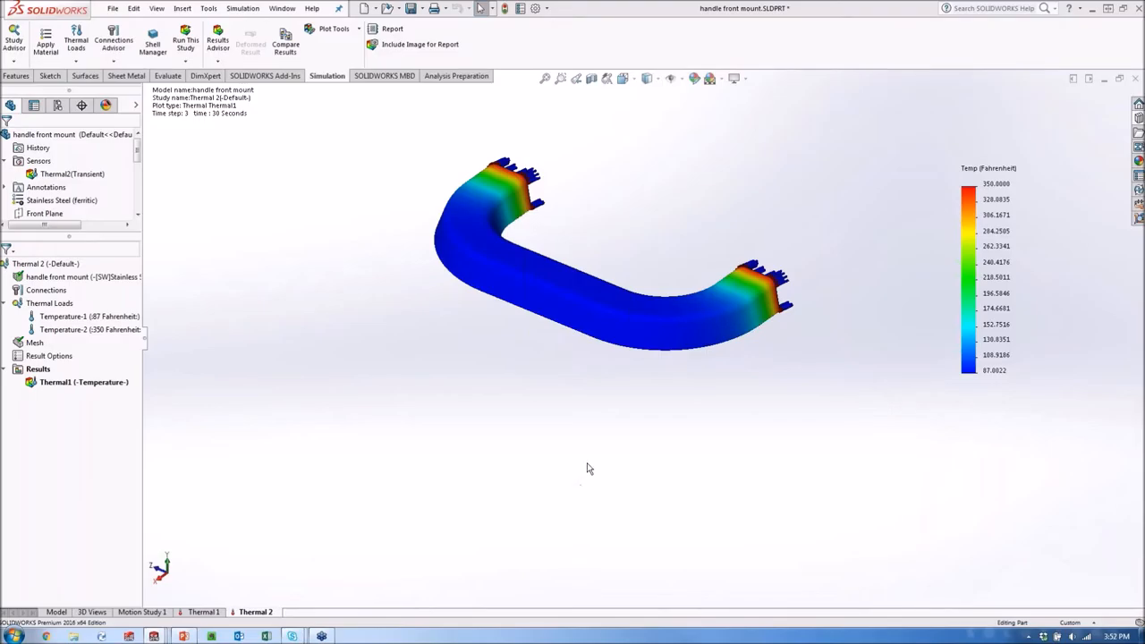
mouse_move(711, 169)
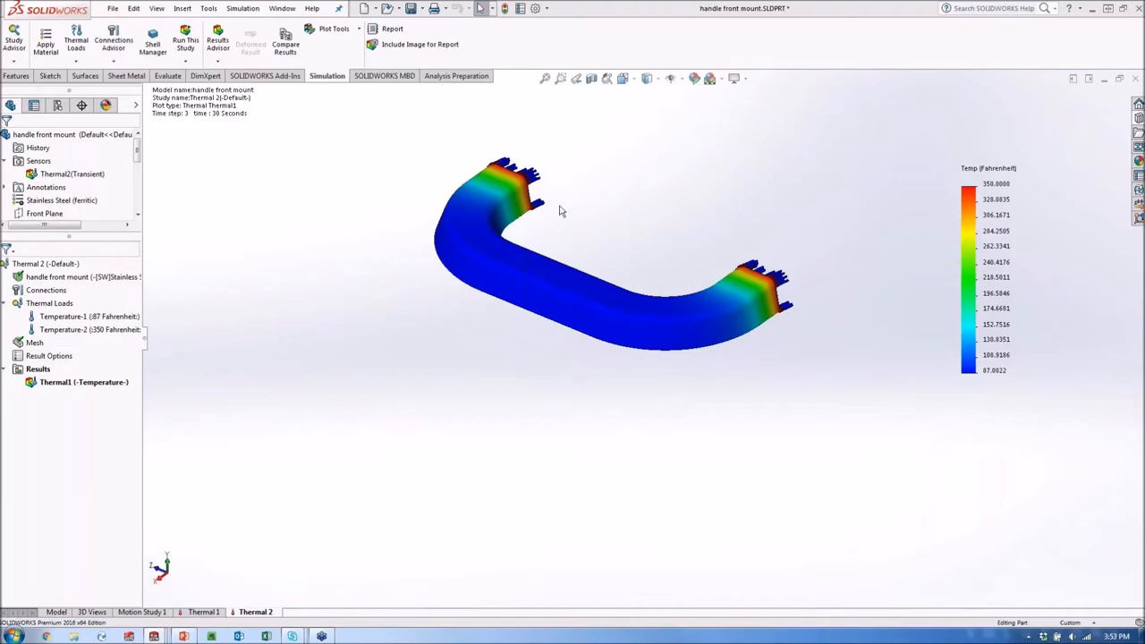
mouse_move(498, 178)
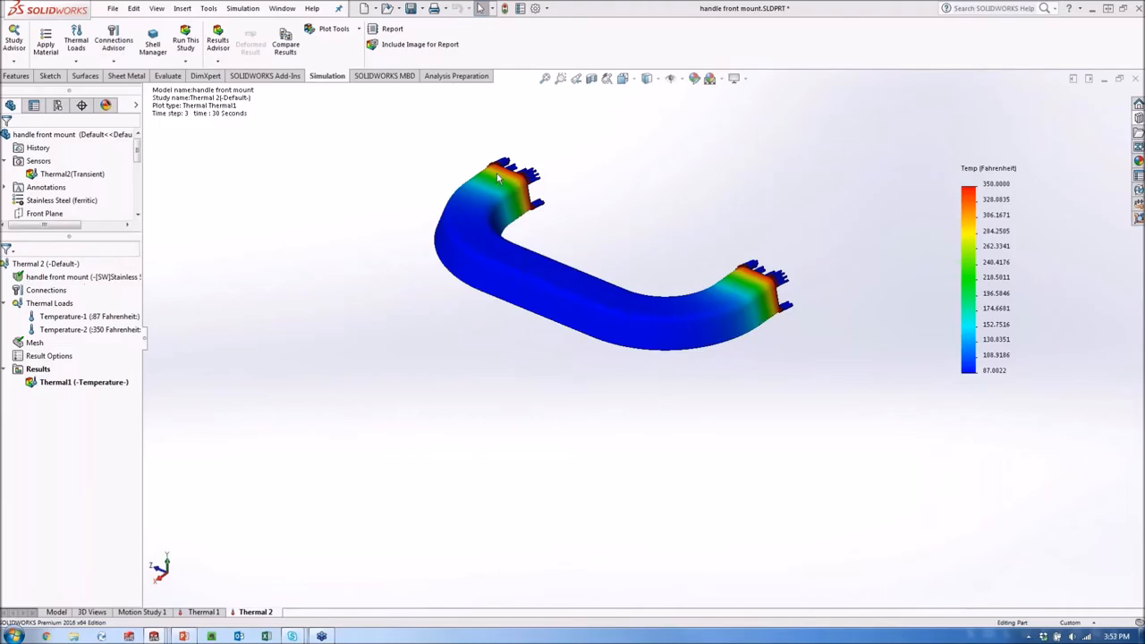
mouse_move(748, 257)
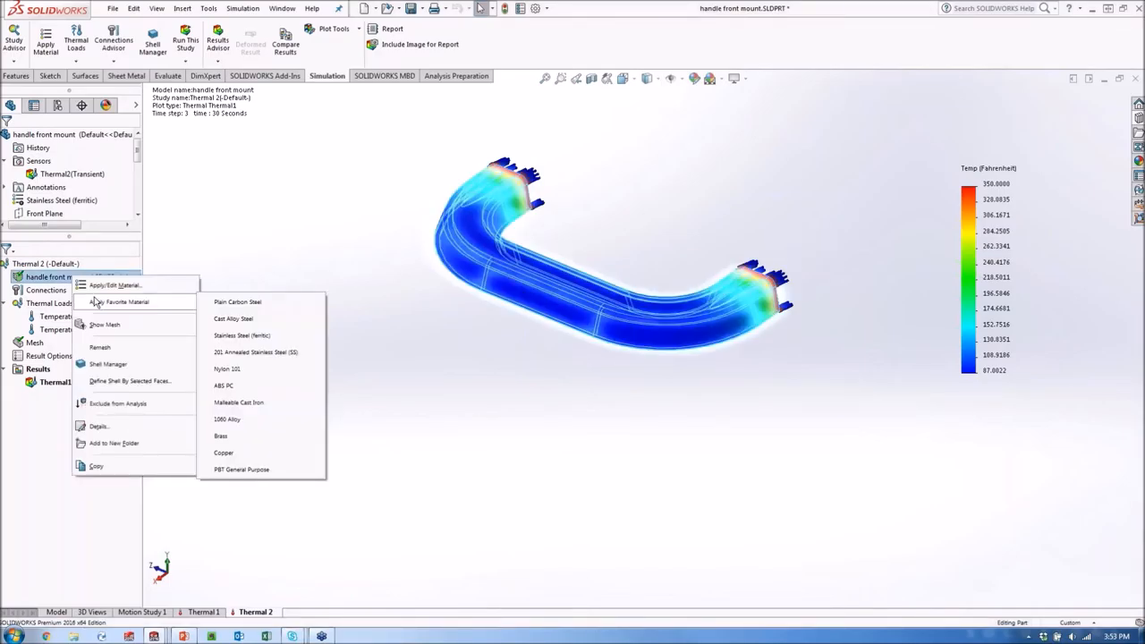
left_click(242, 334)
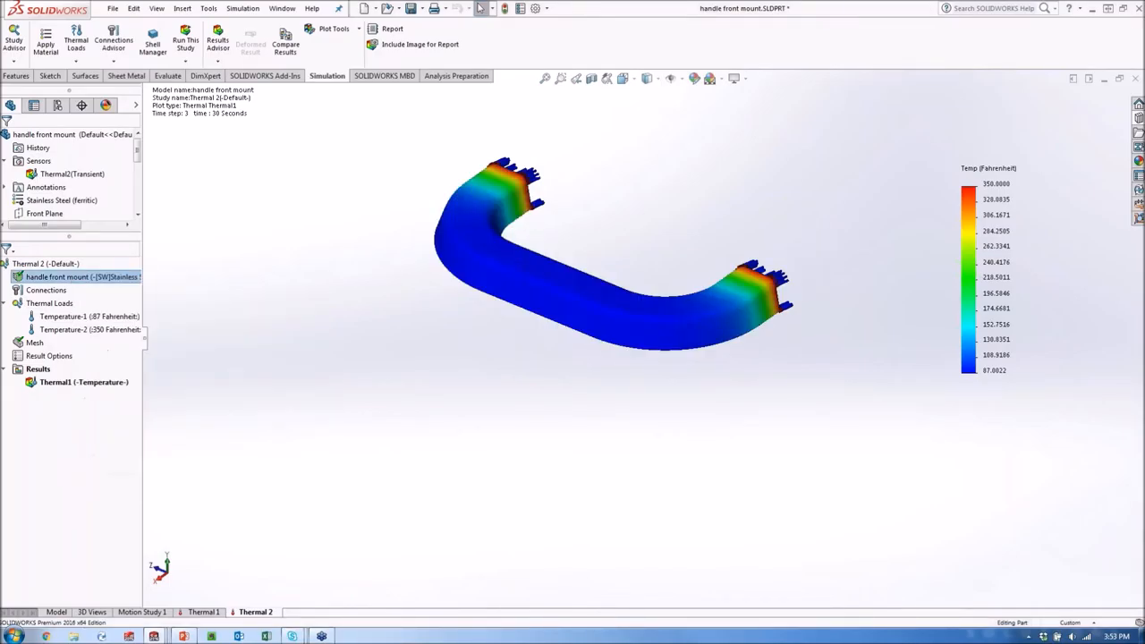
mouse_move(289, 179)
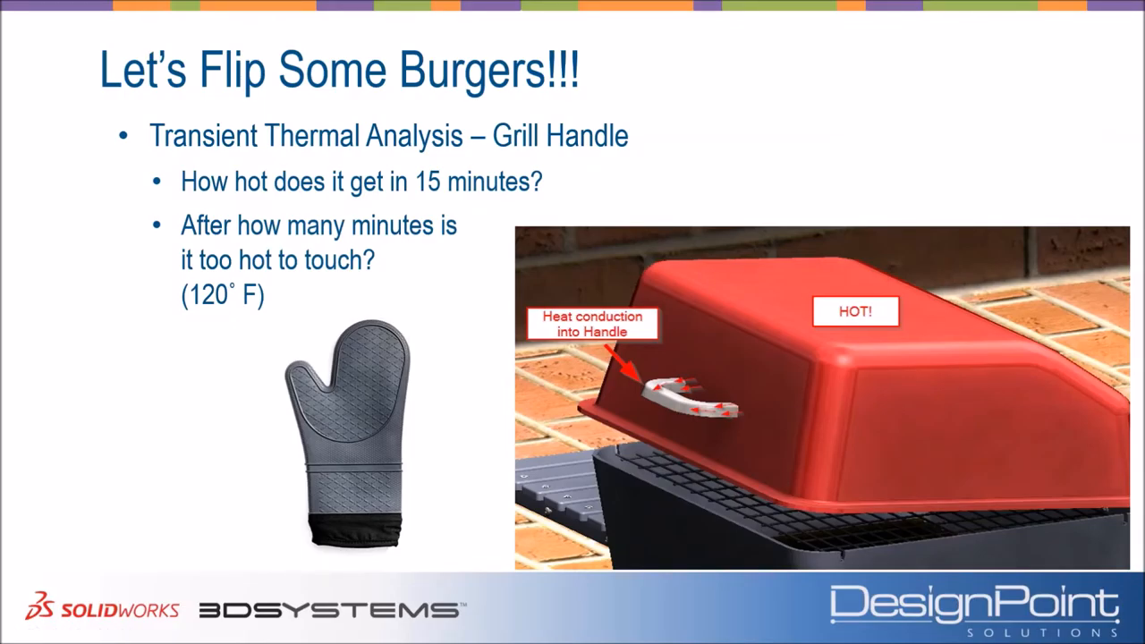
mouse_move(545, 276)
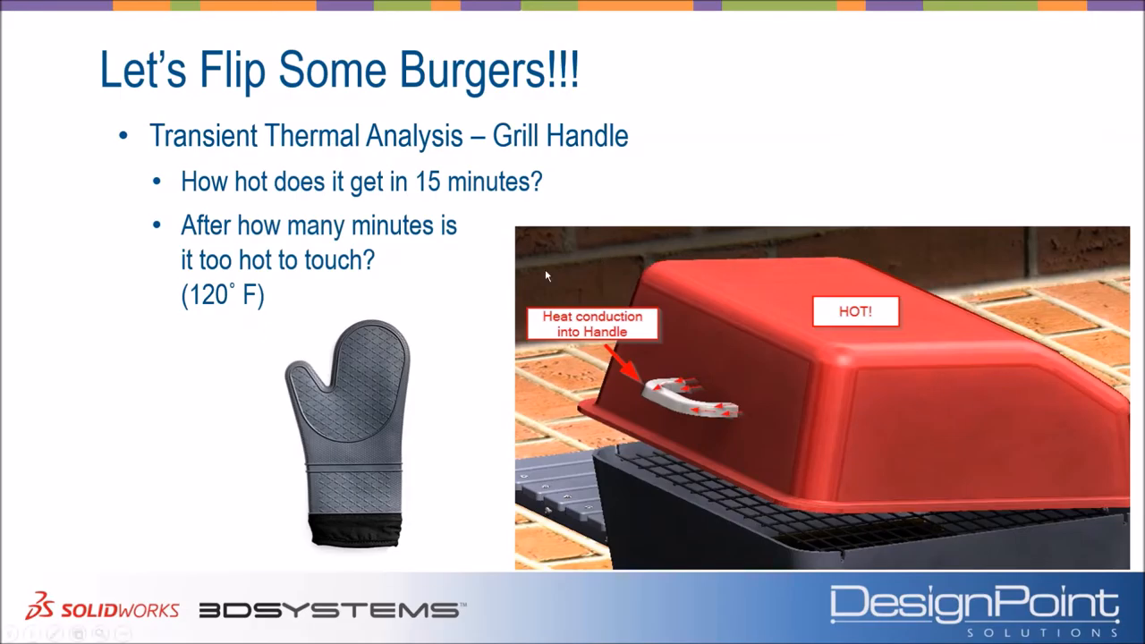
mouse_move(355, 309)
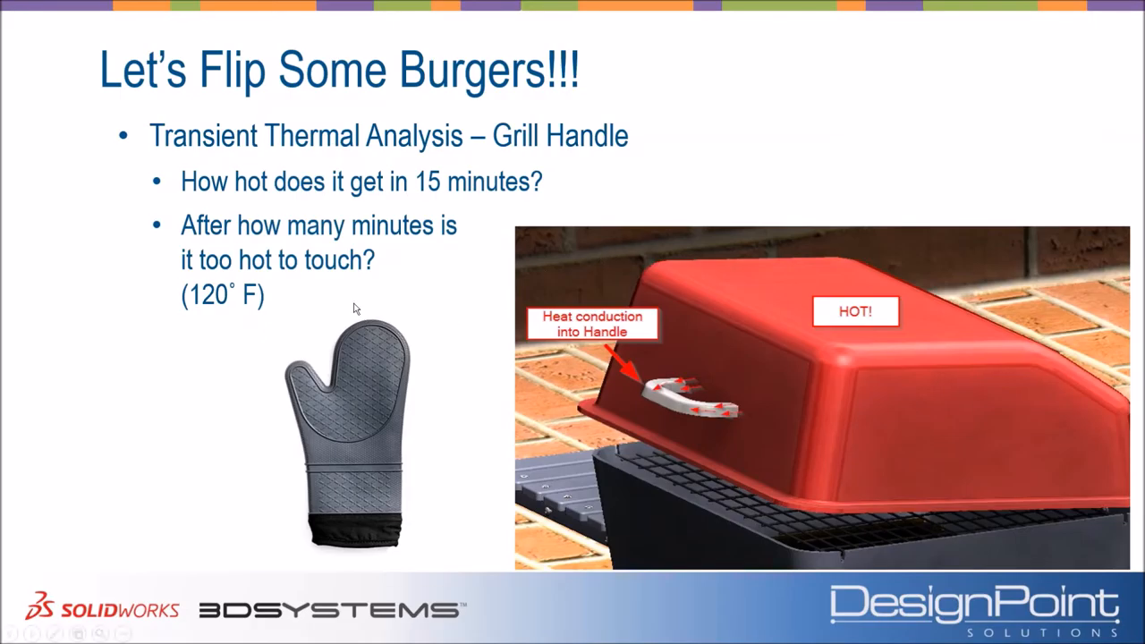
Step: Advance the slideshow to the Why Validate Design??? slide
key("Right")
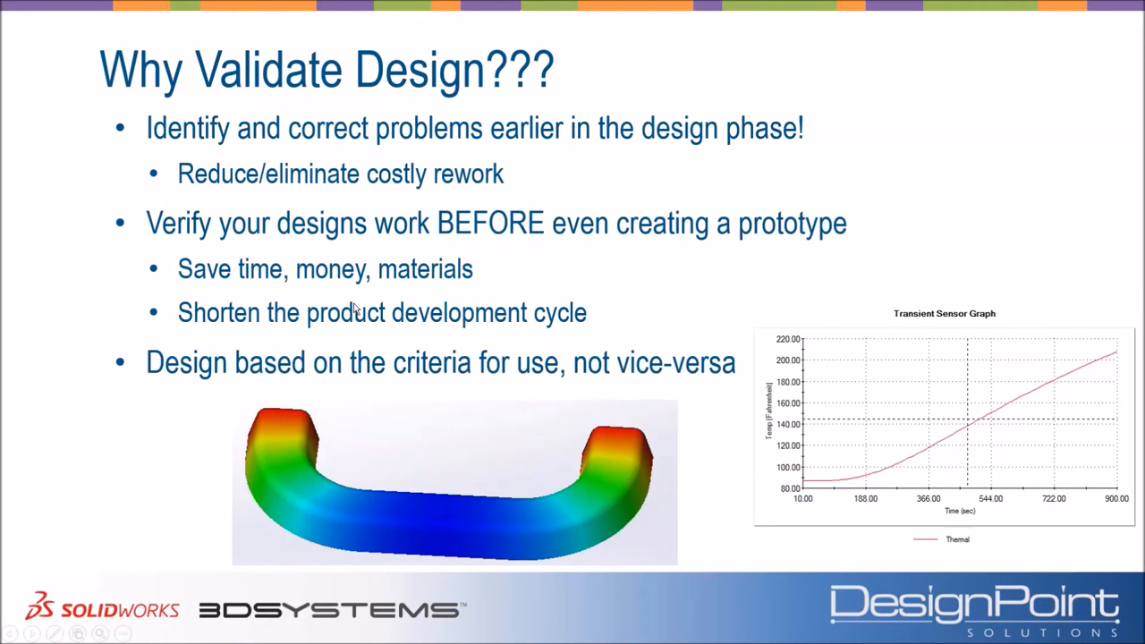